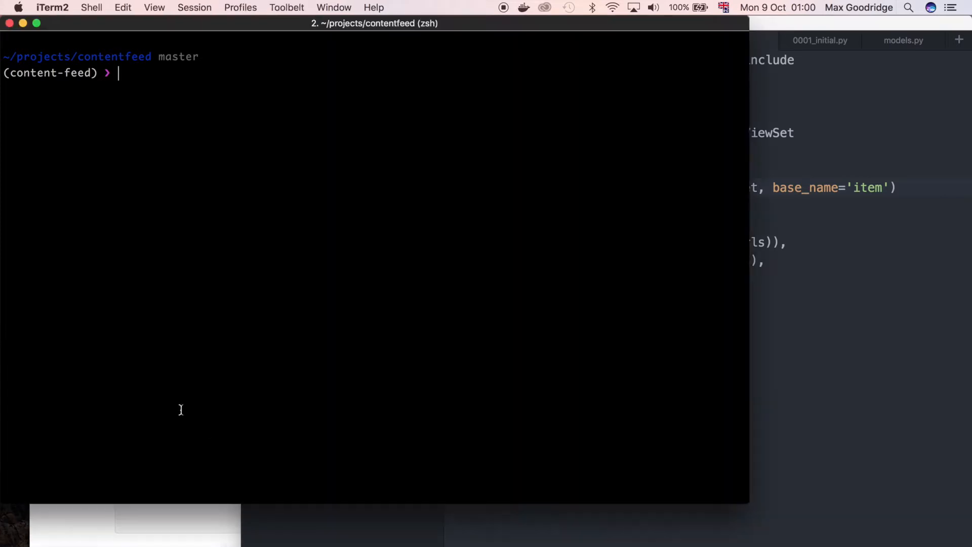
Step: Start the contentfeed Django development server with django-admin runserver
{"action": "type", "text": "django="}
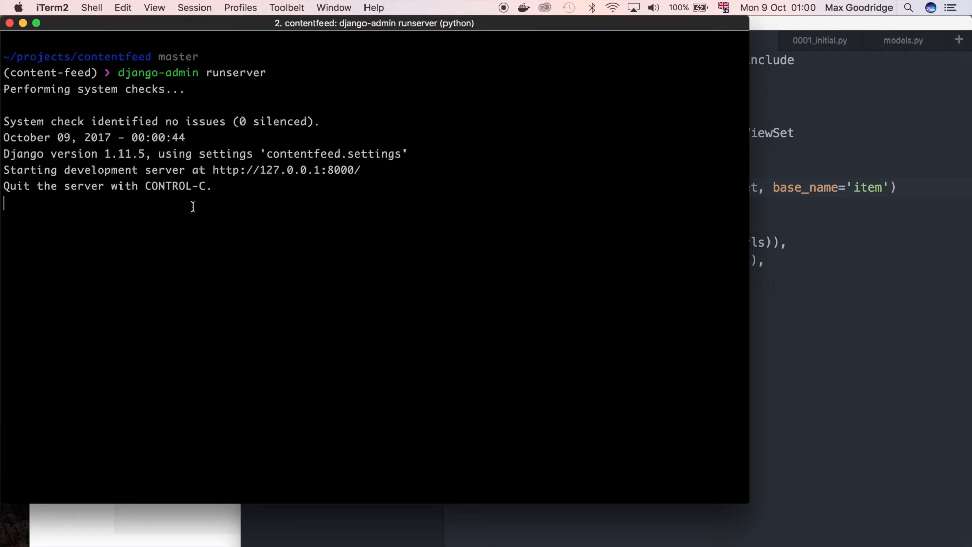
{"action": "mouse_move", "coordinate": [176, 379]}
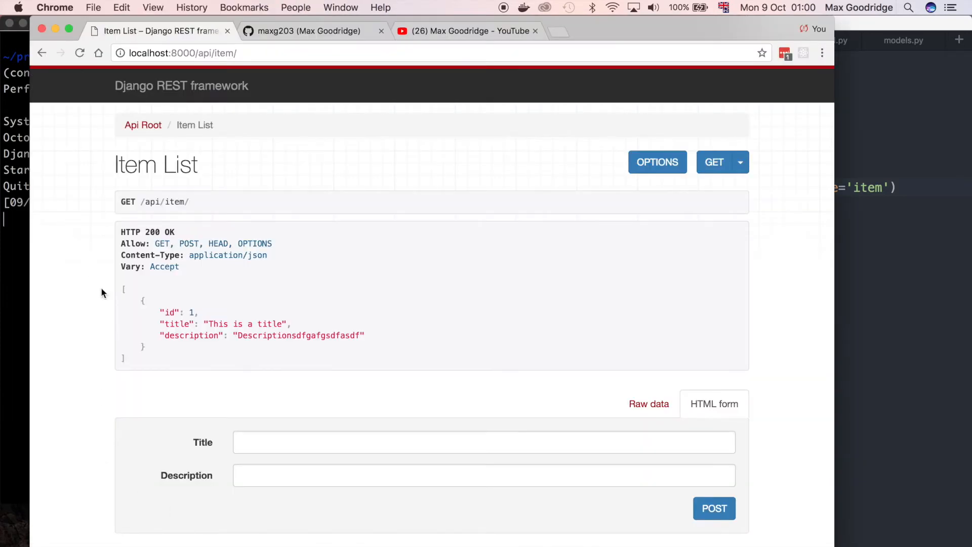
{"action": "mouse_move", "coordinate": [17, 313]}
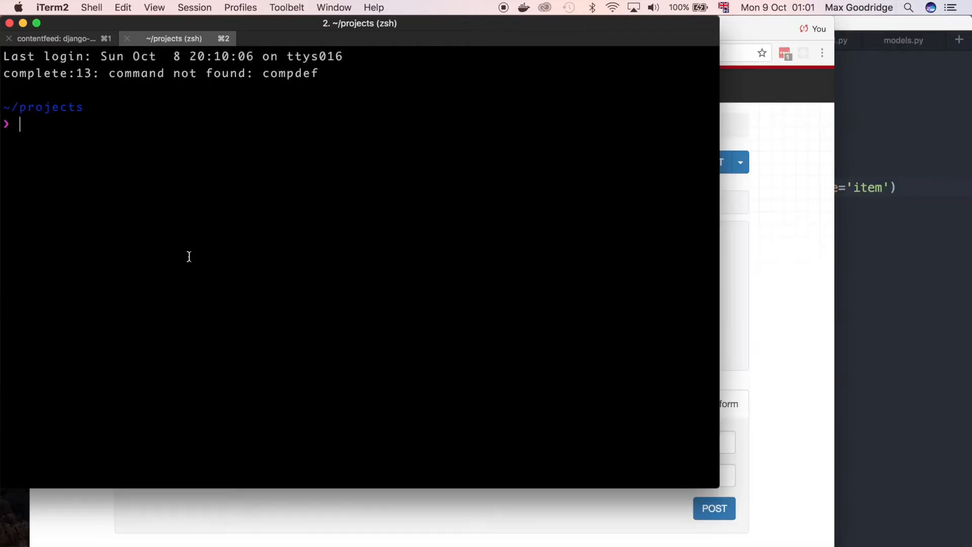
Step: In a new iTerm2 session, confirm Node reports version v8.5.0
{"action": "double_click", "coordinate": [51, 107]}
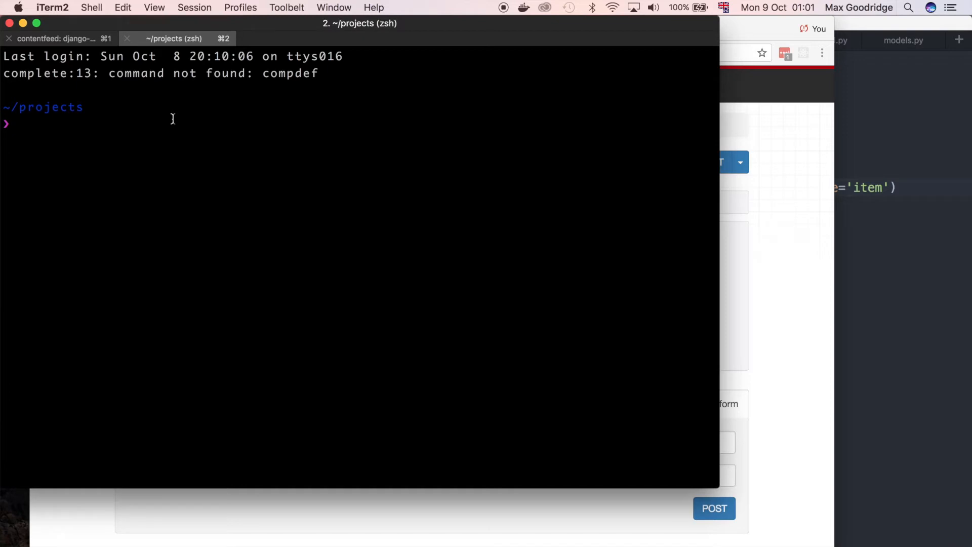
{"action": "type", "text": "node -v"}
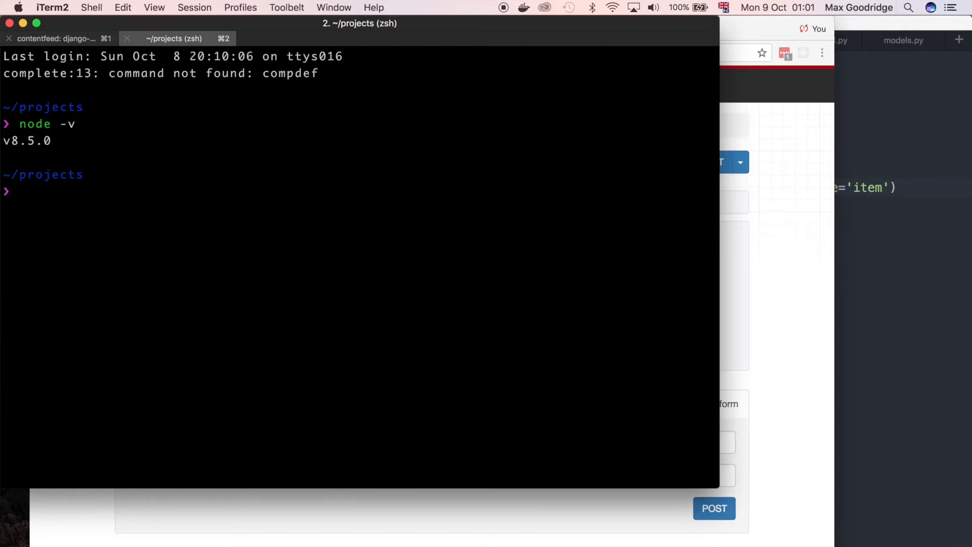
Step: Install create-react-app globally via npm install -g create-react-app
{"action": "type", "text": "npm"}
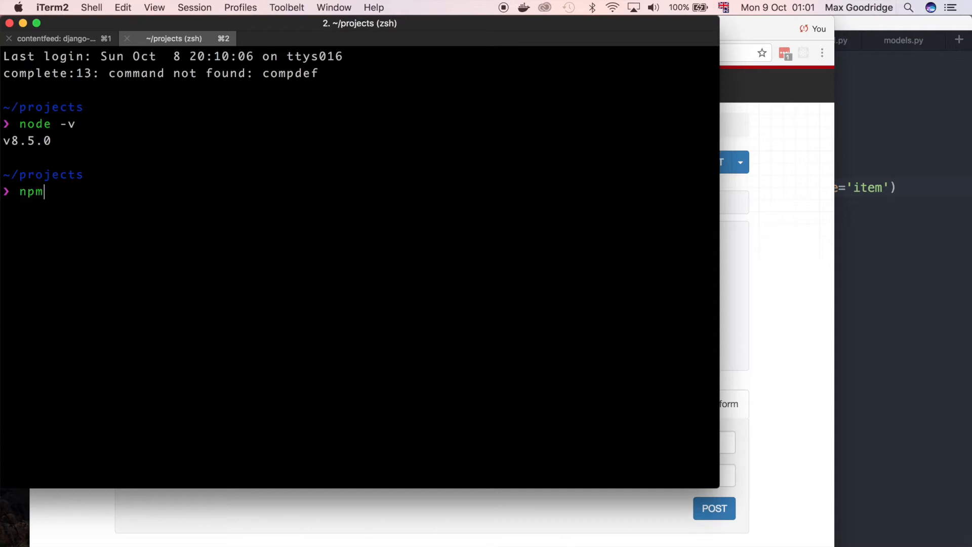
{"action": "type", "text": "install"}
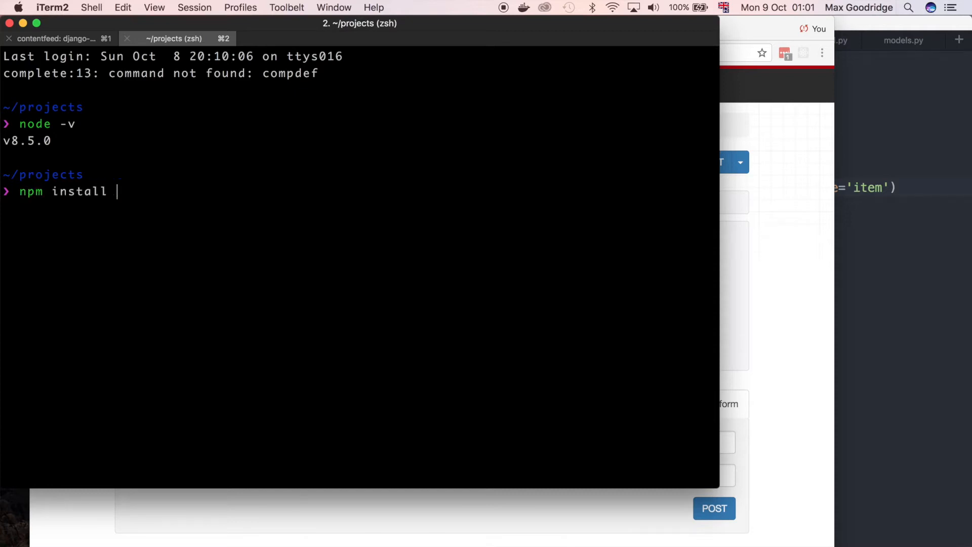
{"action": "type", "text": "-g create"}
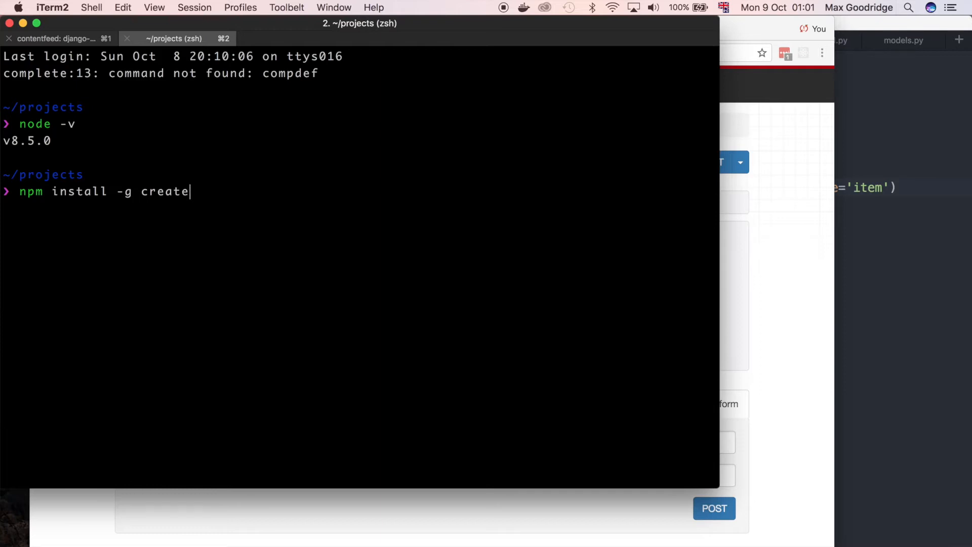
{"action": "type", "text": "-react-app"}
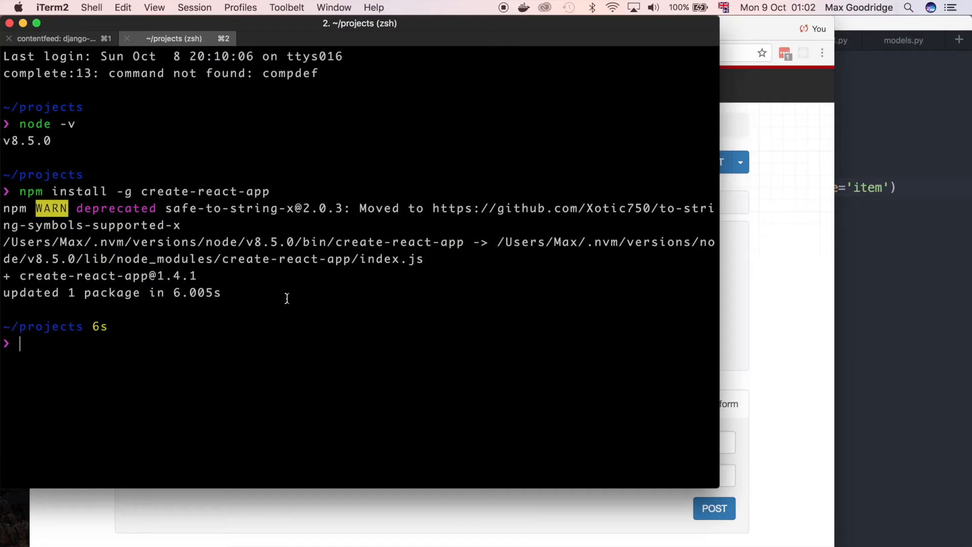
Step: Run create-react-app content-feed-fe to scaffold the new React app in ~/projects
{"action": "type", "text": "create"}
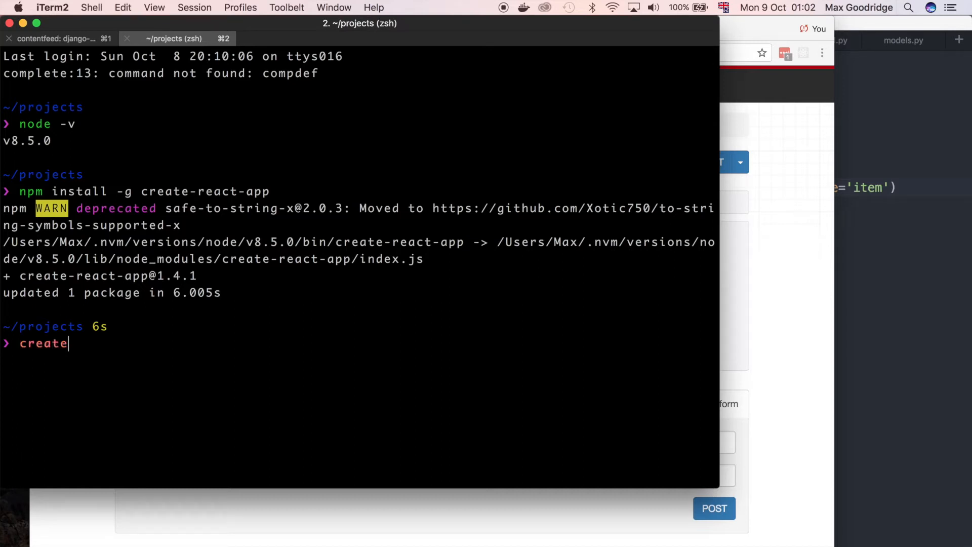
{"action": "type", "text": "-react"}
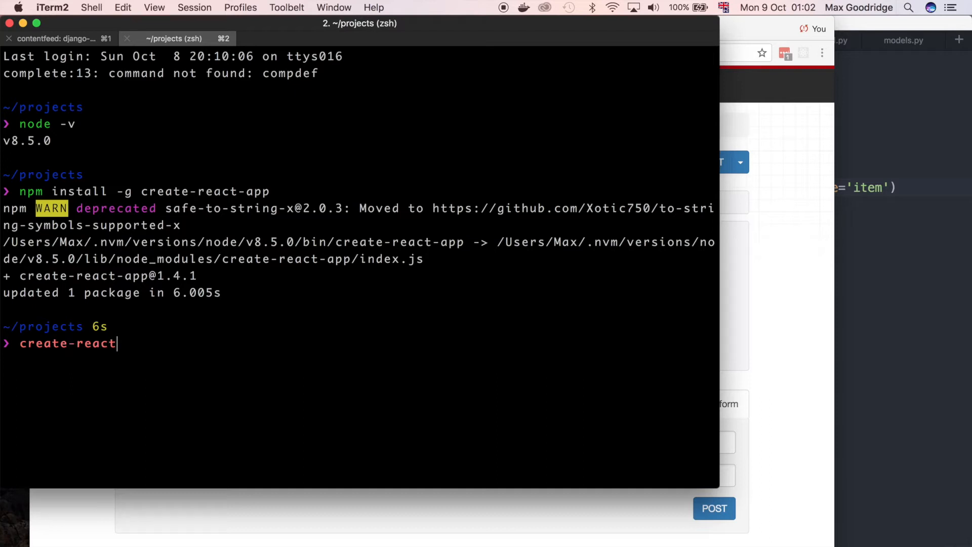
{"action": "type", "text": "-app"}
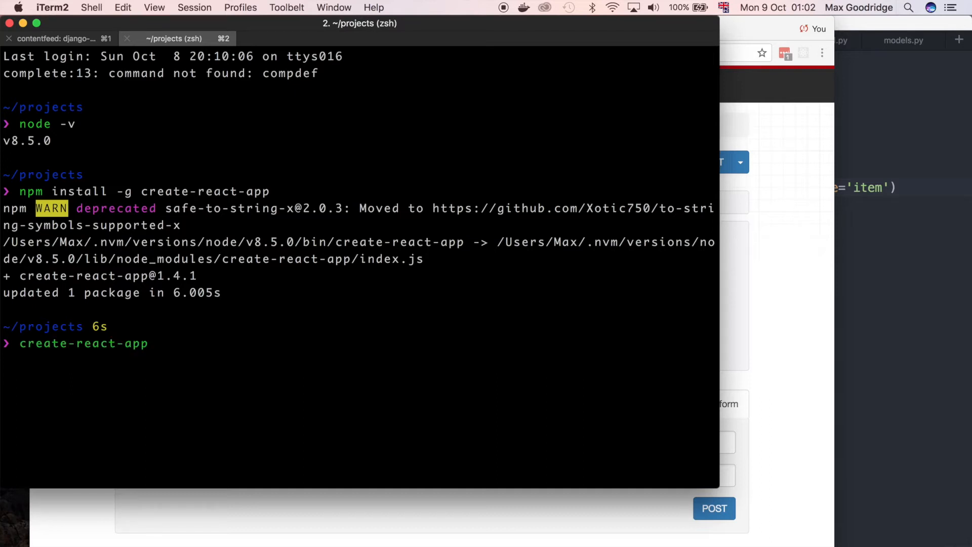
{"action": "type", "text": "content"}
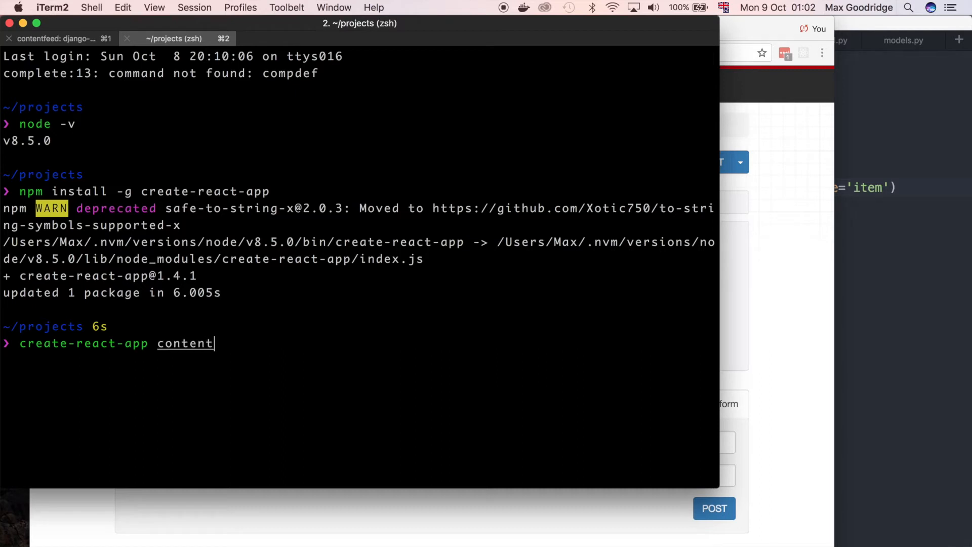
{"action": "type", "text": "-feed"}
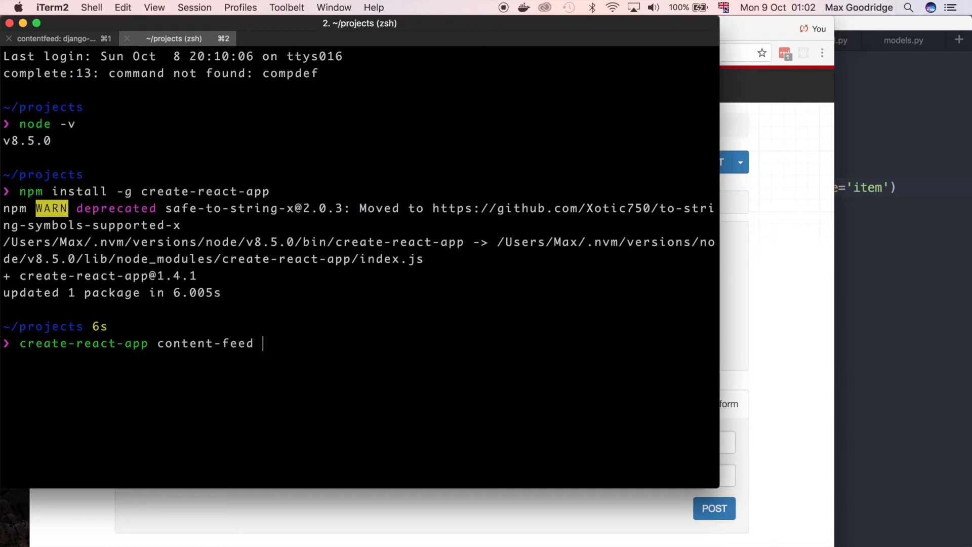
{"action": "type", "text": "-fe"}
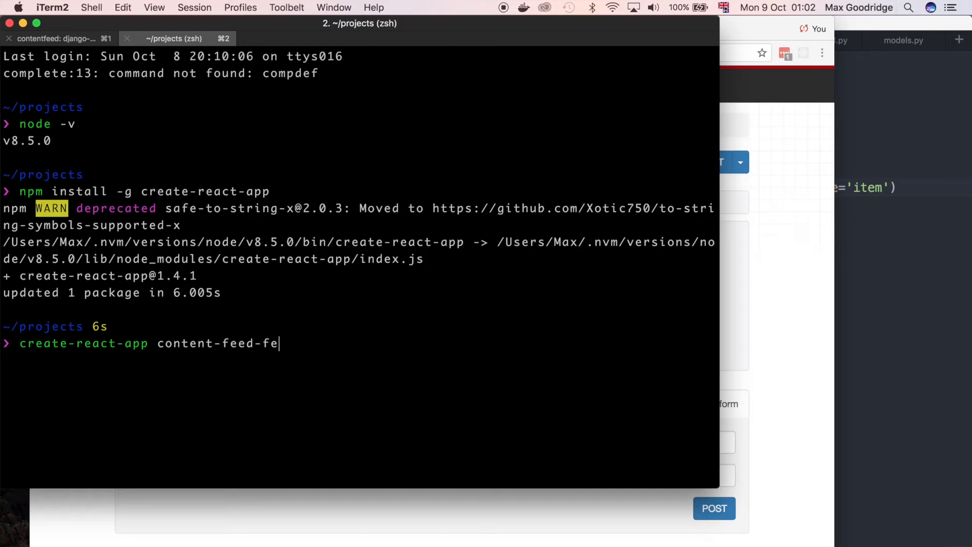
{"action": "key", "text": "enter"}
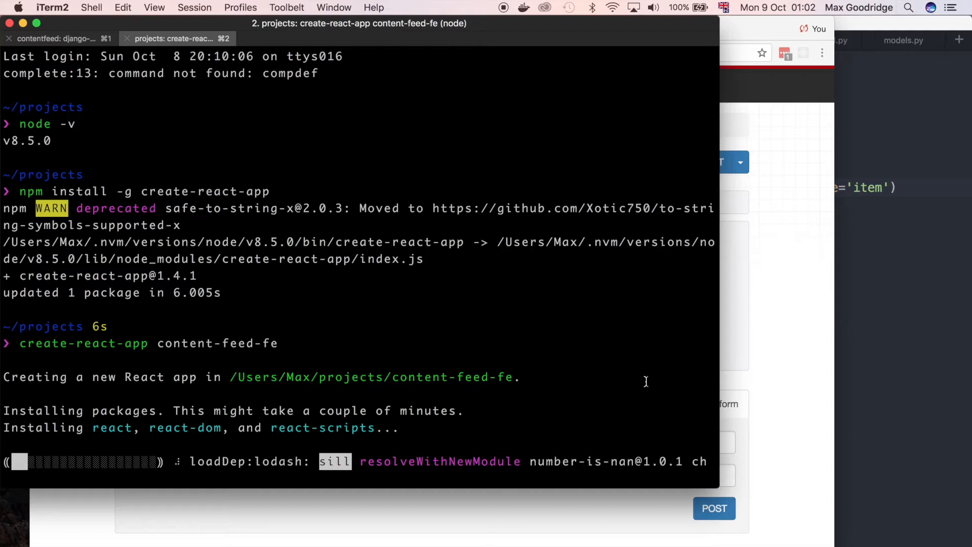
{"action": "mouse_move", "coordinate": [650, 390]}
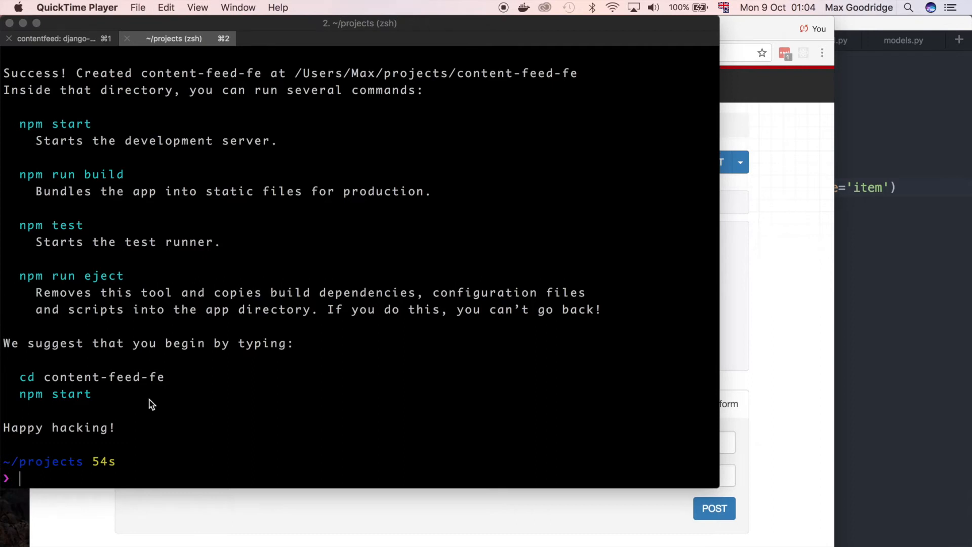
{"action": "mouse_move", "coordinate": [198, 379]}
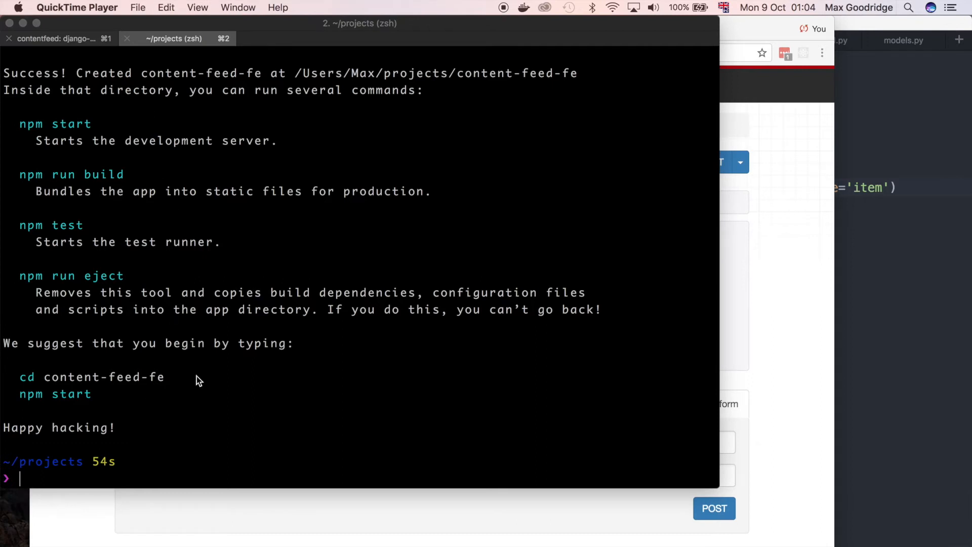
{"action": "mouse_move", "coordinate": [385, 431]}
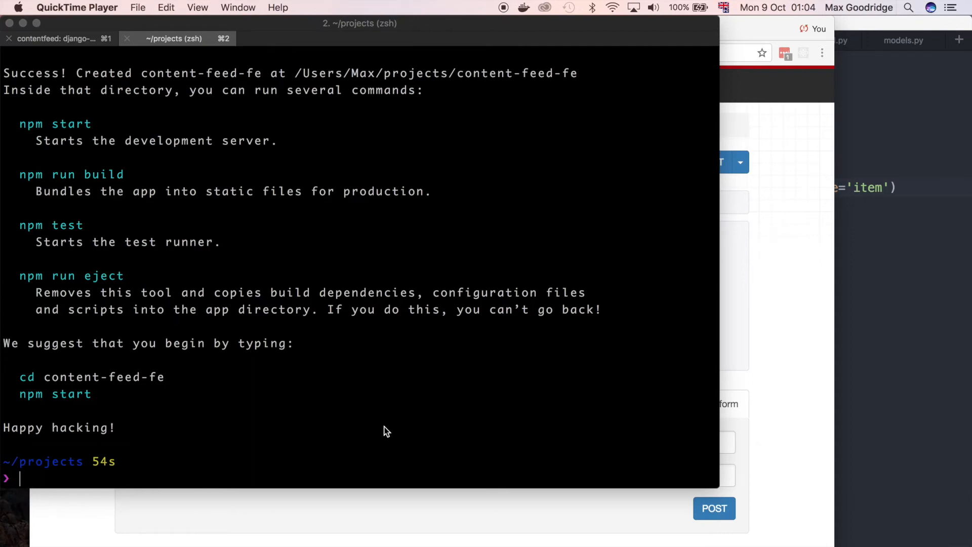
Step: Move into content-feed-fe and launch its dev server with npm start
{"action": "type", "text": "cd"}
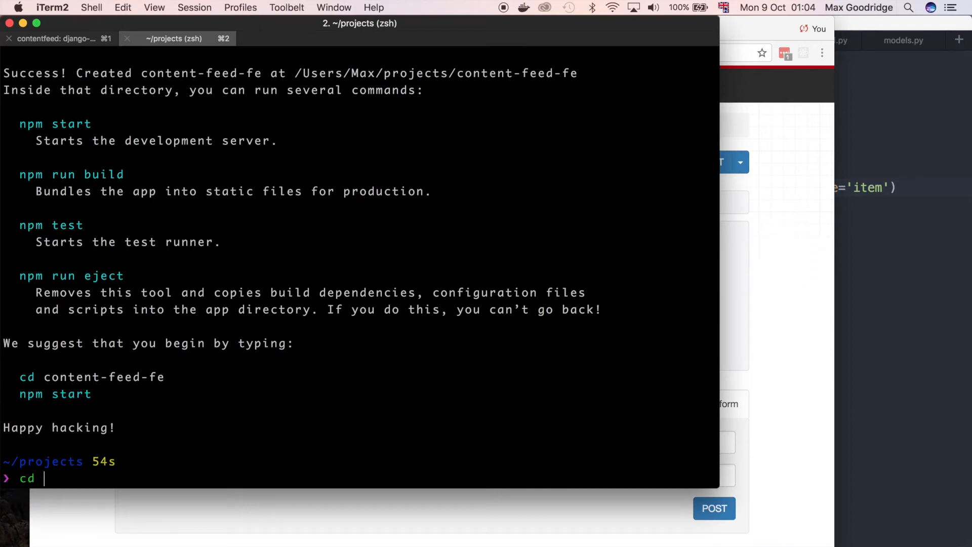
{"action": "type", "text": "content-feed-fe"}
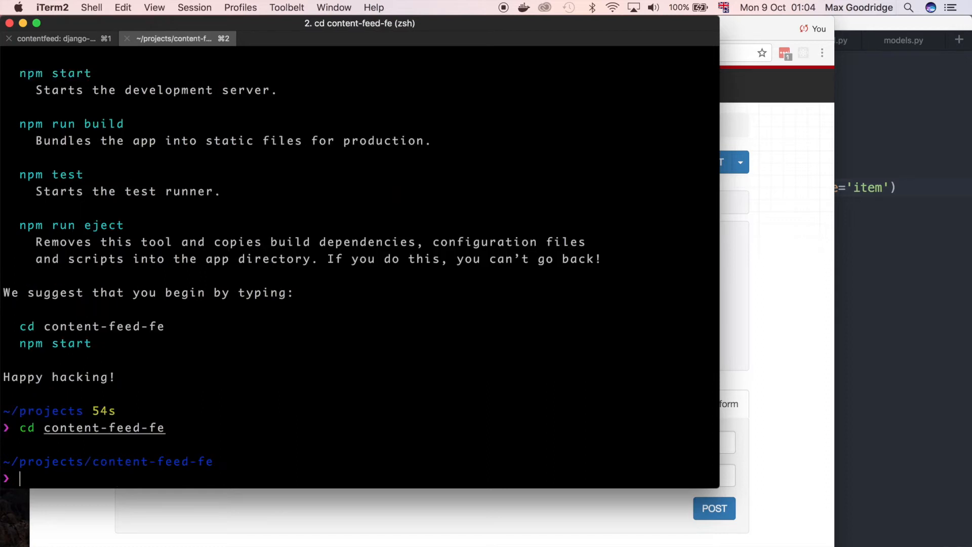
{"action": "type", "text": "npm"}
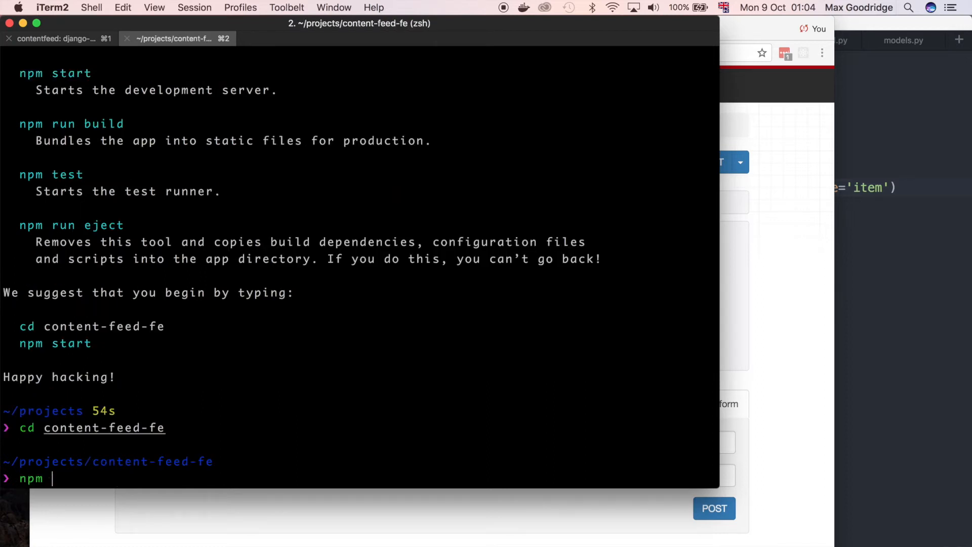
{"action": "type", "text": "start"}
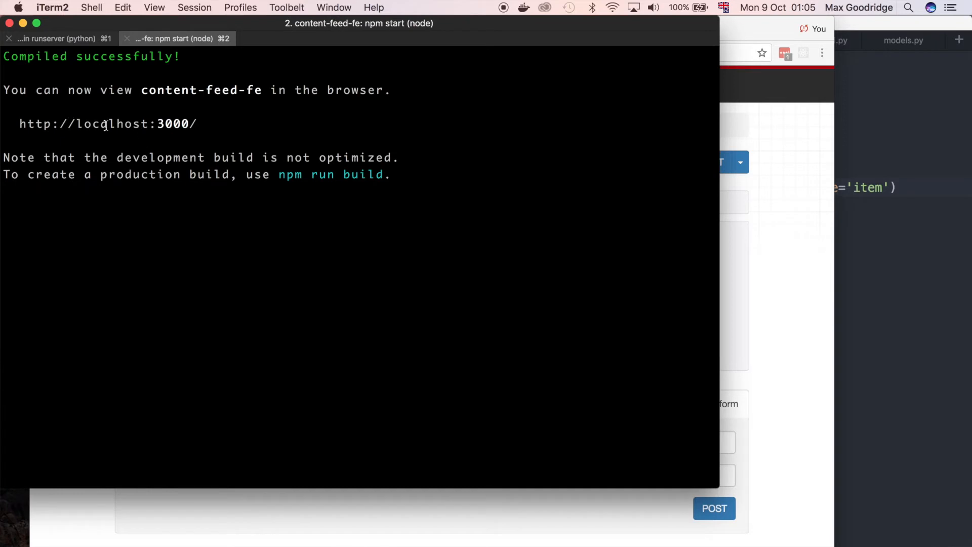
{"action": "mouse_move", "coordinate": [200, 127]}
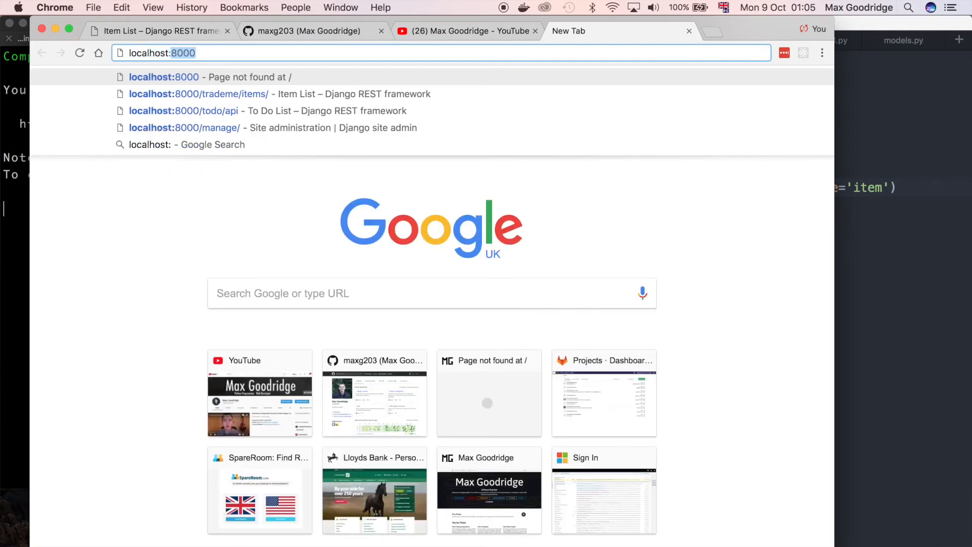
Step: Load localhost:3000 in Chrome to see the Welcome to React starter page
{"action": "type", "text": "localhost:3000"}
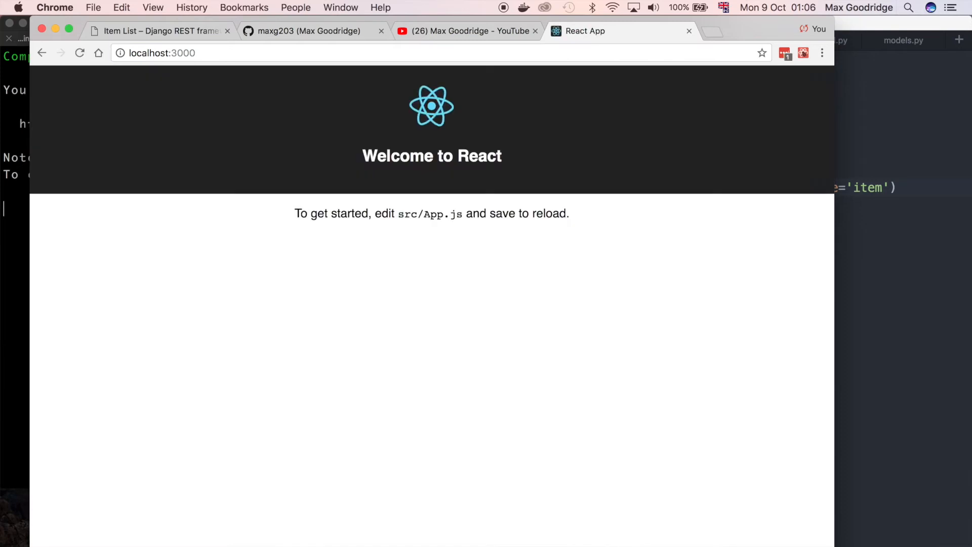
{"action": "mouse_move", "coordinate": [611, 179]}
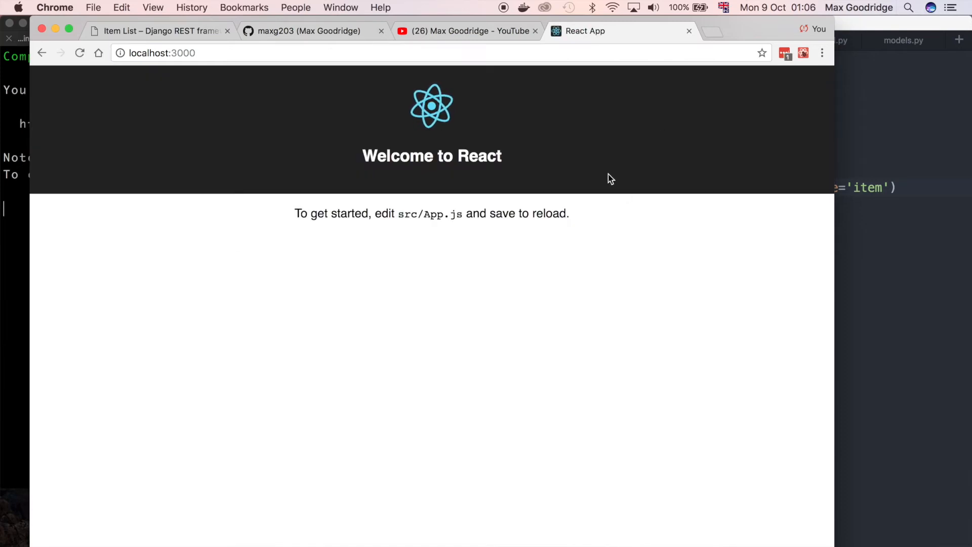
{"action": "mouse_move", "coordinate": [605, 182]}
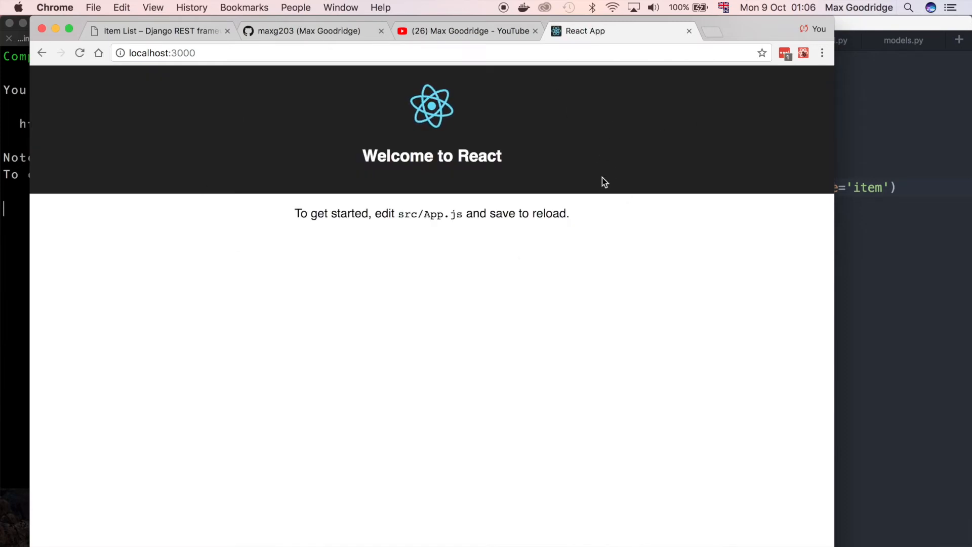
{"action": "mouse_move", "coordinate": [245, 284]}
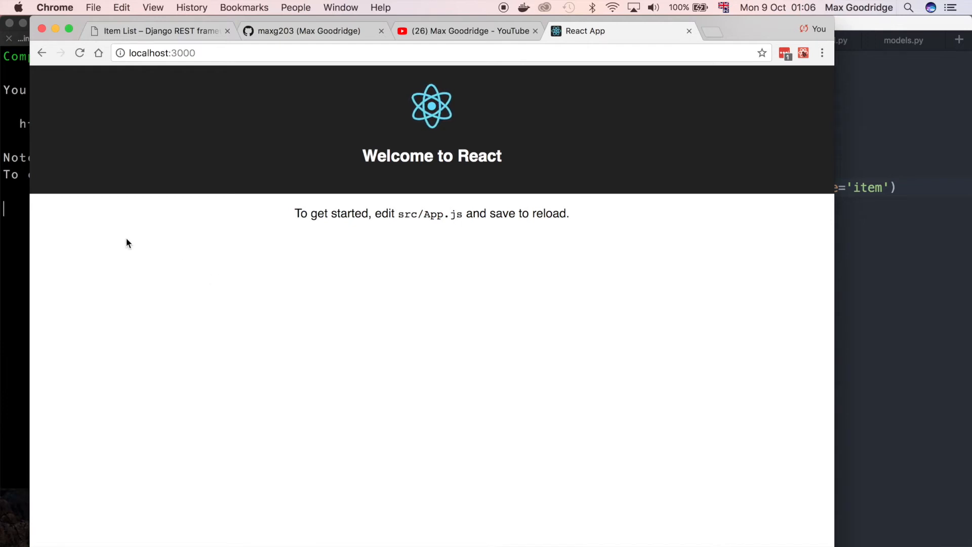
{"action": "mouse_move", "coordinate": [112, 240]}
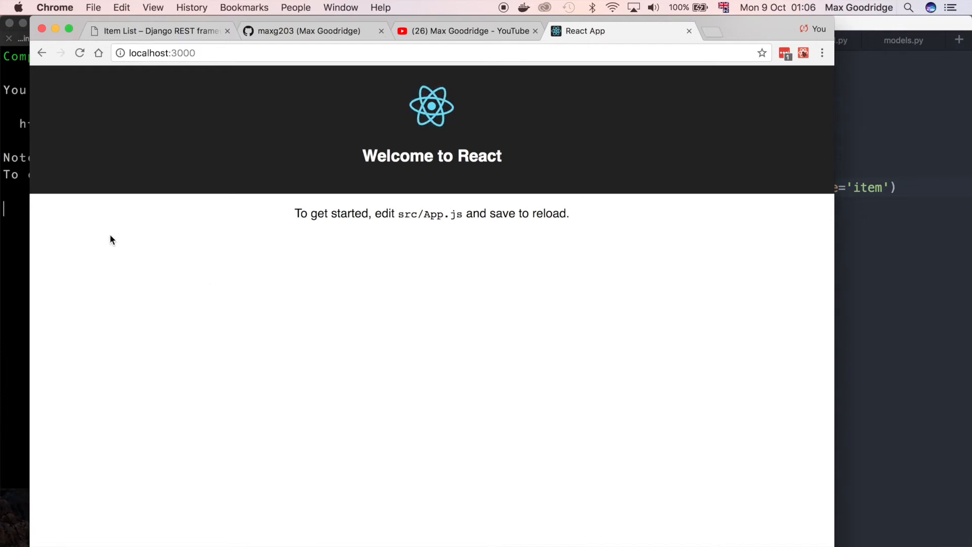
{"action": "mouse_move", "coordinate": [18, 295]}
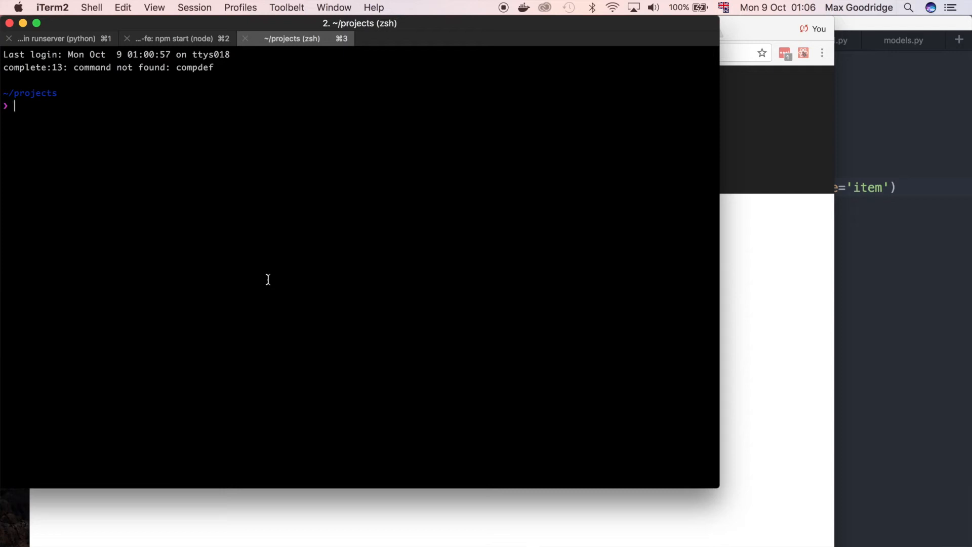
Step: Move into content-feed-fe and launch the project in Atom with atom
{"action": "type", "text": "cd"}
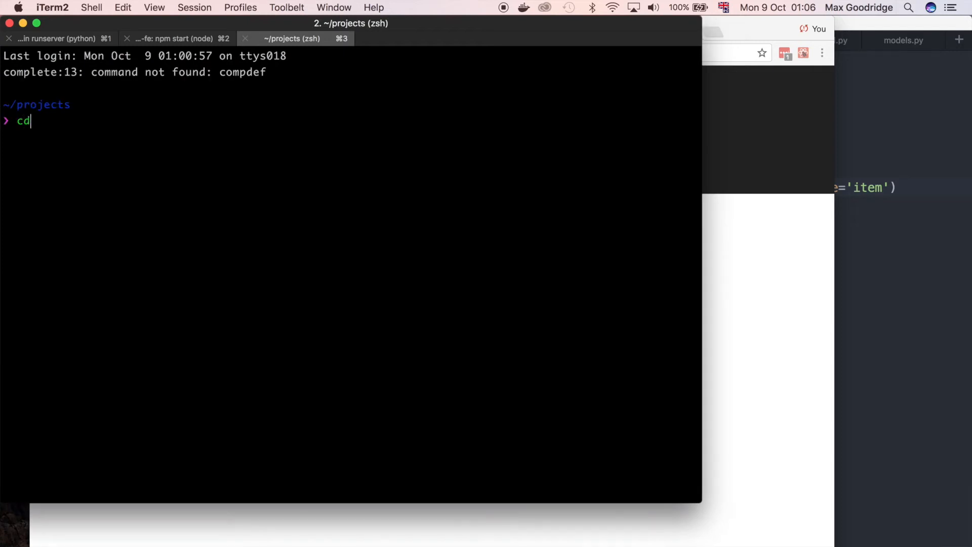
{"action": "type", "text": "content-feed-fe"}
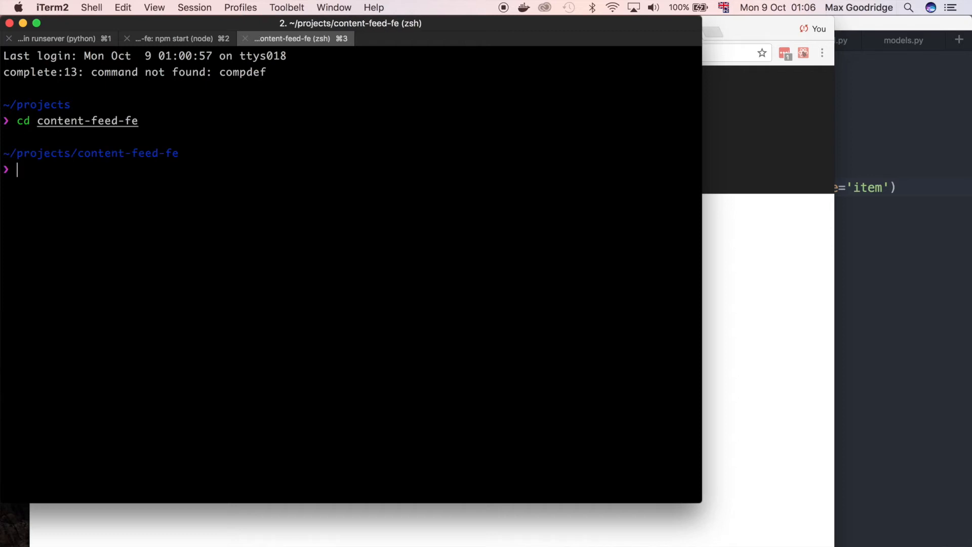
{"action": "type", "text": "atom ."}
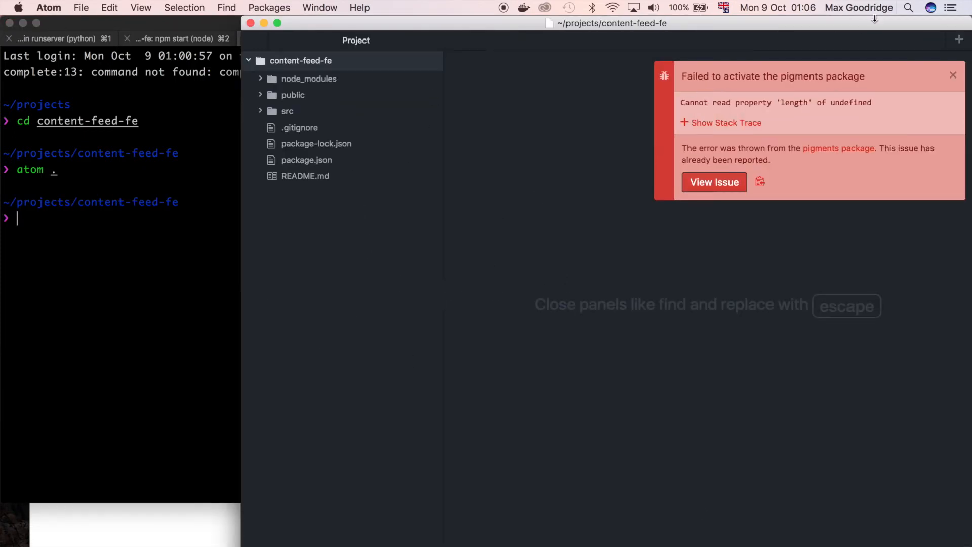
Step: Dismiss the pigments error notice and expand the src folder in the tree view
{"action": "left_click", "coordinate": [953, 75]}
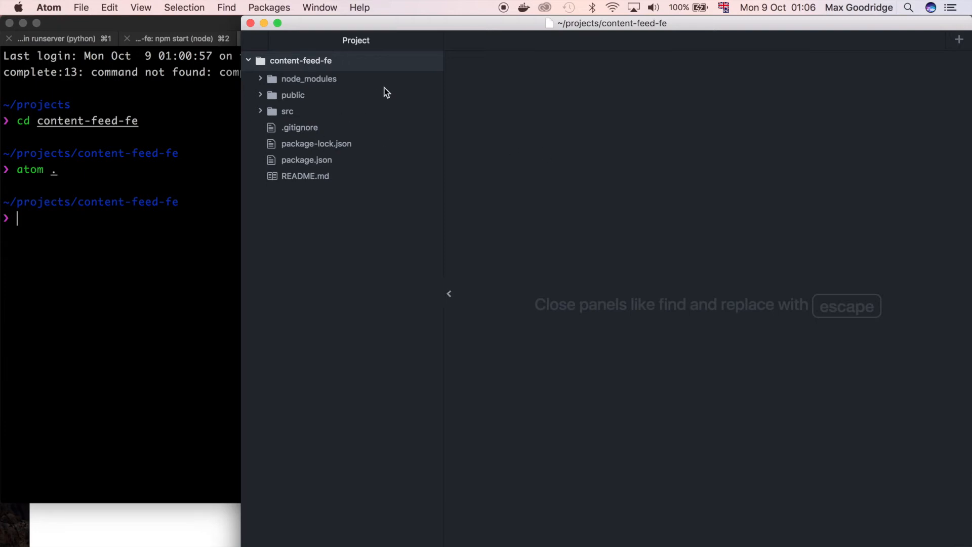
{"action": "mouse_move", "coordinate": [373, 111]}
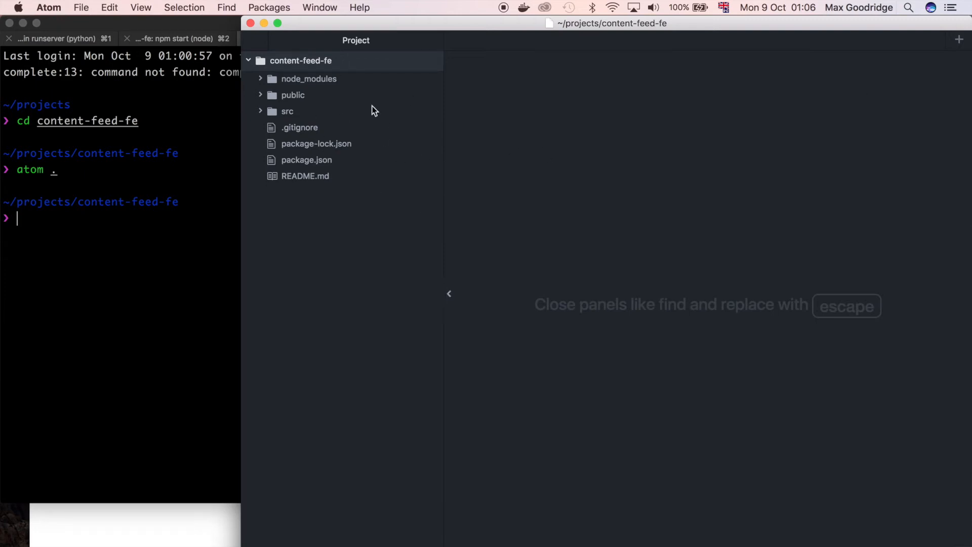
{"action": "mouse_move", "coordinate": [291, 114]}
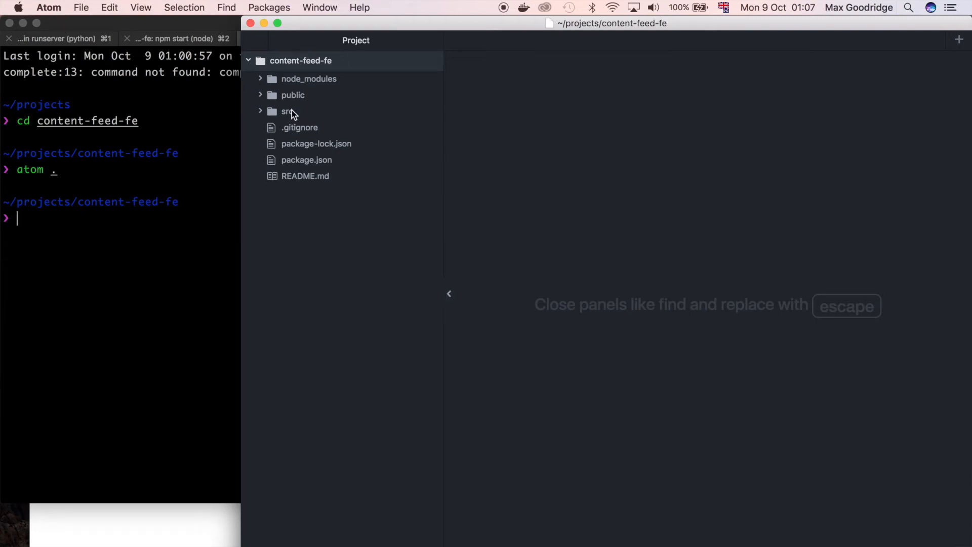
{"action": "left_click", "coordinate": [286, 111]}
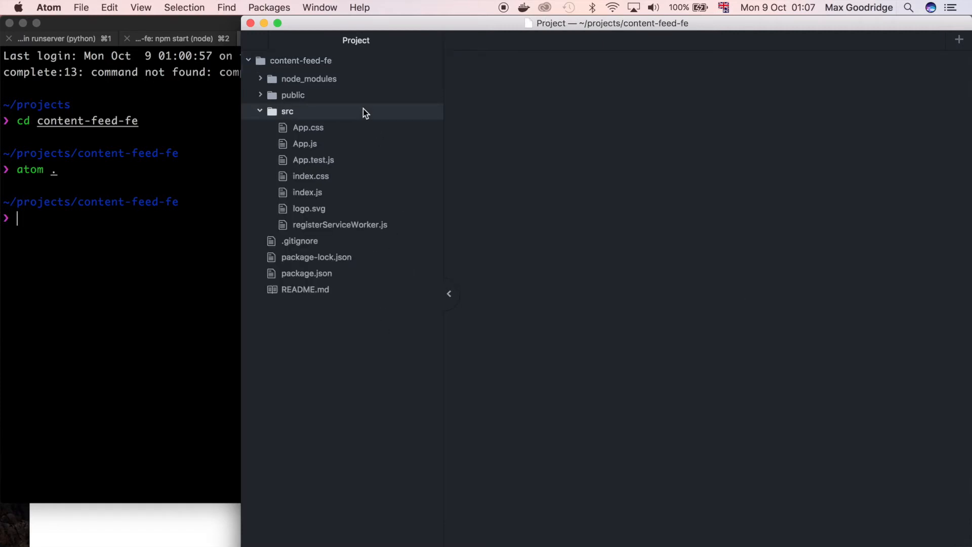
{"action": "mouse_move", "coordinate": [328, 135]}
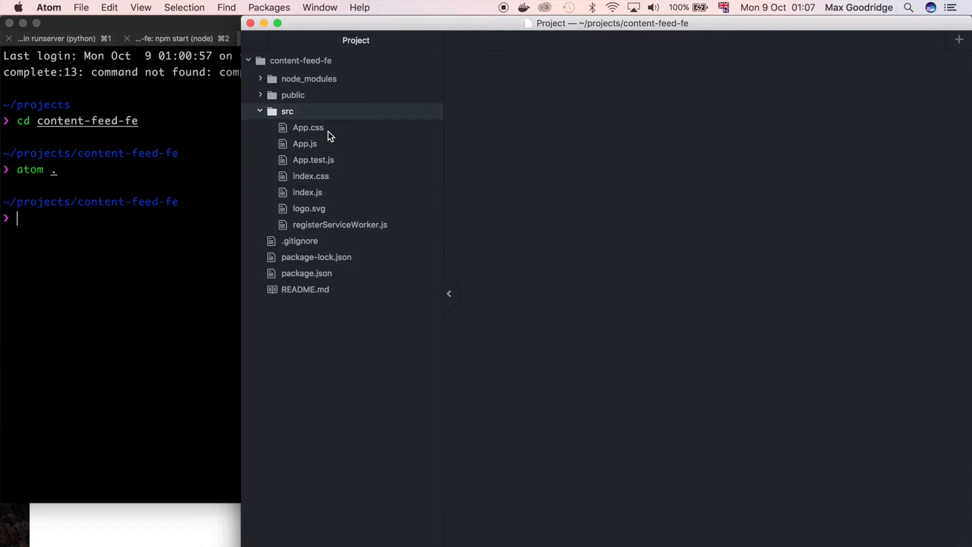
{"action": "mouse_move", "coordinate": [377, 120]}
{"action": "type", "text": "cd"}
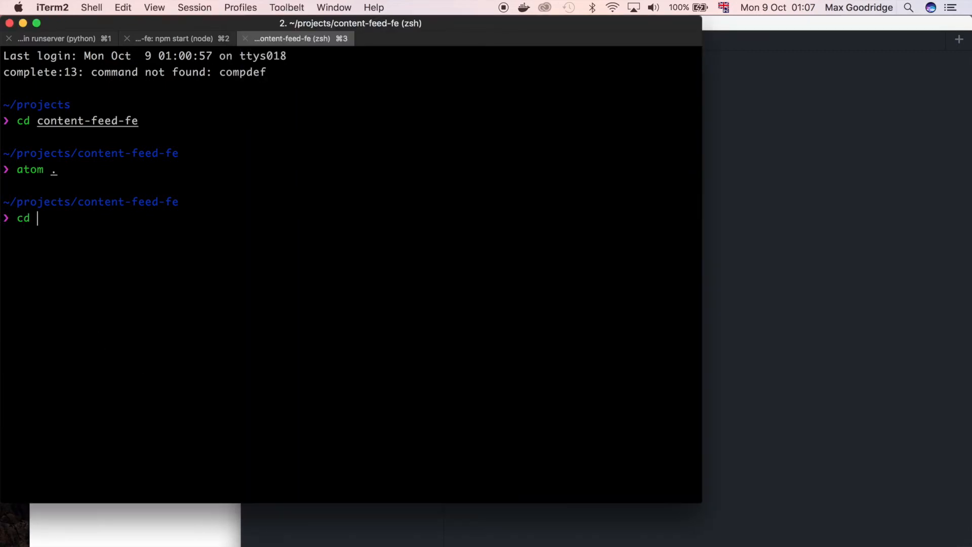
Step: From src, remove all starter files with rm * and confirm with y
{"action": "type", "text": "src"}
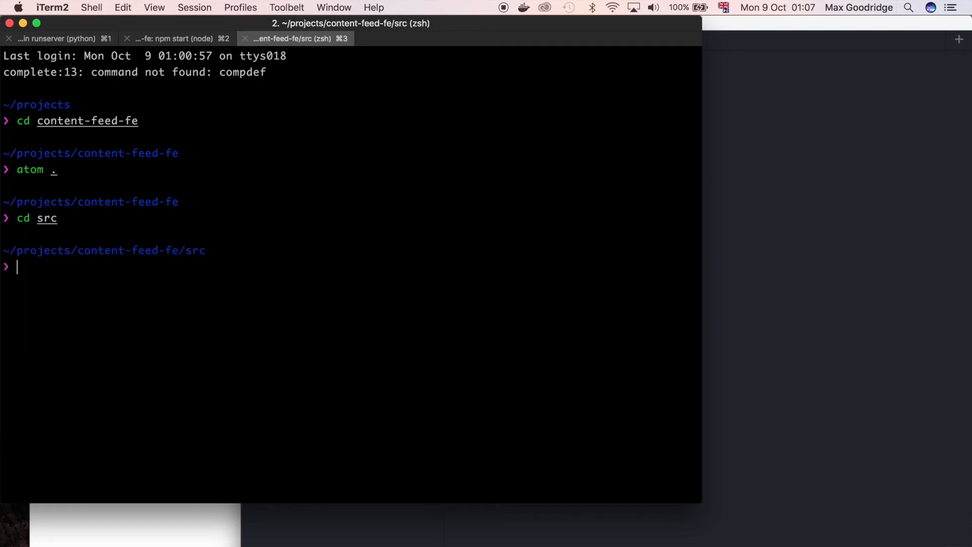
{"action": "type", "text": "rm *"}
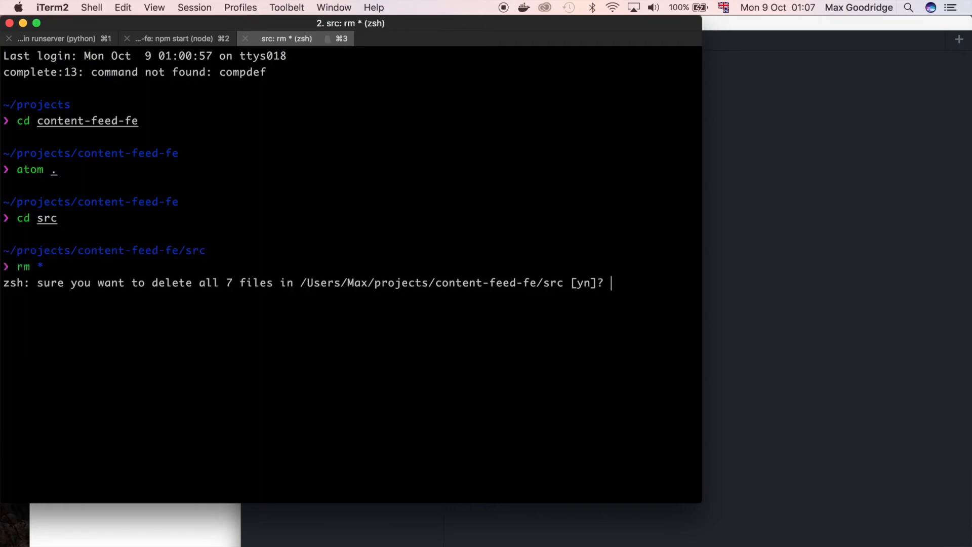
{"action": "type", "text": "y"}
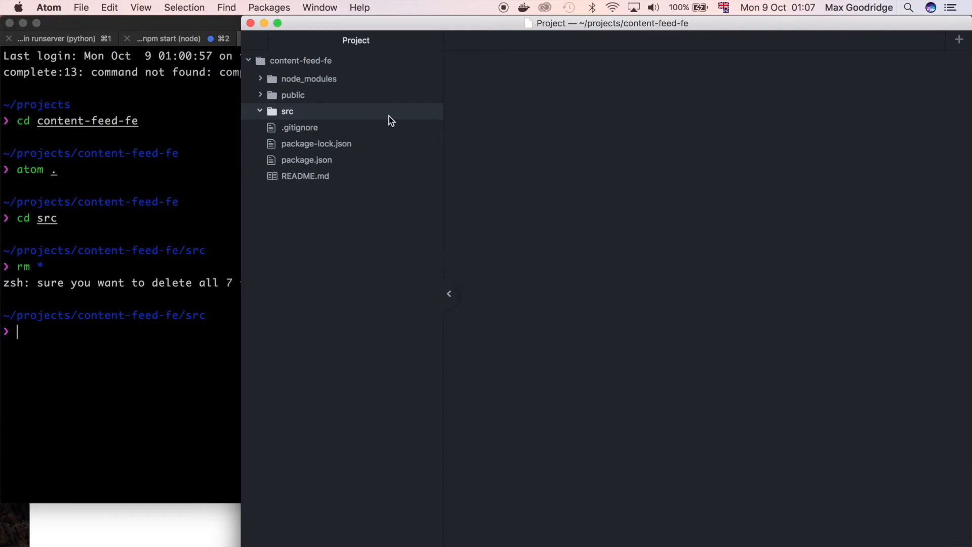
Step: Create a new src/index.js via the tree view and begin its first line
{"action": "right_click", "coordinate": [287, 112]}
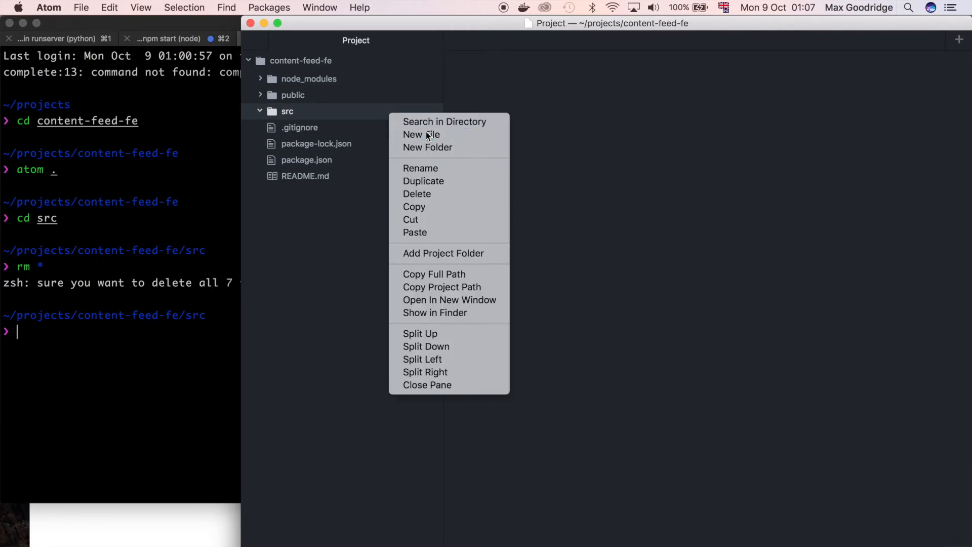
{"action": "left_click", "coordinate": [421, 134]}
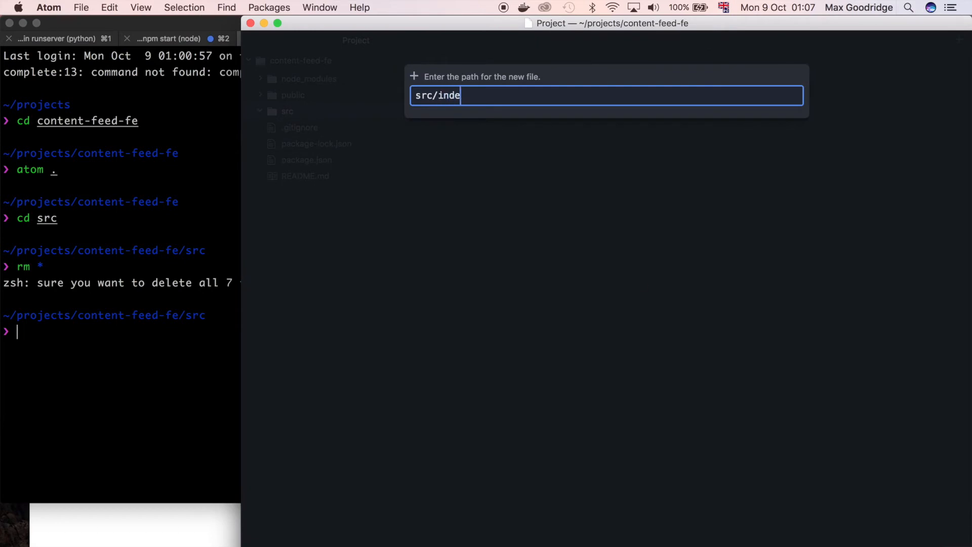
{"action": "key", "text": "enter"}
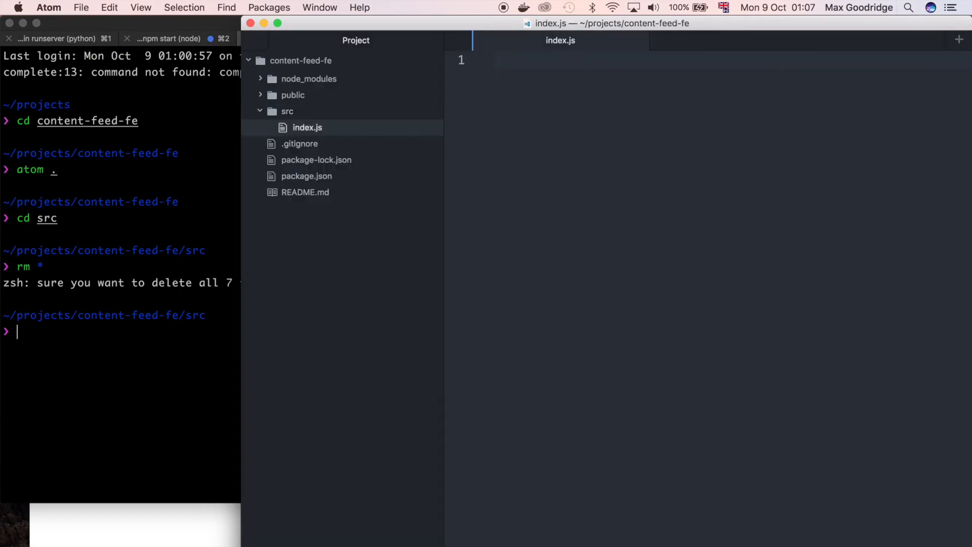
{"action": "type", "text": "im"}
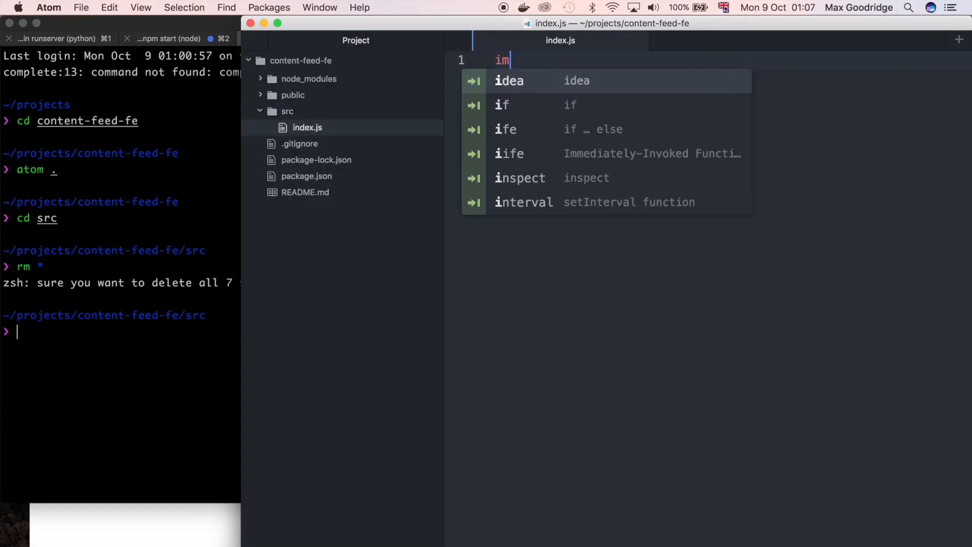
Step: Write import lines for React from 'react' and ReactDOM from 'react-dom'
{"action": "type", "text": "port Read"}
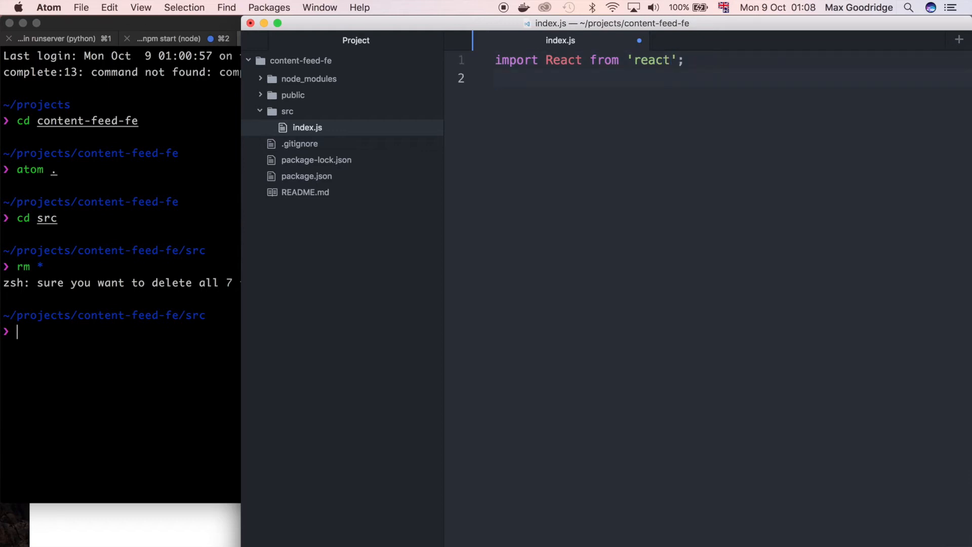
{"action": "type", "text": "import R"}
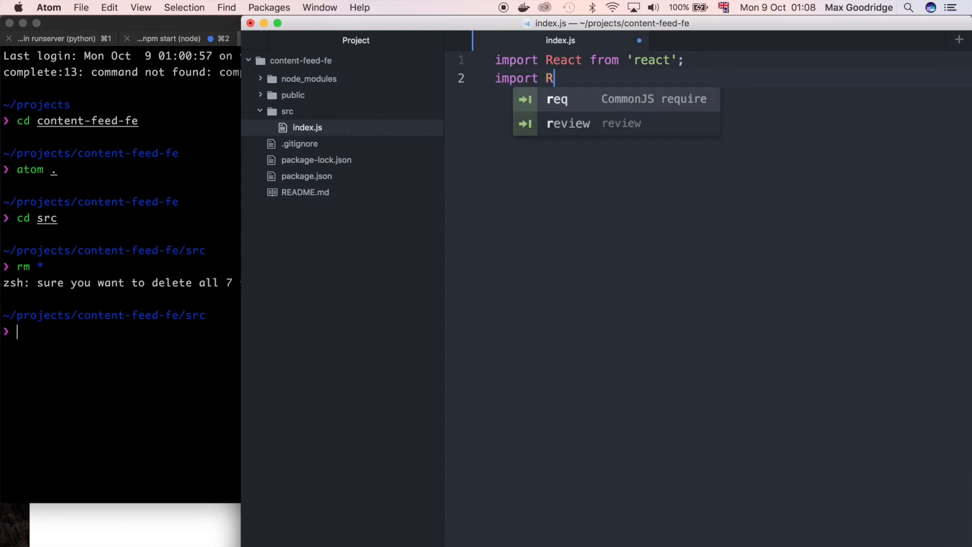
{"action": "type", "text": "eactDOM f"}
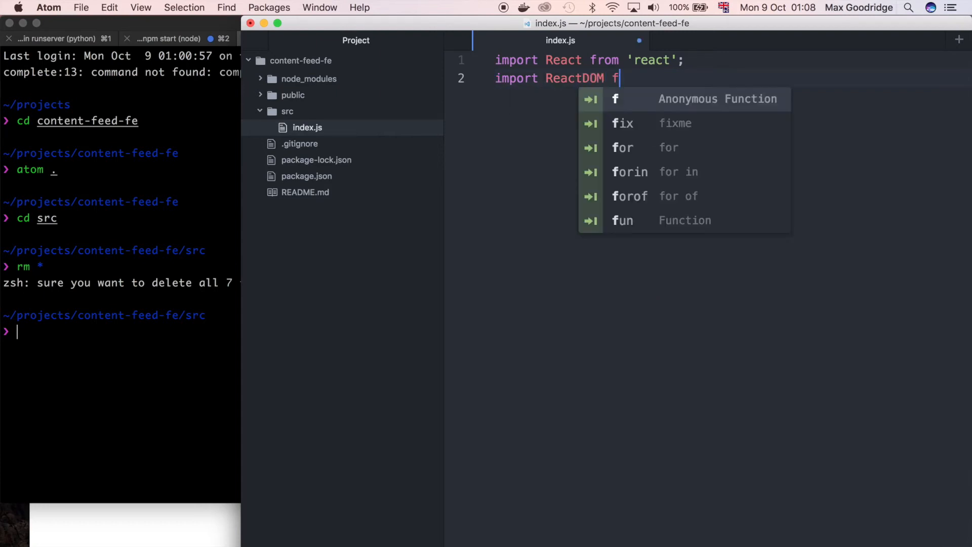
{"action": "type", "text": "rom"}
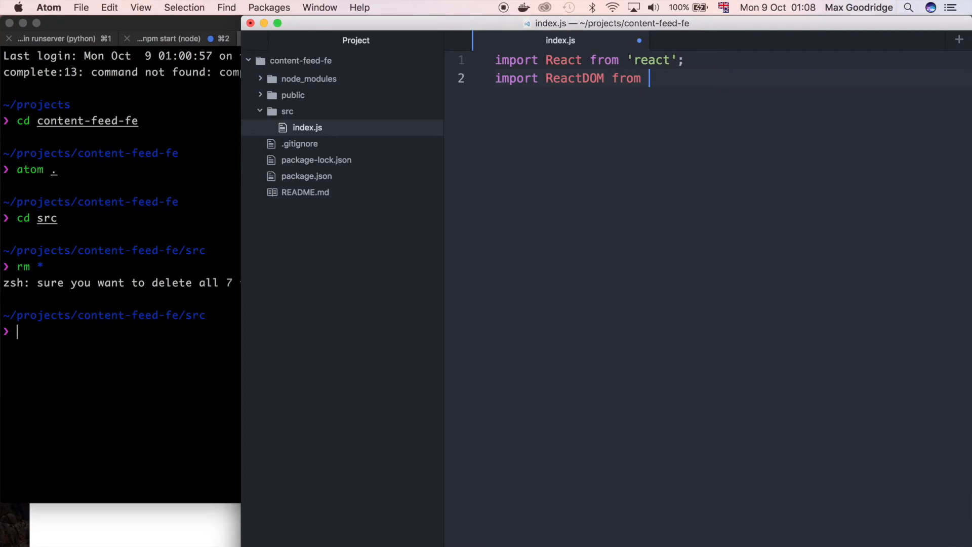
{"action": "type", "text": "'react'"}
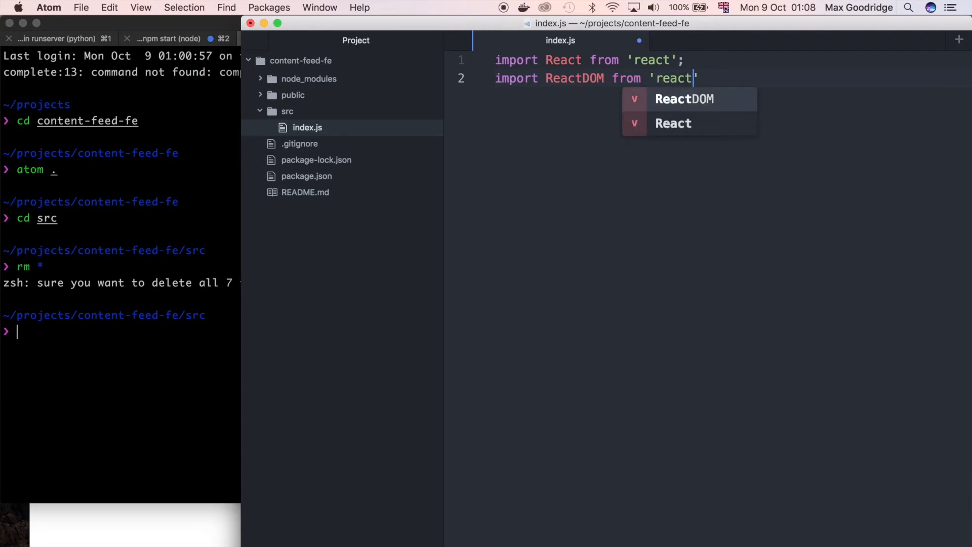
{"action": "type", "text": "-dom';l"}
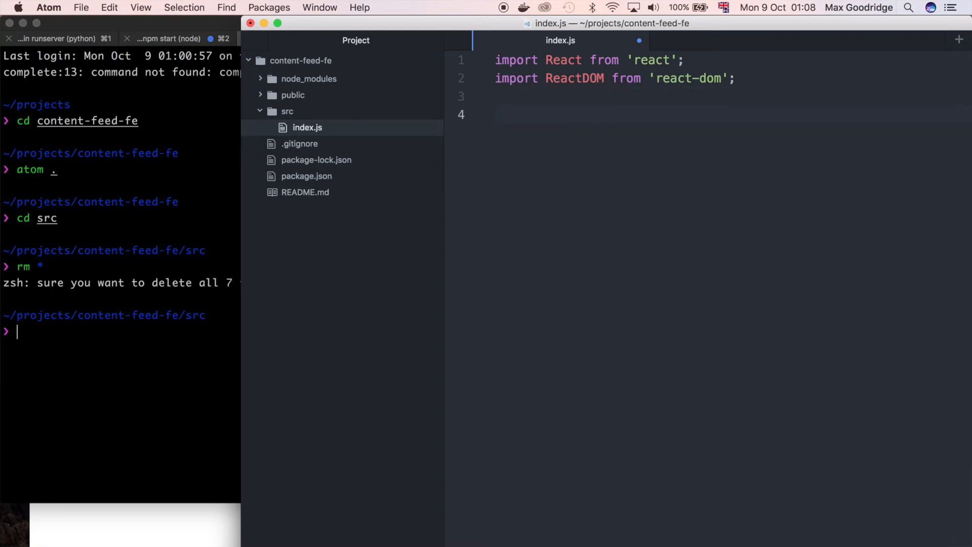
Step: Add blank lines and begin a ReactDOM statement on line 6
{"action": "key", "text": "Enter"}
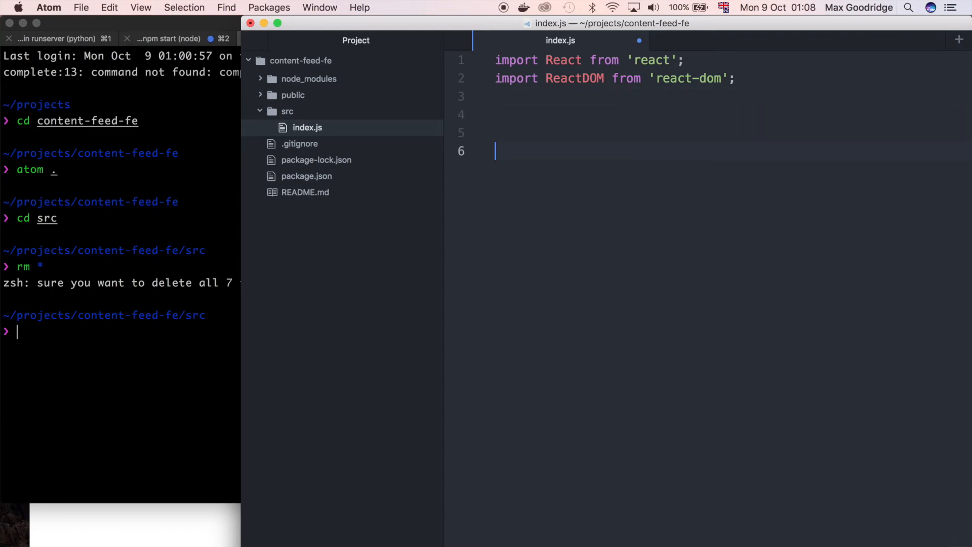
{"action": "type", "text": "RE"}
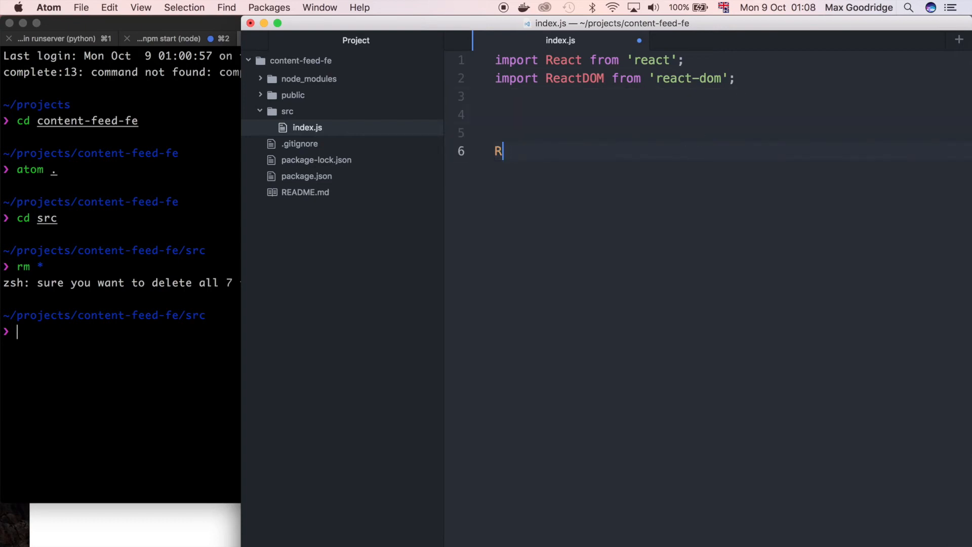
{"action": "type", "text": "eactDOM"}
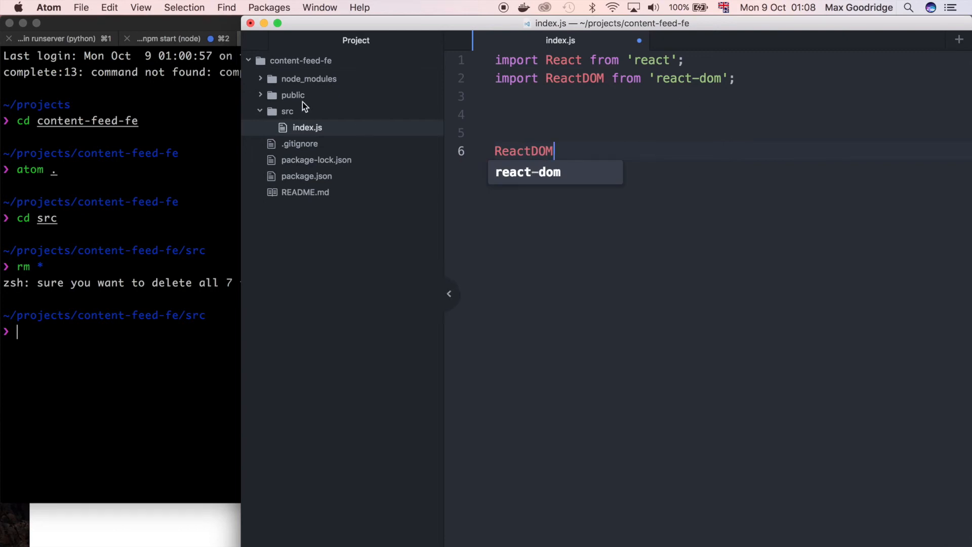
Step: Open public/index.html in a second tab and scroll to its root div
{"action": "left_click", "coordinate": [291, 95]}
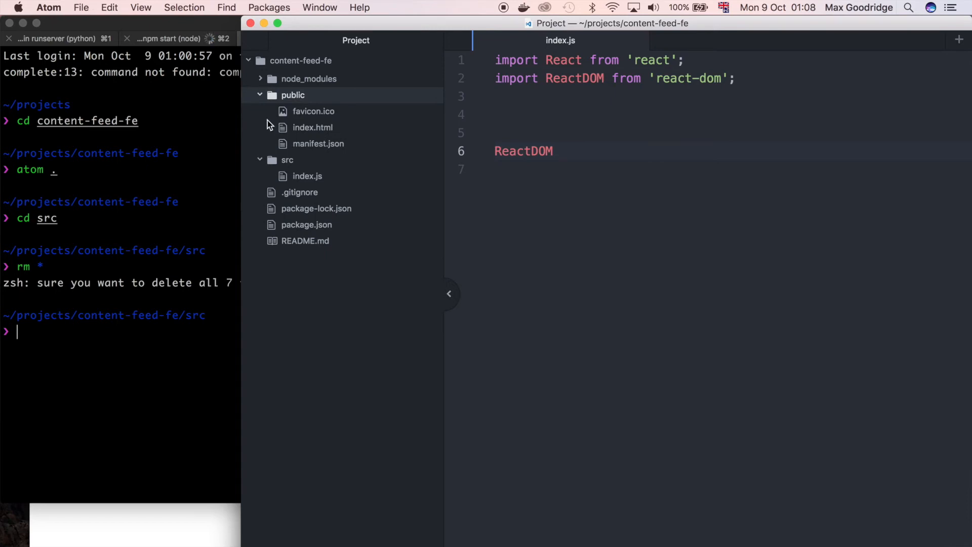
{"action": "double_click", "coordinate": [313, 128]}
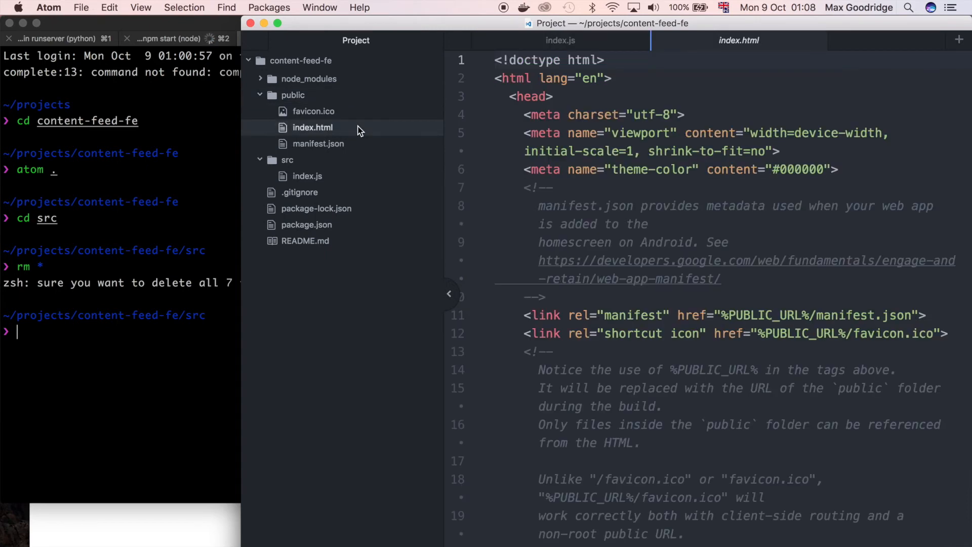
{"action": "scroll", "scroll_direction": "down", "scroll_amount": 3}
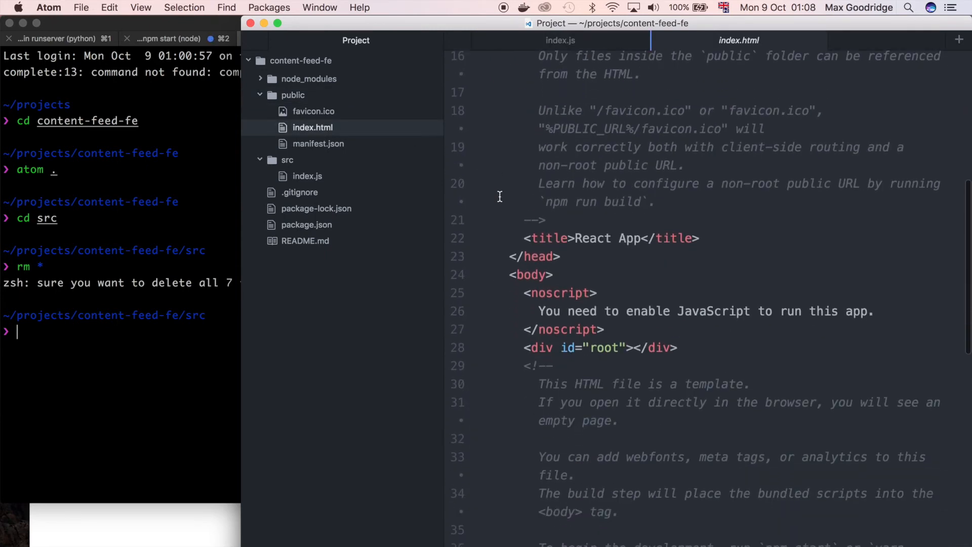
{"action": "scroll", "scroll_direction": "down", "scroll_amount": 3}
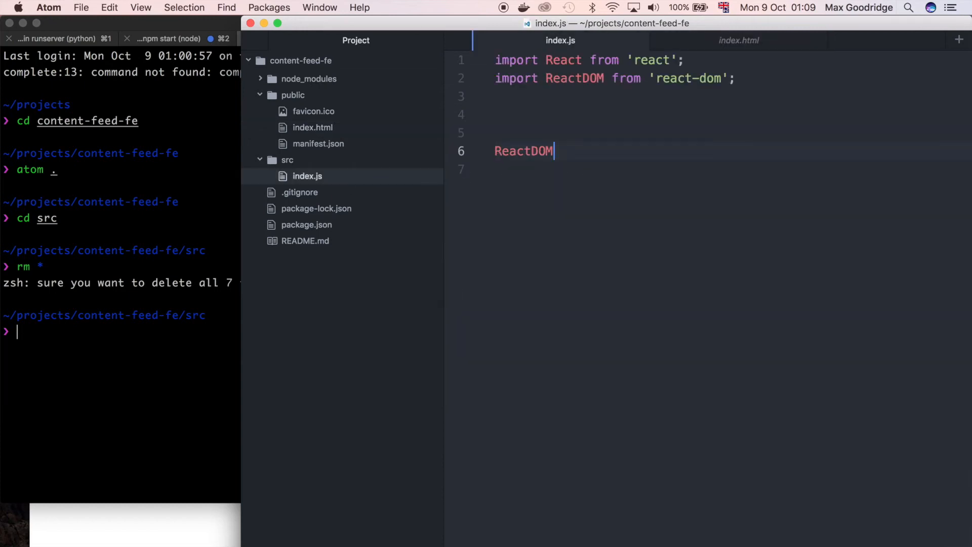
Step: Write ReactDOM.render( with <ContentFeed /> as its first argument on its own line
{"action": "type", "text": ".render()"}
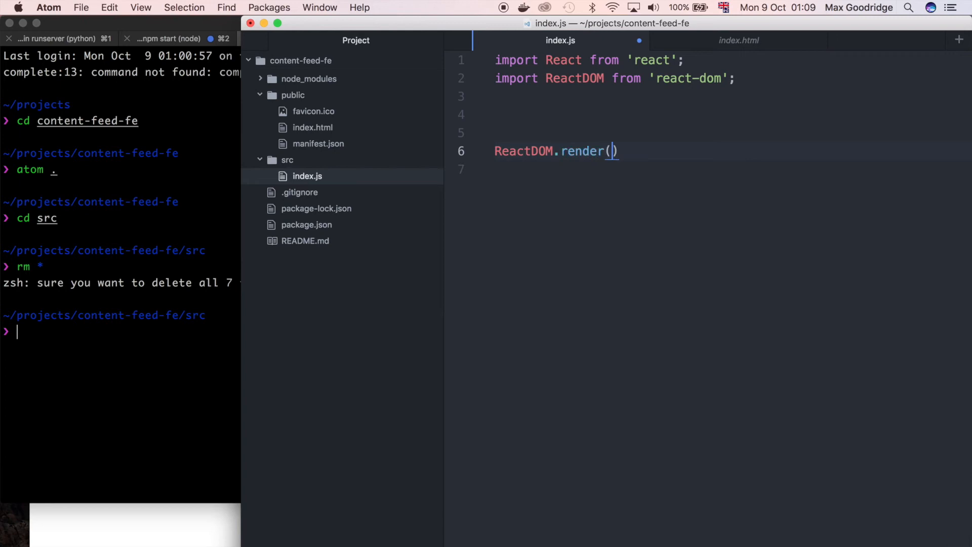
{"action": "key", "text": "Return"}
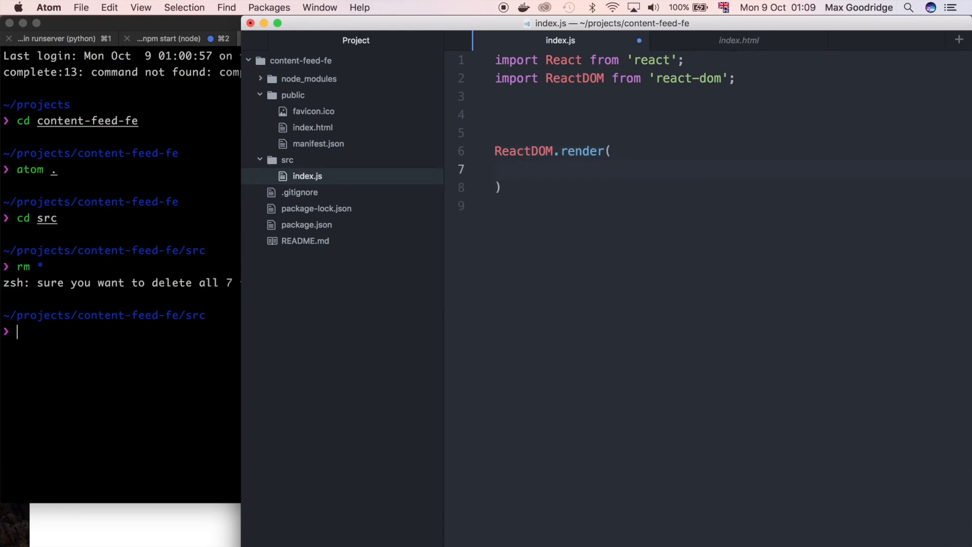
{"action": "left_click", "coordinate": [524, 169]}
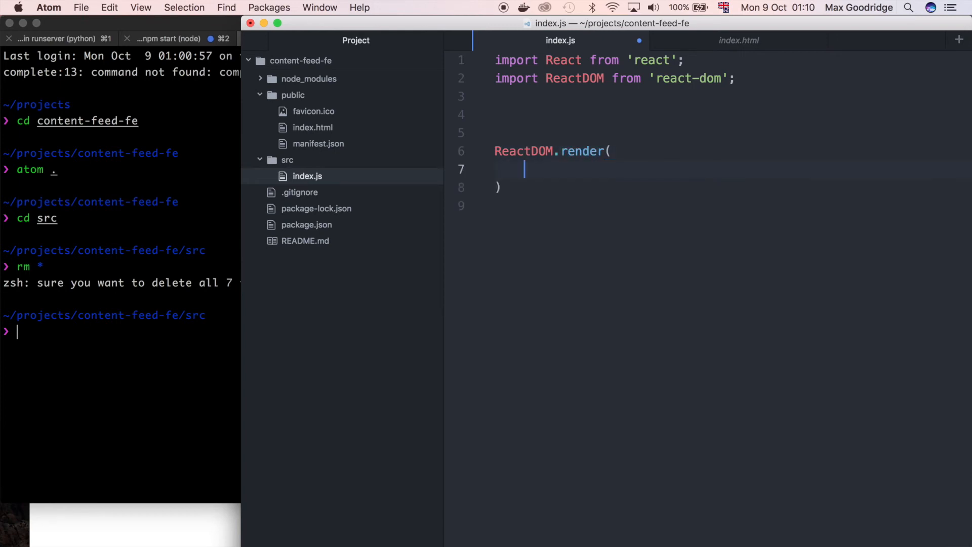
{"action": "type", "text": "<"}
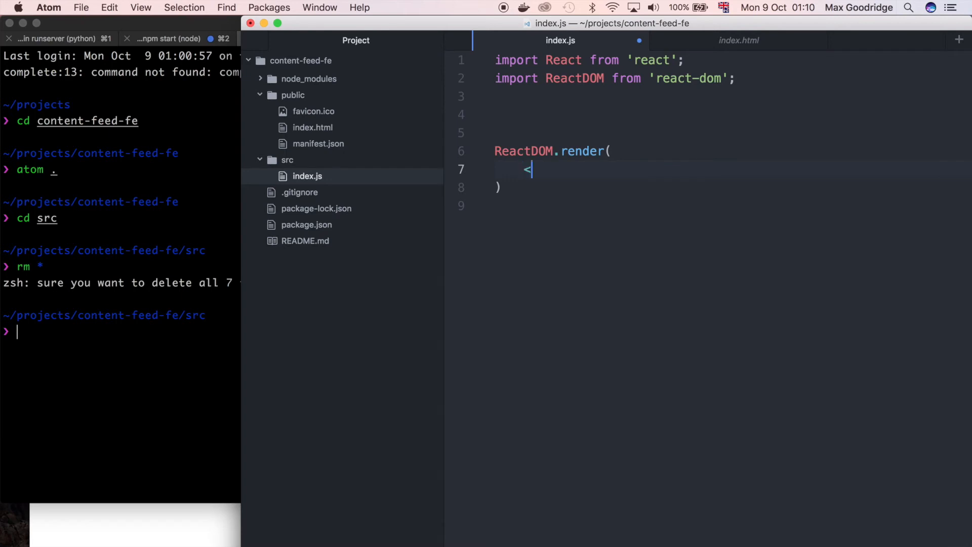
{"action": "type", "text": "Cont"}
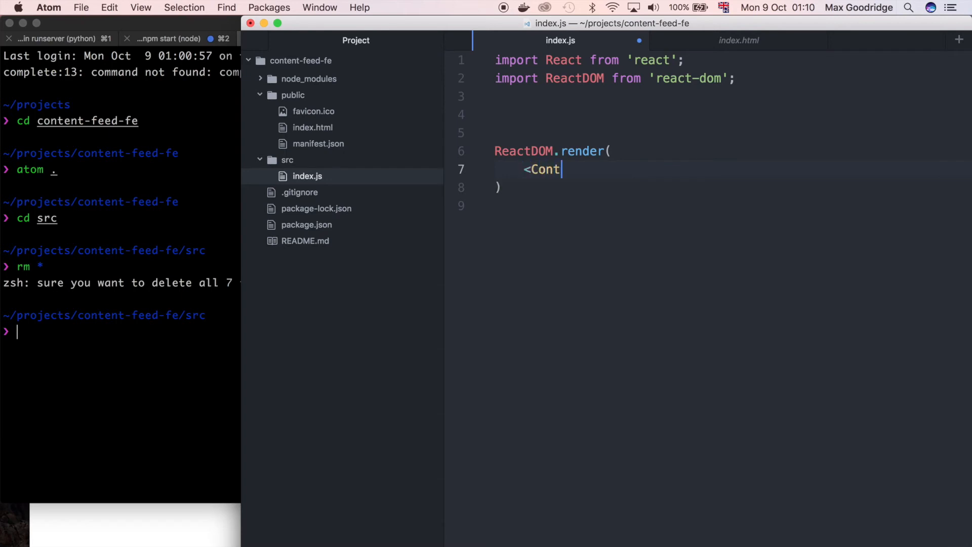
{"action": "type", "text": "entFeed />"}
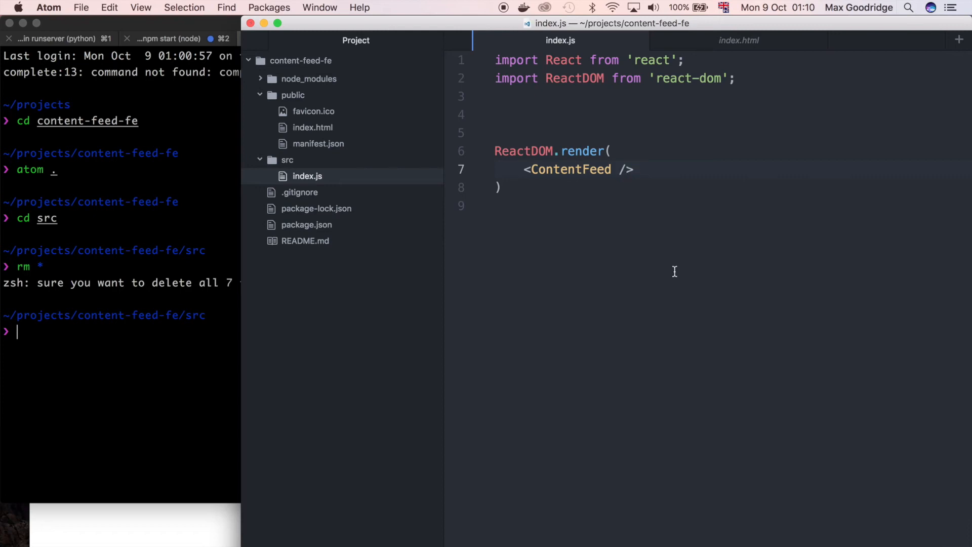
{"action": "key", "text": "enter"}
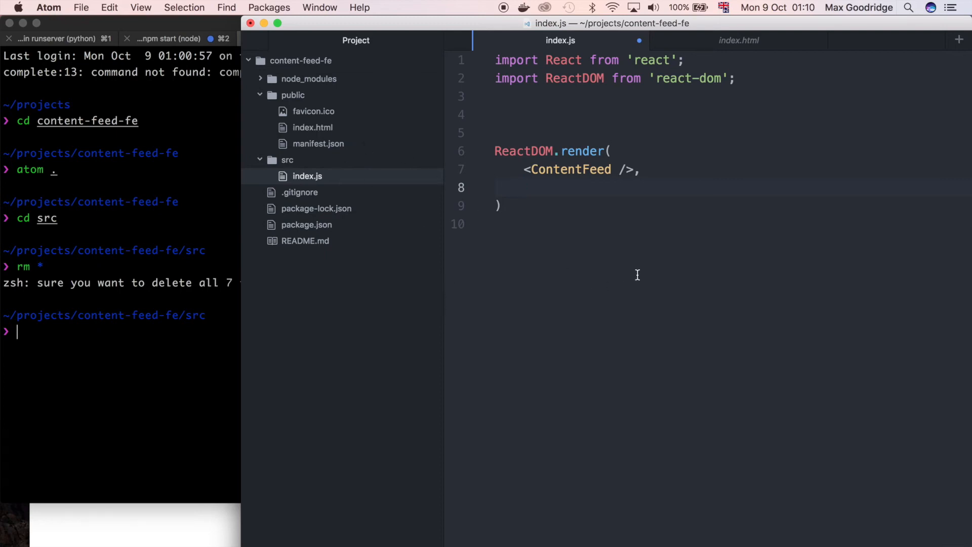
Step: Add document.getElementById('root') as the render target and close the call with a semicolon
{"action": "type", "text": "document"}
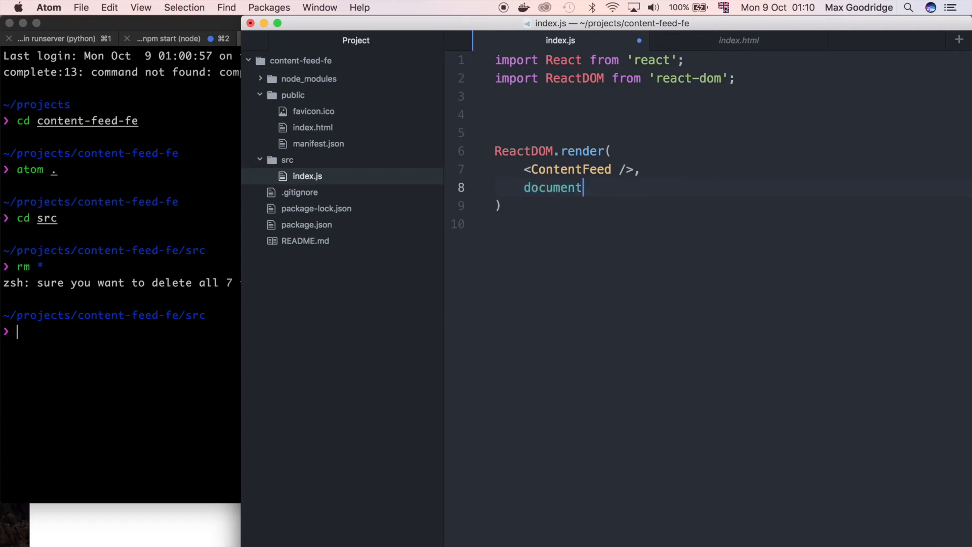
{"action": "type", "text": ".getE"}
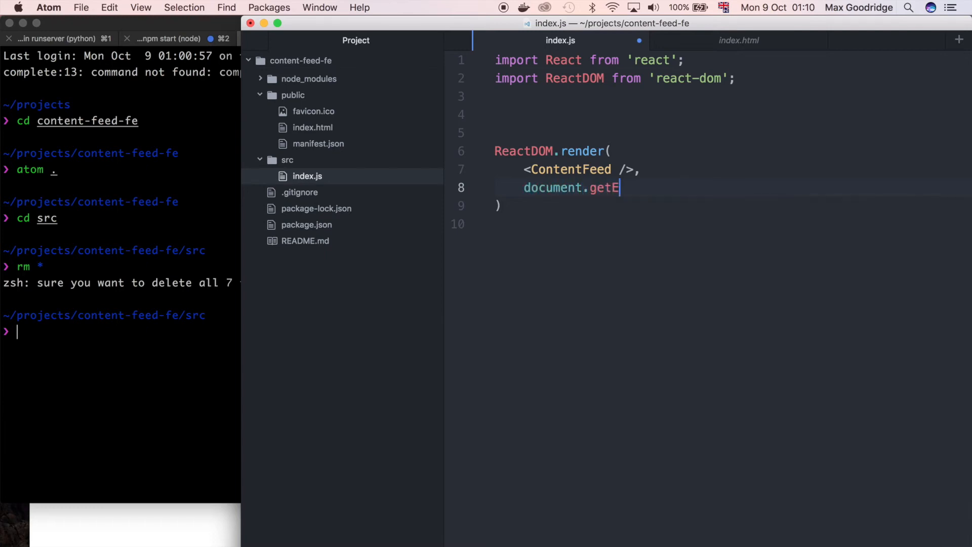
{"action": "key", "text": "backspace"}
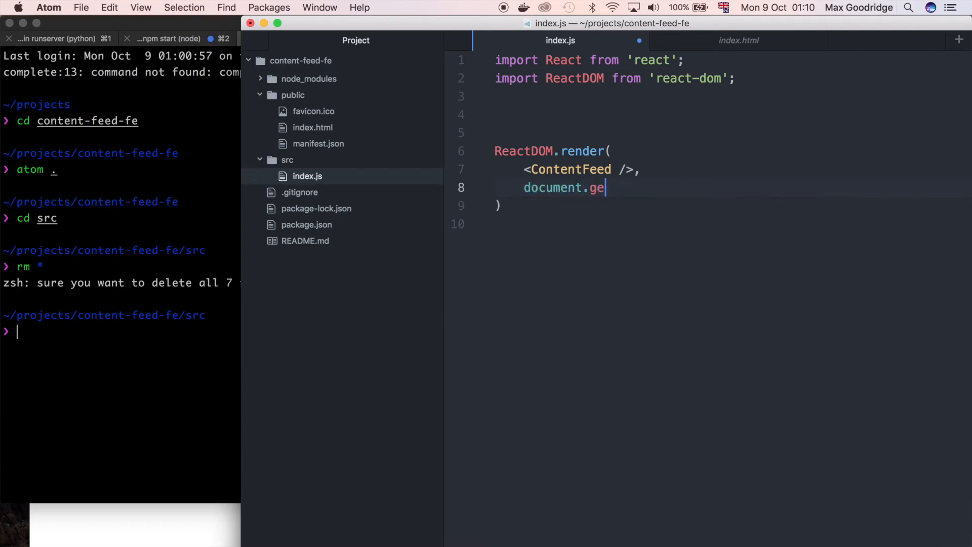
{"action": "type", "text": "tElementById('id"}
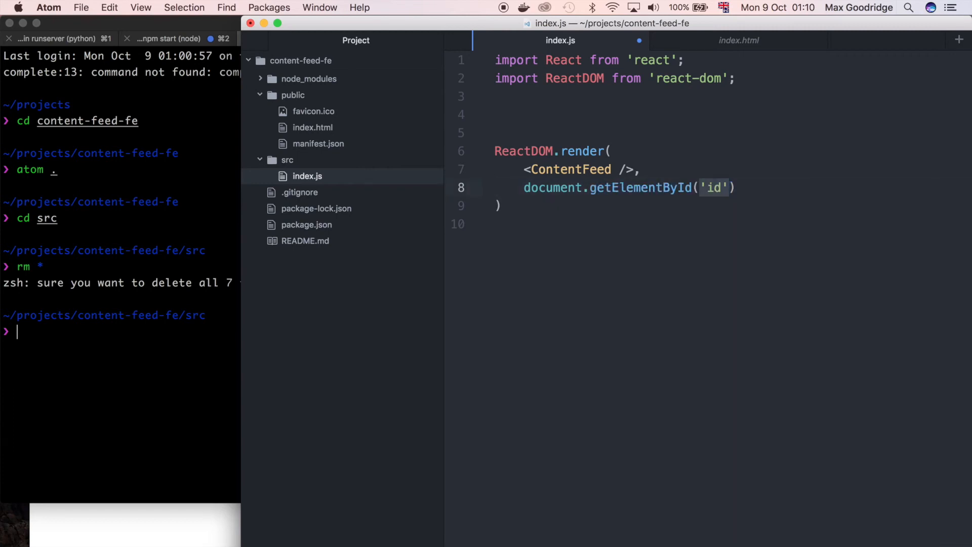
{"action": "type", "text": "rot"}
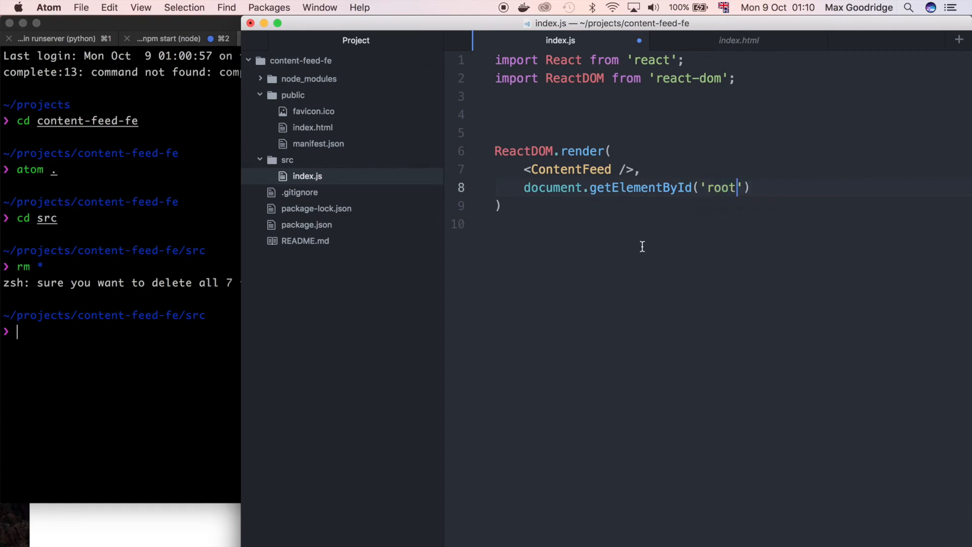
{"action": "type", "text": ";"}
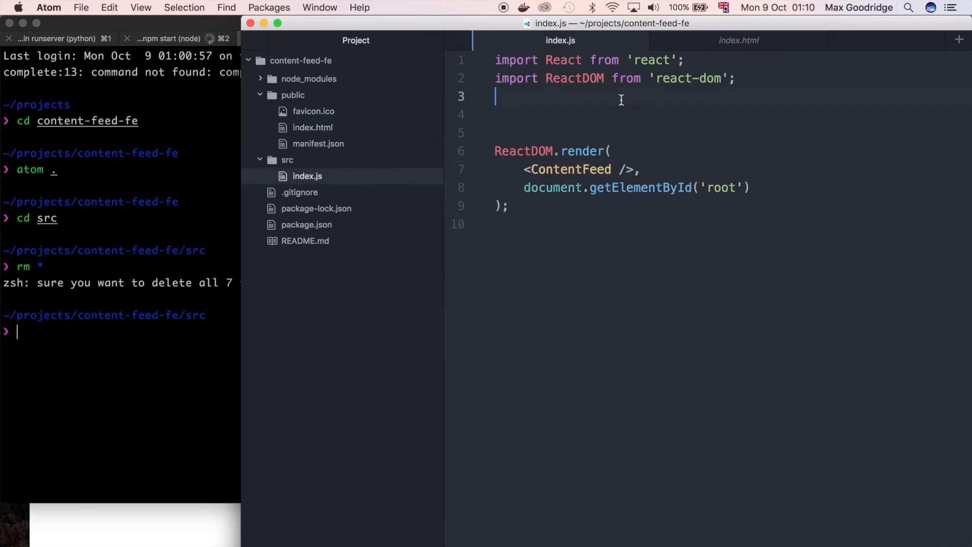
Step: Declare class ContentFeed extend React.Component { } above the render call and place the cursor in its body
{"action": "key", "text": "Return"}
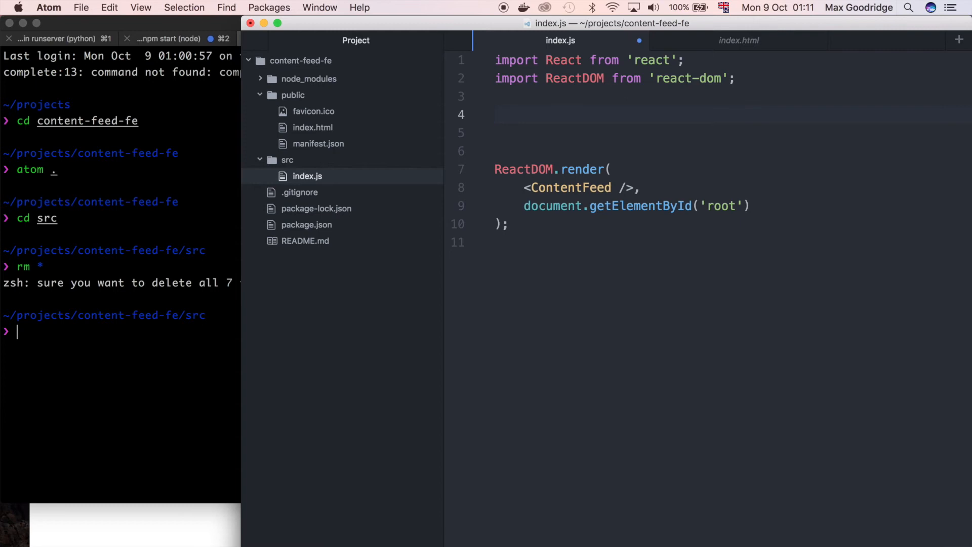
{"action": "type", "text": "class"}
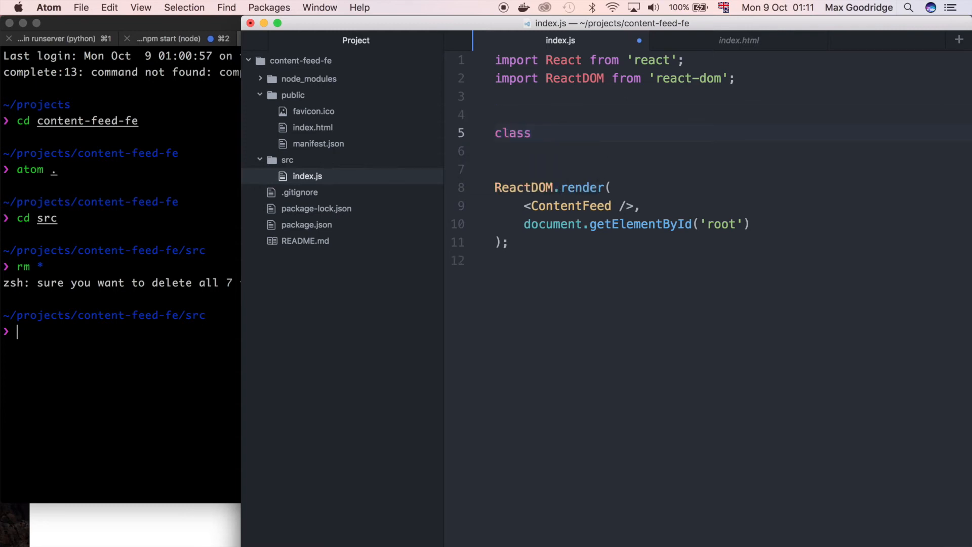
{"action": "type", "text": "ContentFeed ext"}
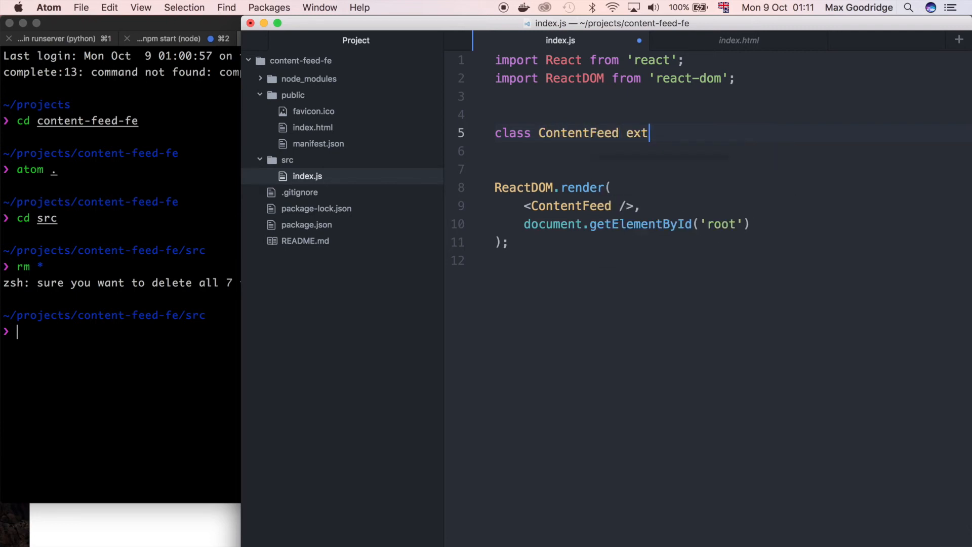
{"action": "type", "text": "end"}
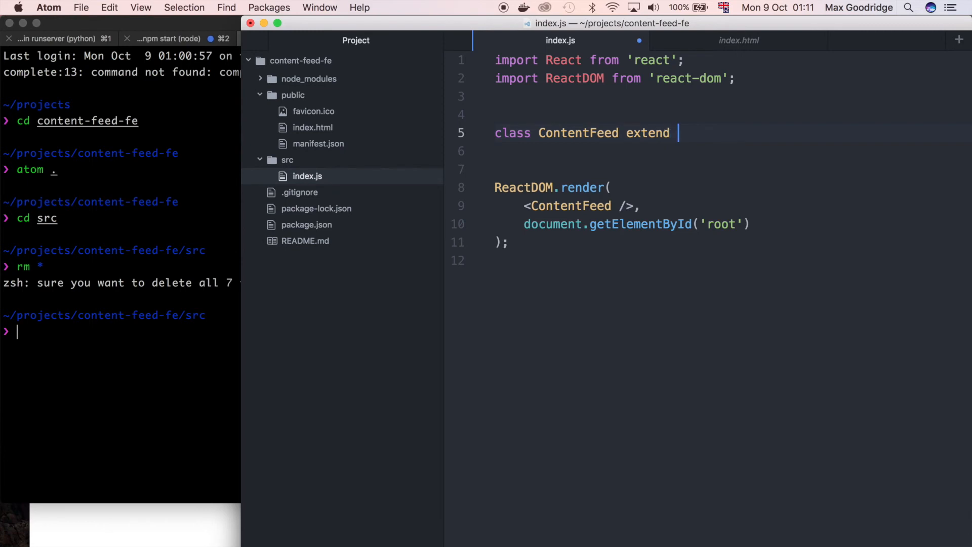
{"action": "type", "text": "React"}
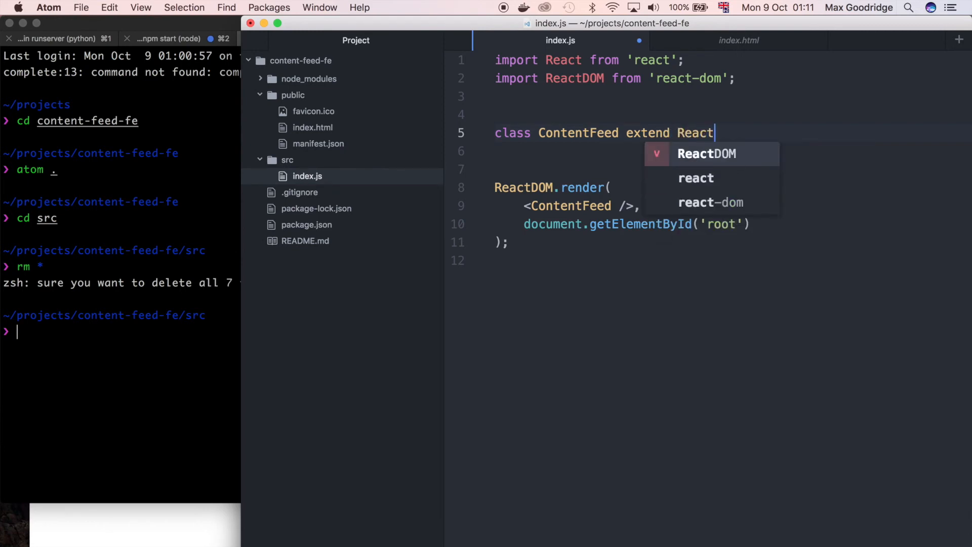
{"action": "type", "text": ".Compo"}
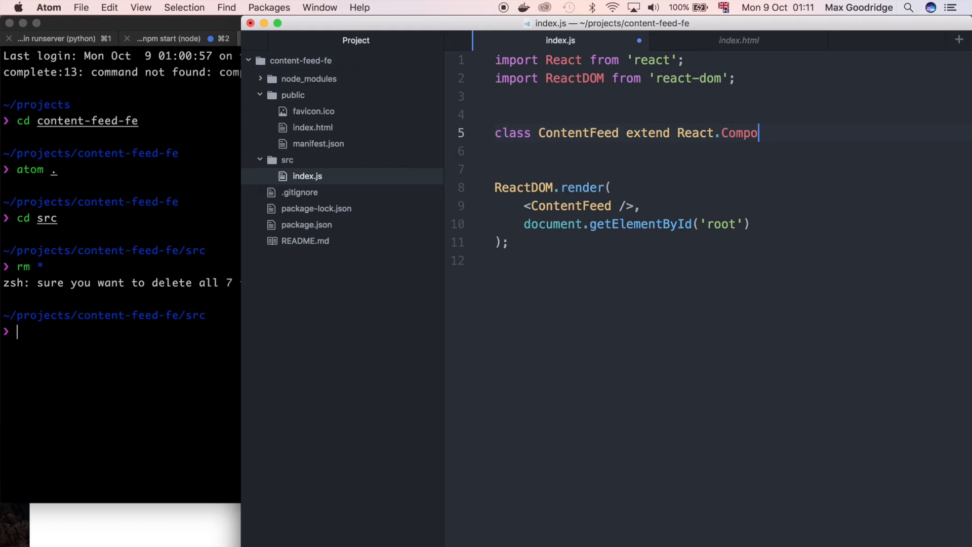
{"action": "type", "text": "nent {"}
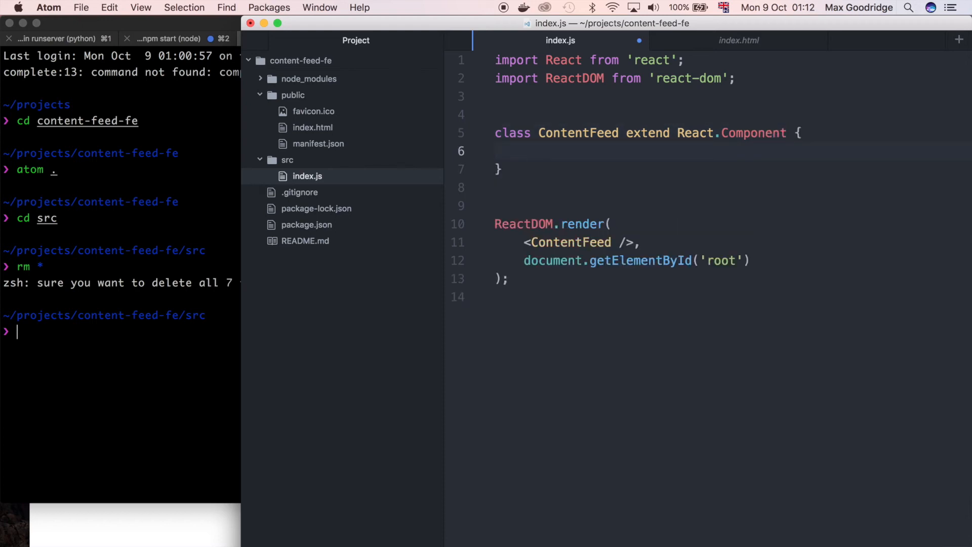
{"action": "left_click", "coordinate": [524, 151]}
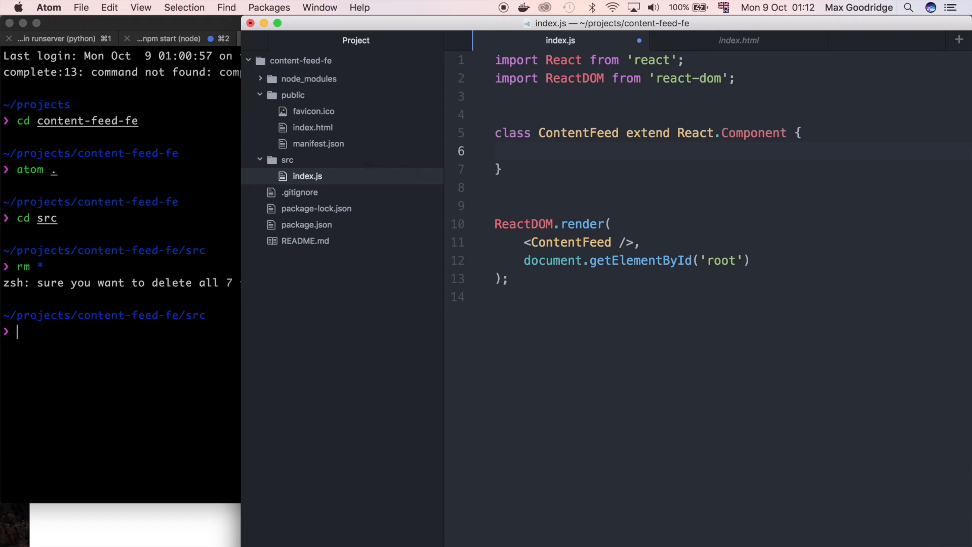
{"action": "left_click", "coordinate": [526, 150]}
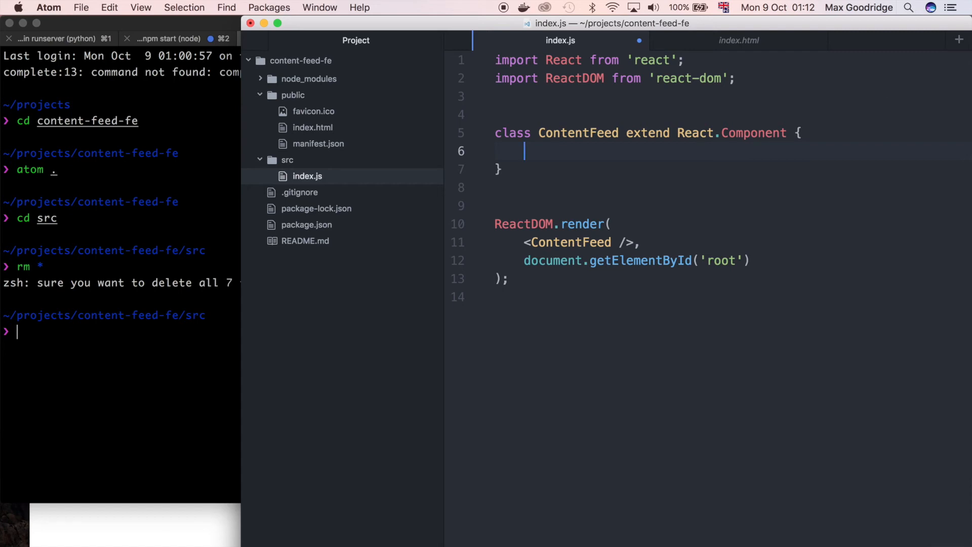
Step: Add a componentDidMount body that calls this.getItems();
{"action": "type", "text": "compo"}
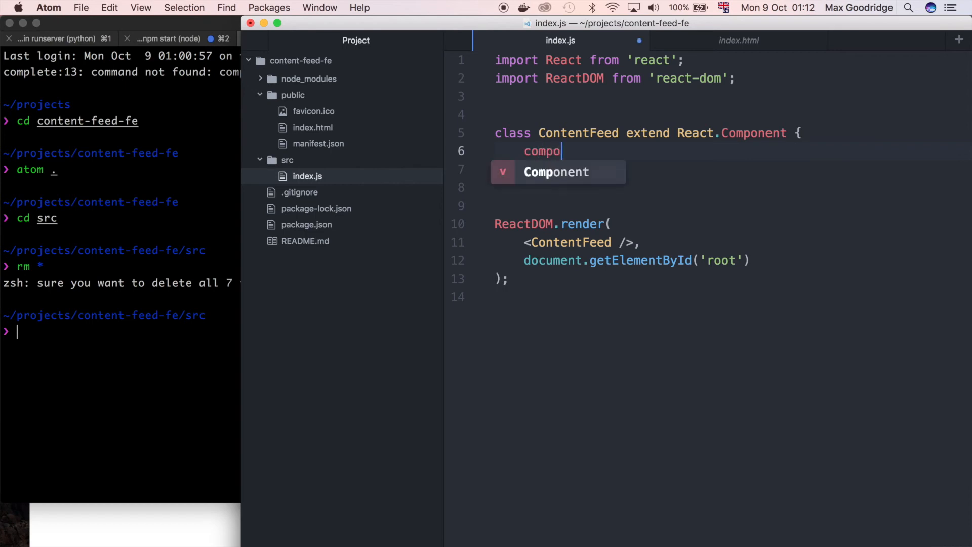
{"action": "type", "text": "nentDi"}
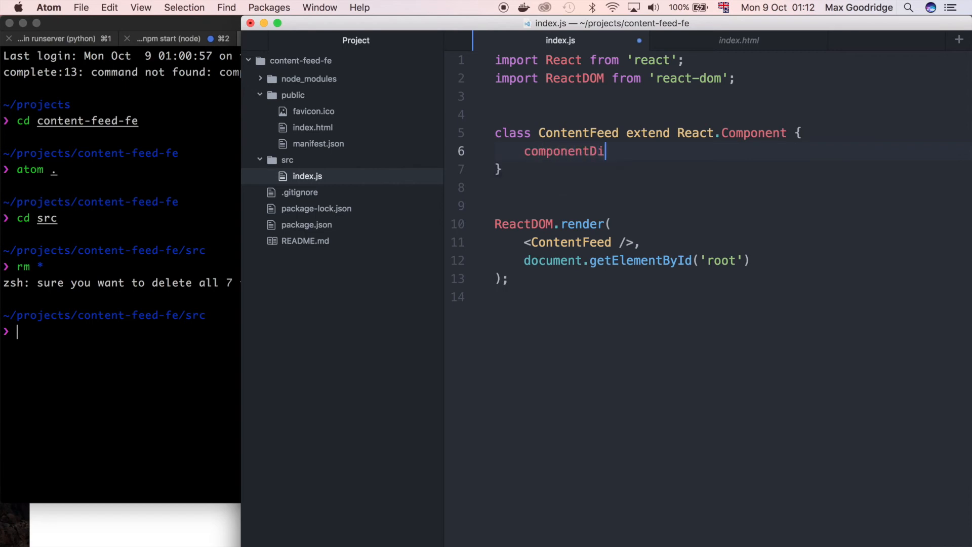
{"action": "type", "text": "dMount"}
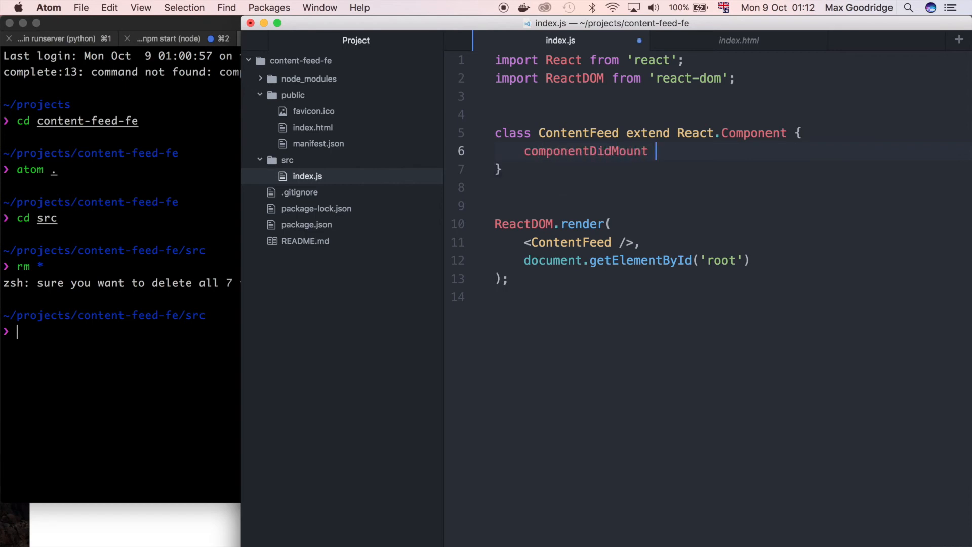
{"action": "type", "text": "{"}
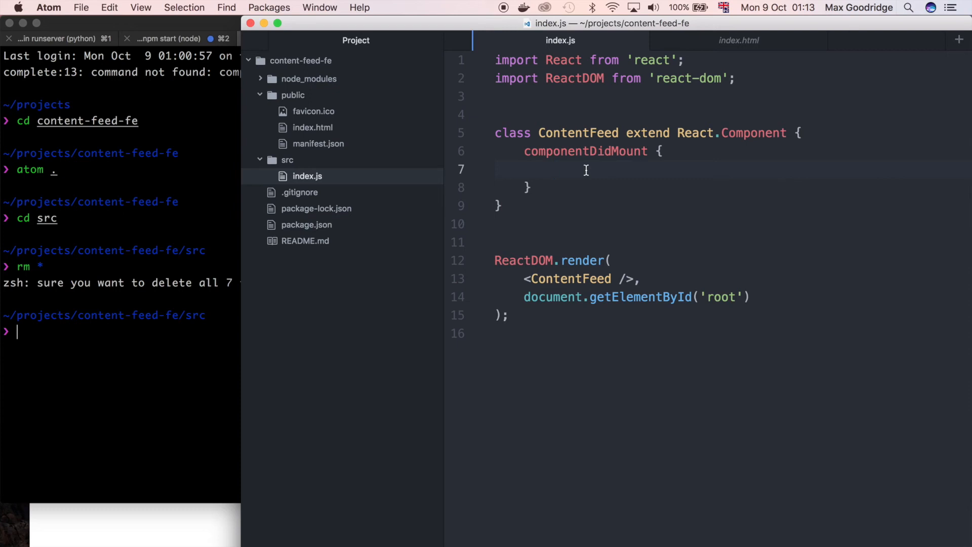
{"action": "left_click", "coordinate": [554, 169]}
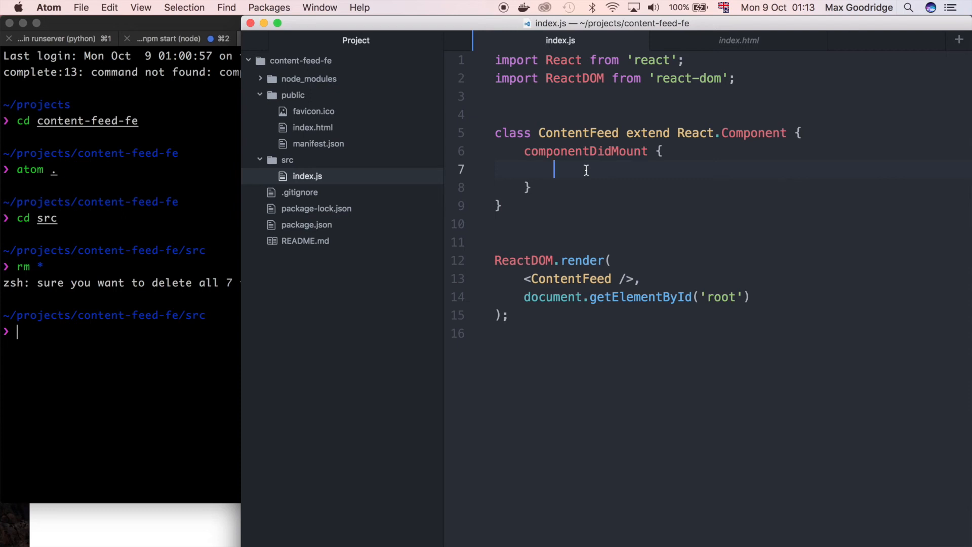
{"action": "type", "text": "this.get"}
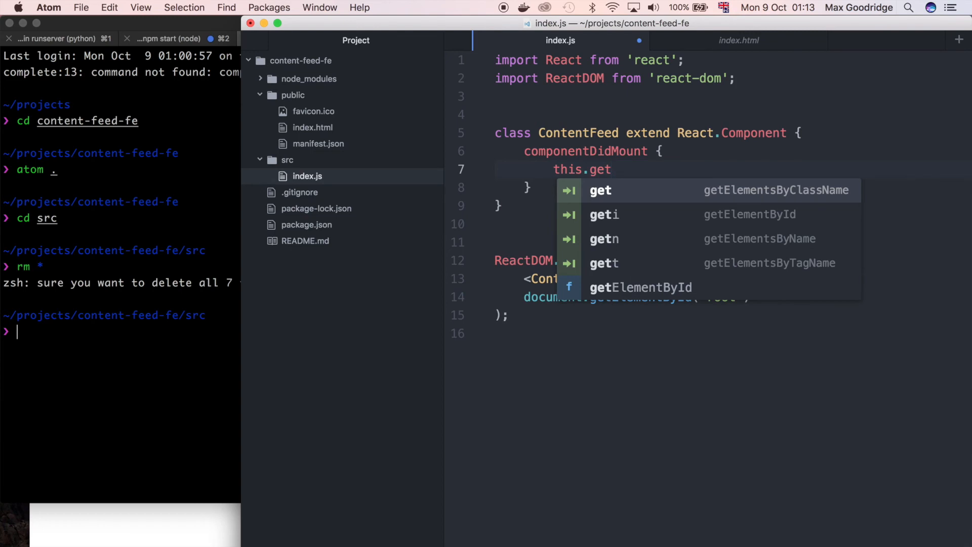
{"action": "type", "text": "Items()"}
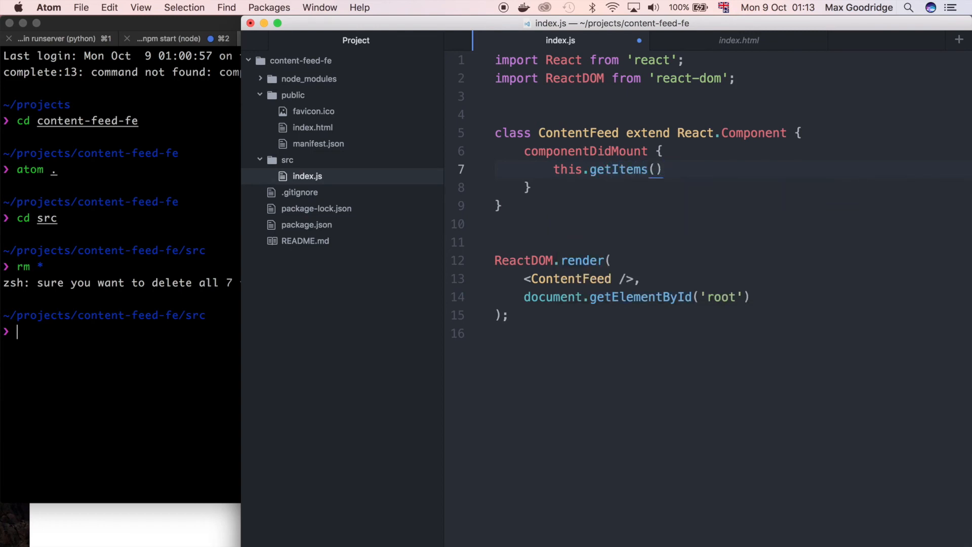
{"action": "type", "text": ";"}
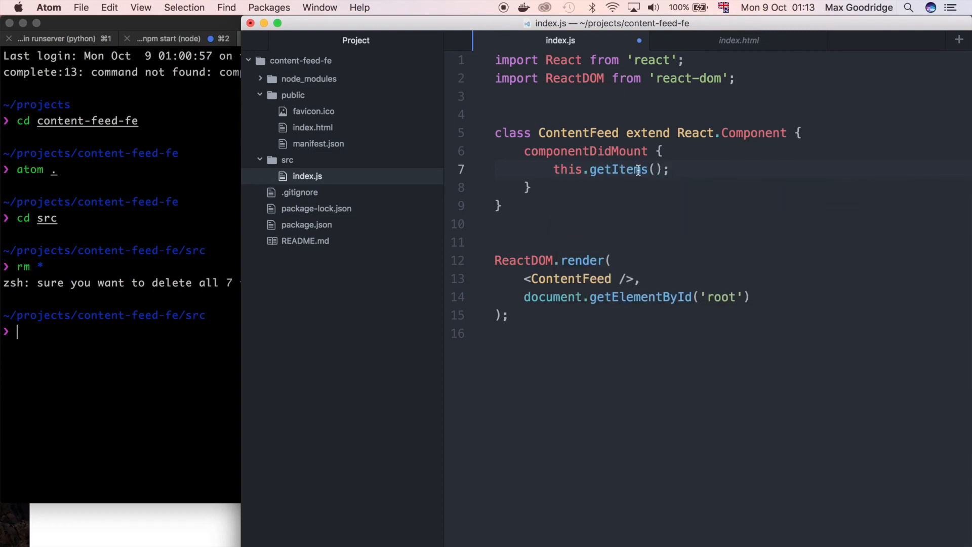
Step: Switch to Chrome's React App tab to check the compile result
{"action": "left_click", "coordinate": [671, 169]}
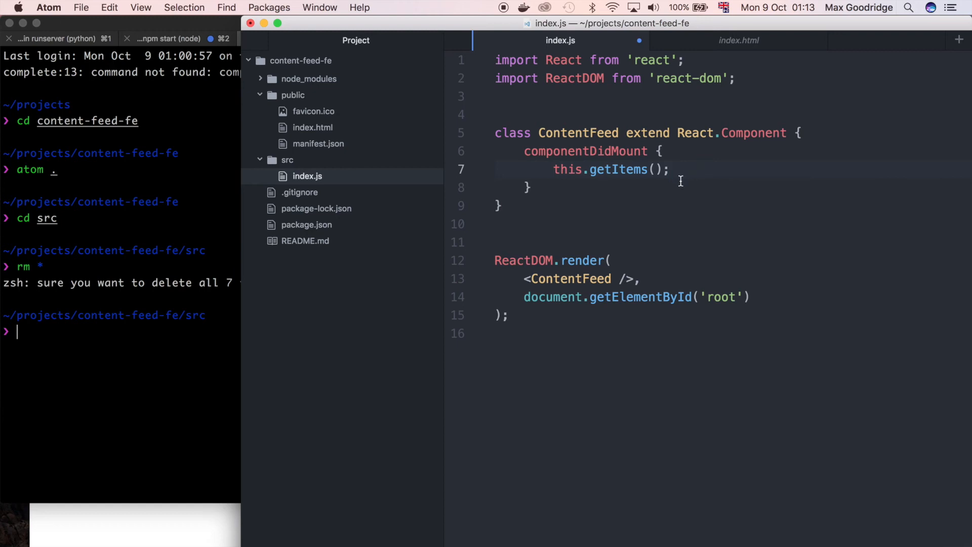
{"action": "left_click", "coordinate": [532, 187]}
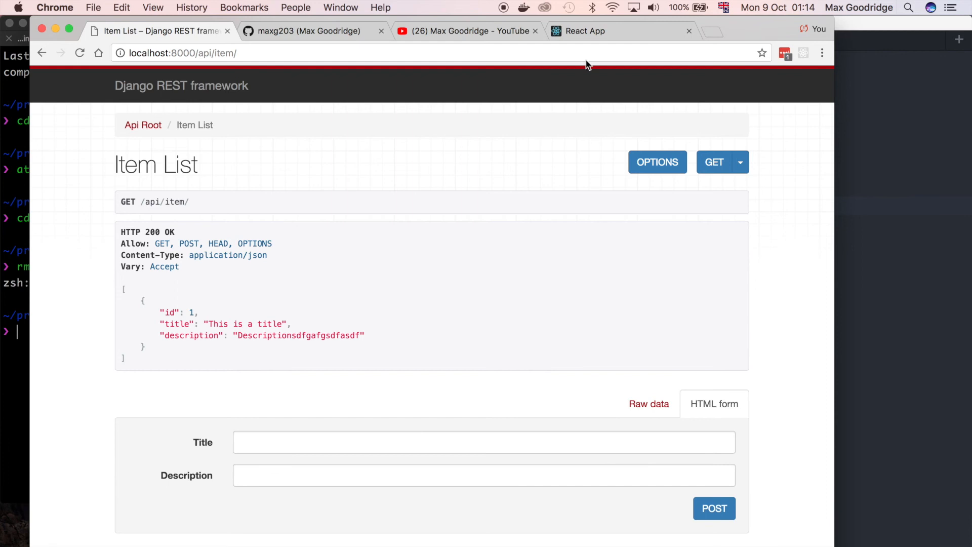
{"action": "left_click", "coordinate": [620, 31]}
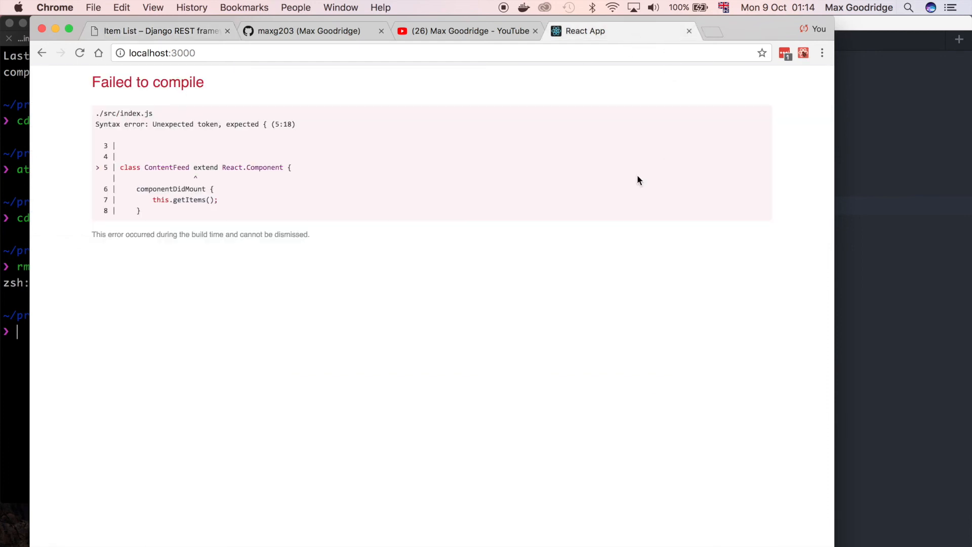
{"action": "mouse_move", "coordinate": [889, 128]}
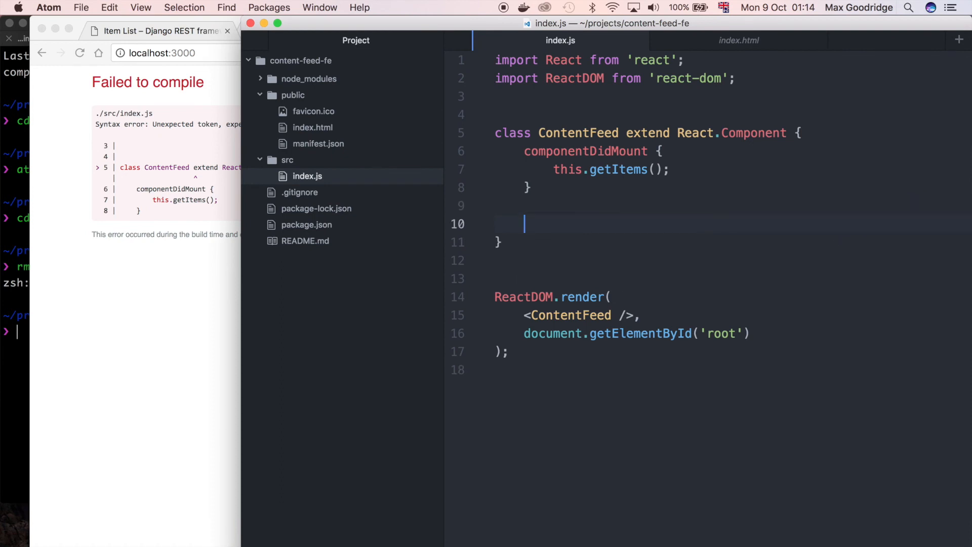
{"action": "type", "text": "getItems"}
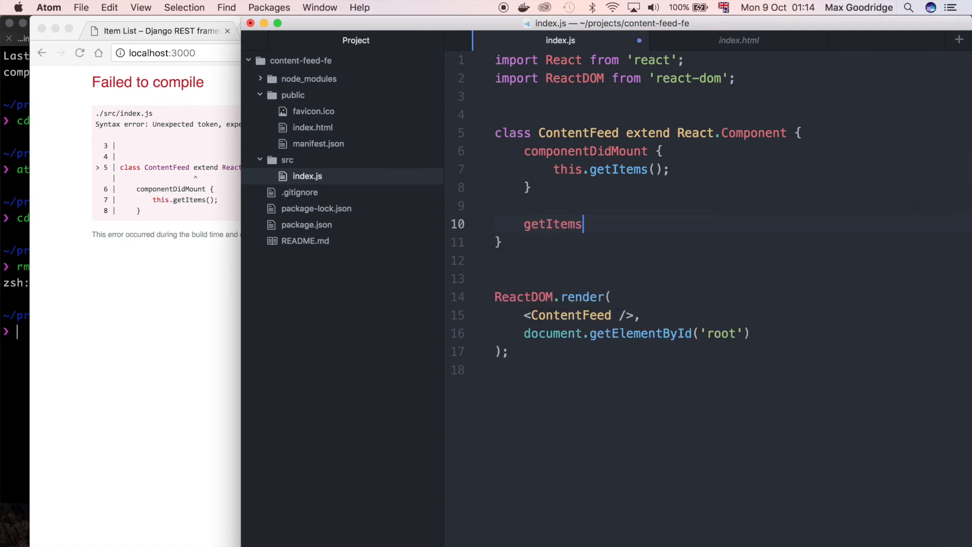
{"action": "type", "text": "() {"}
{"action": "type", "text": "fetch"}
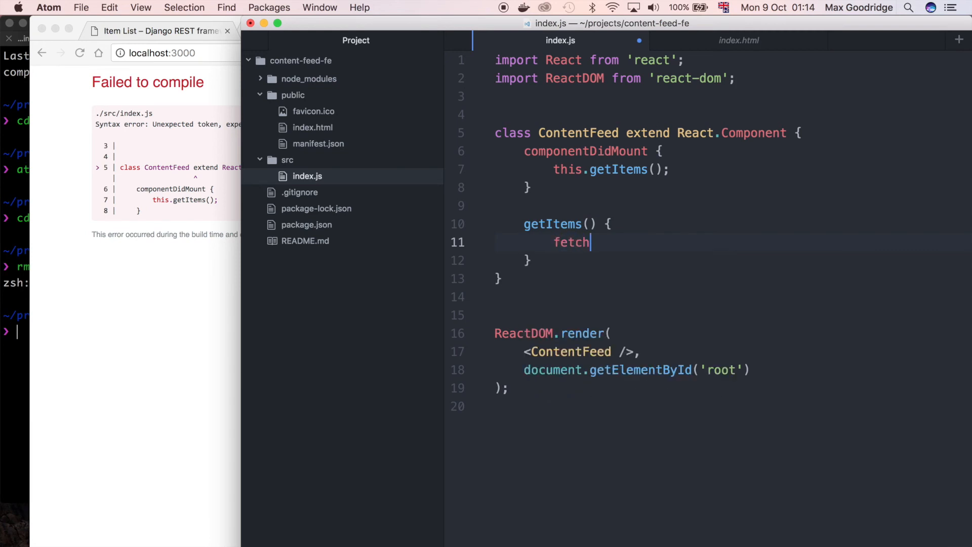
{"action": "type", "text": "()"}
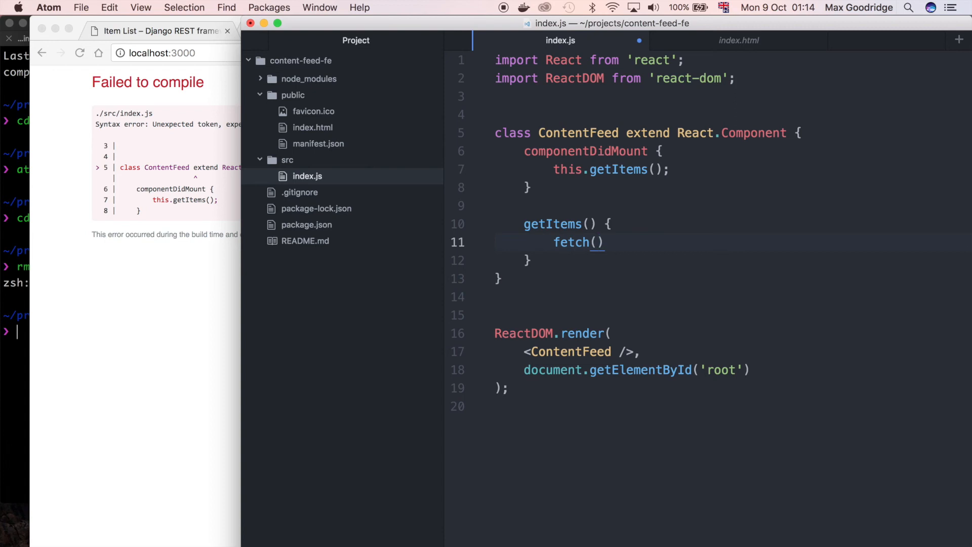
{"action": "type", "text": "'ht'"}
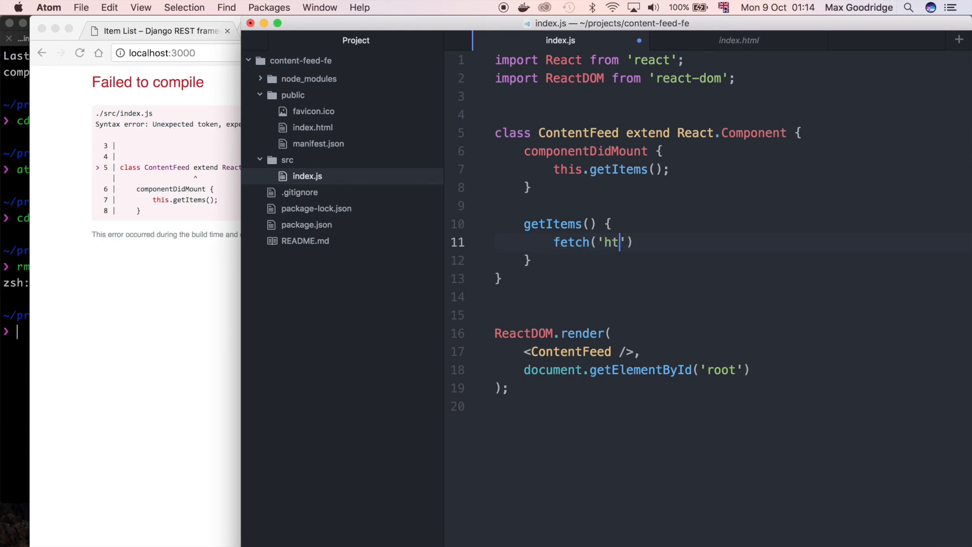
{"action": "type", "text": "tp:"}
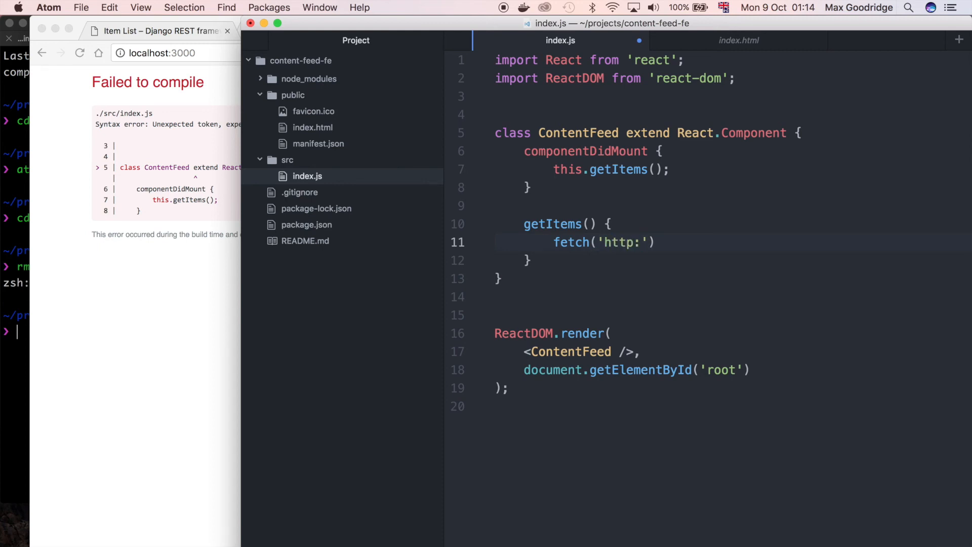
{"action": "type", "text": "//"}
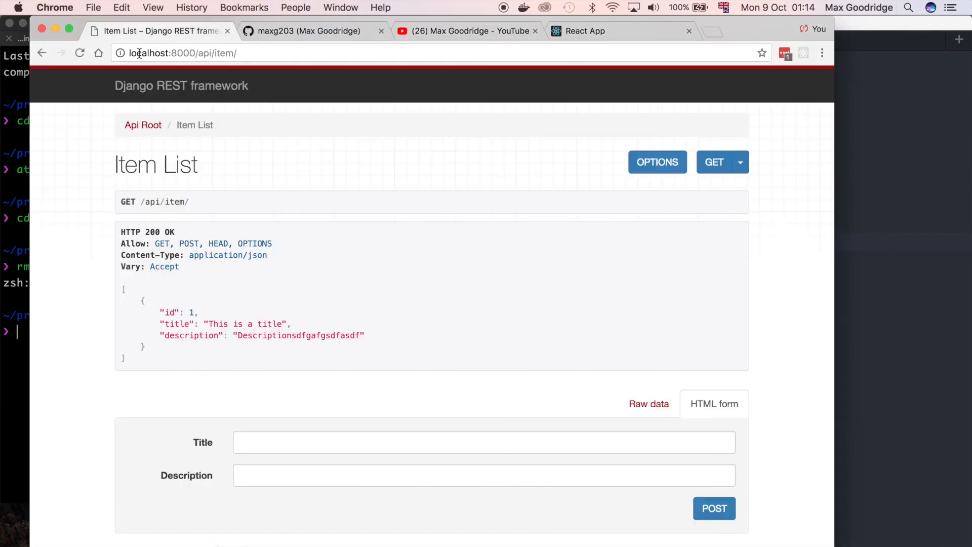
Step: Copy localhost:8000/api/item/ from Chrome's address bar into the fetch string
{"action": "left_click", "coordinate": [183, 53]}
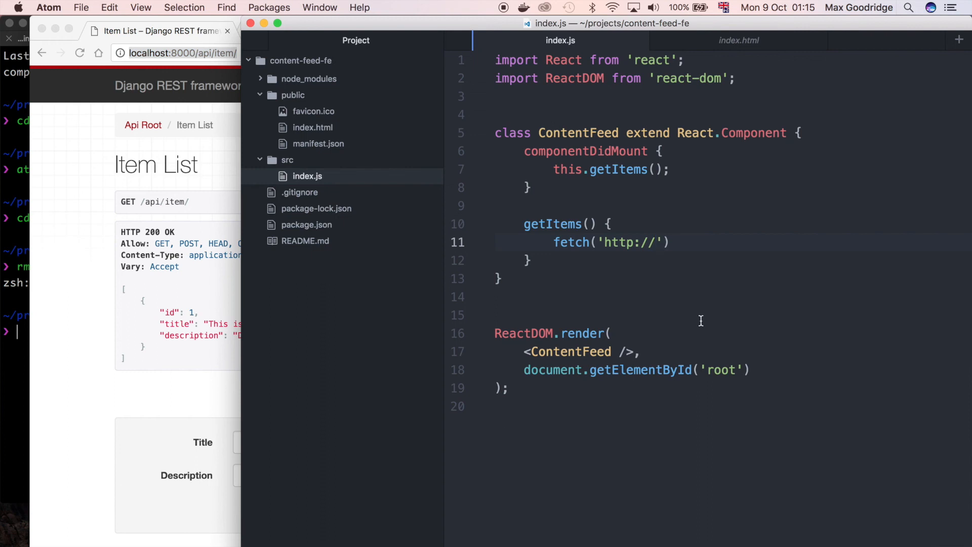
{"action": "type", "text": "http://localhost:8000/api/item/"}
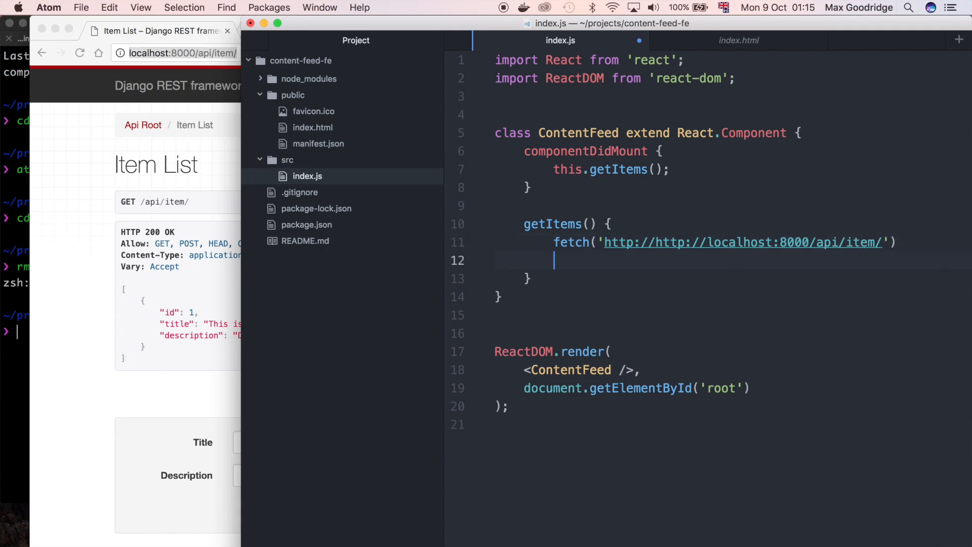
Step: Chain .then(results => results.json()) onto the fetch call
{"action": "type", "text": "."}
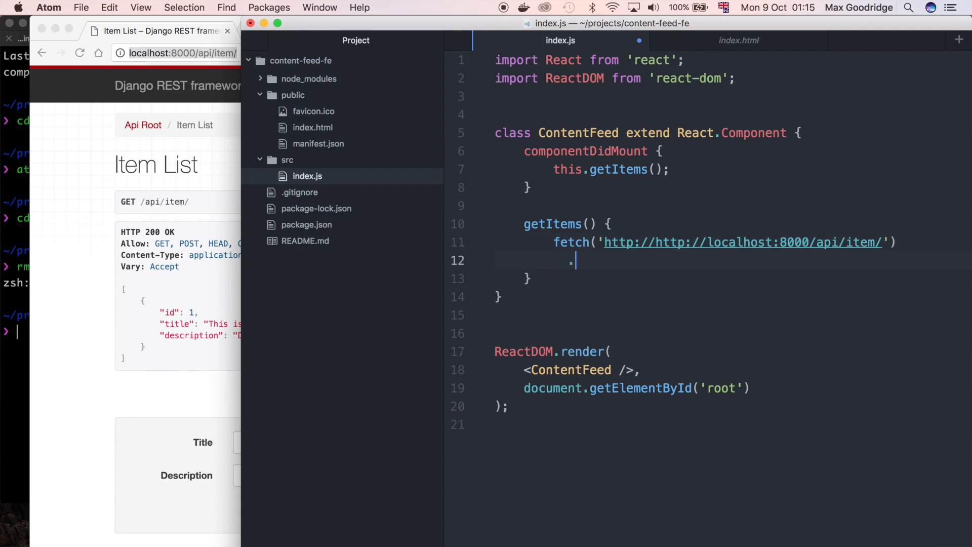
{"action": "type", "text": "then("}
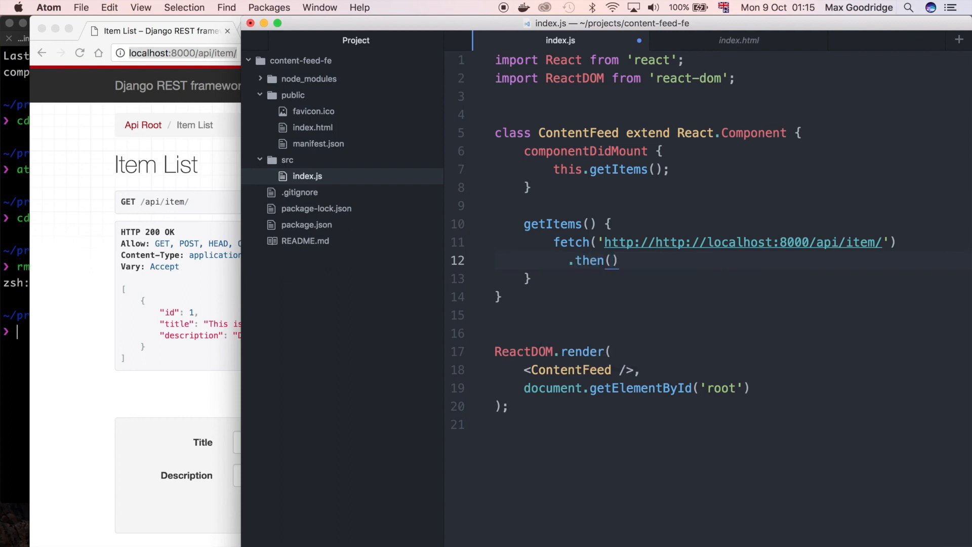
{"action": "left_click", "coordinate": [608, 261]}
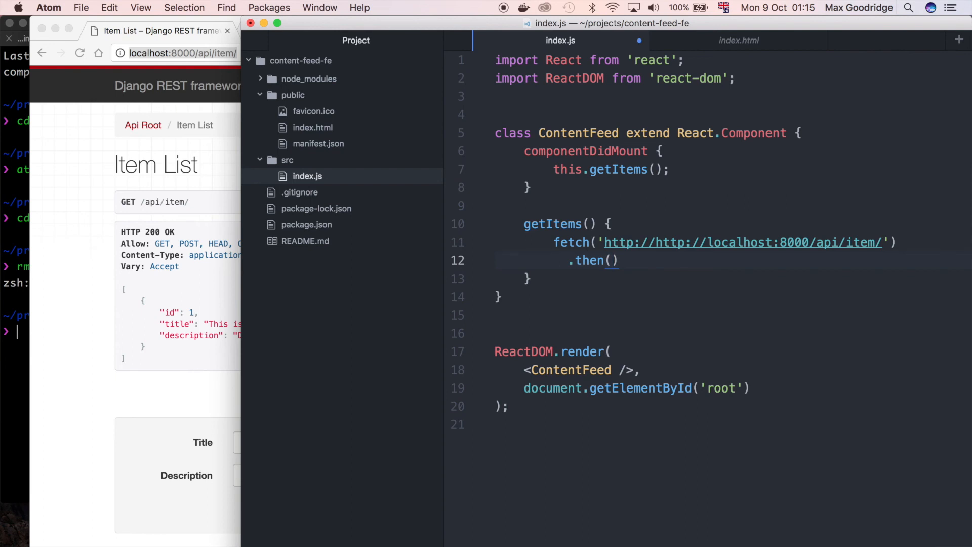
{"action": "type", "text": "resu"}
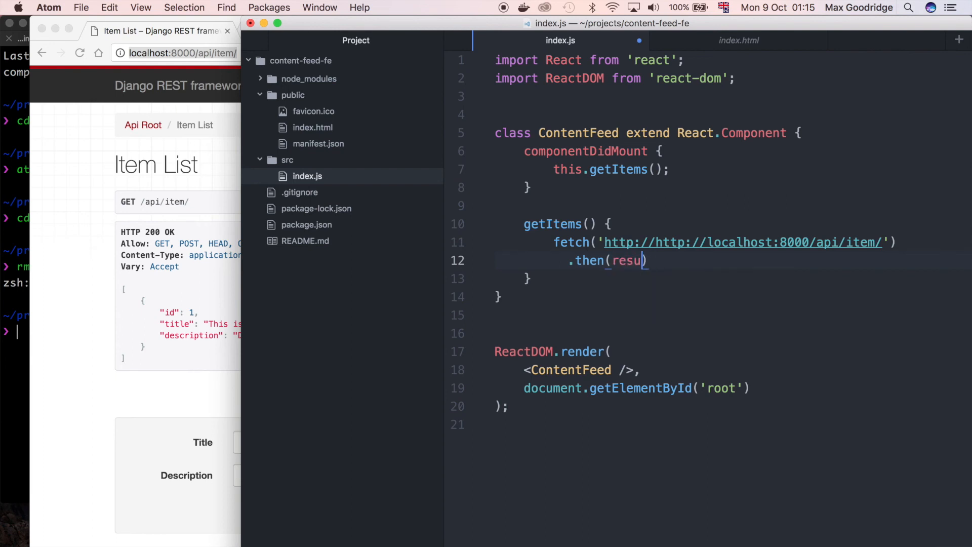
{"action": "key", "text": "Backspace"}
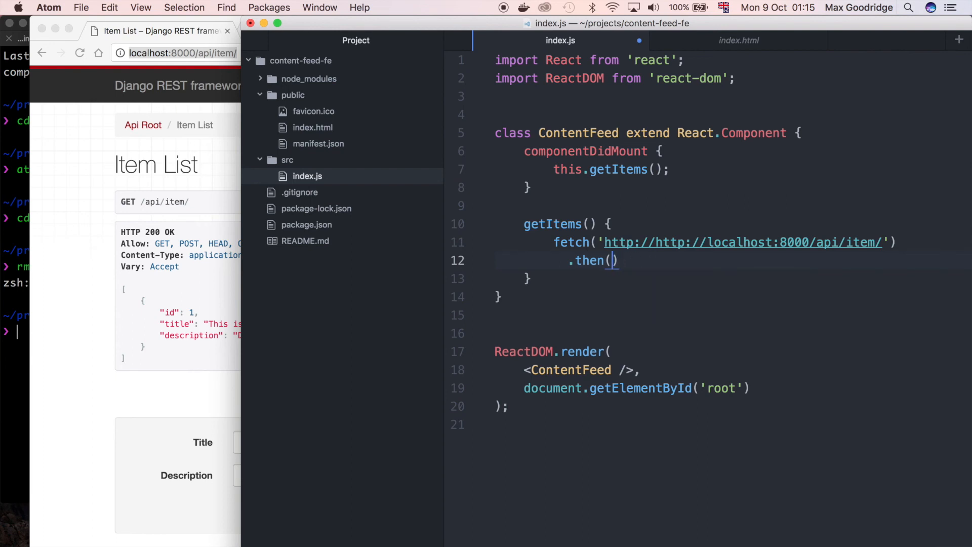
{"action": "type", "text": "reu"}
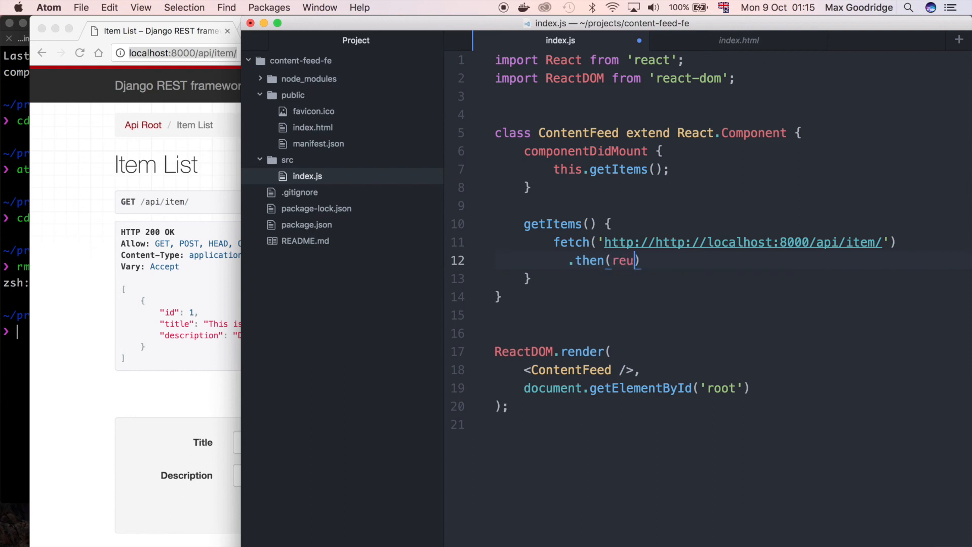
{"action": "type", "text": "sults =>"}
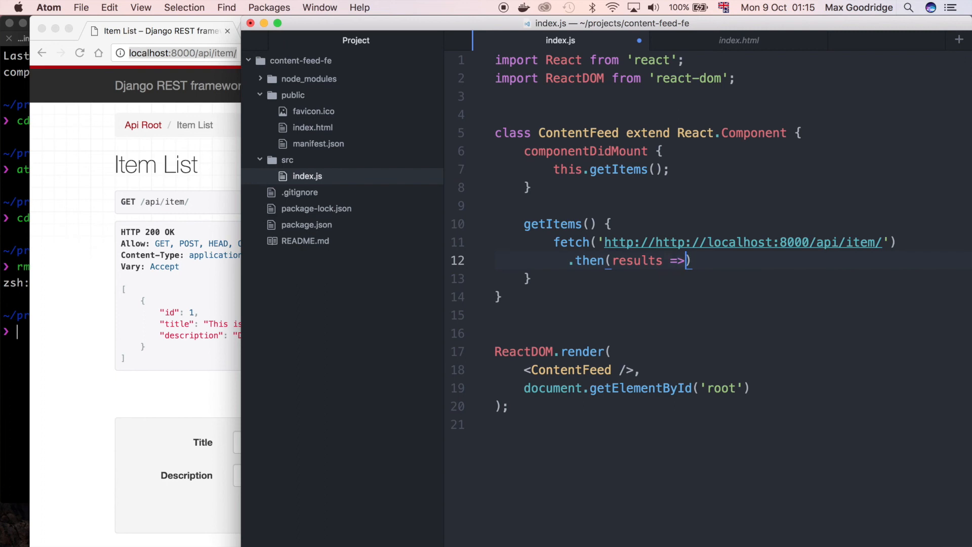
{"action": "type", "text": "results."}
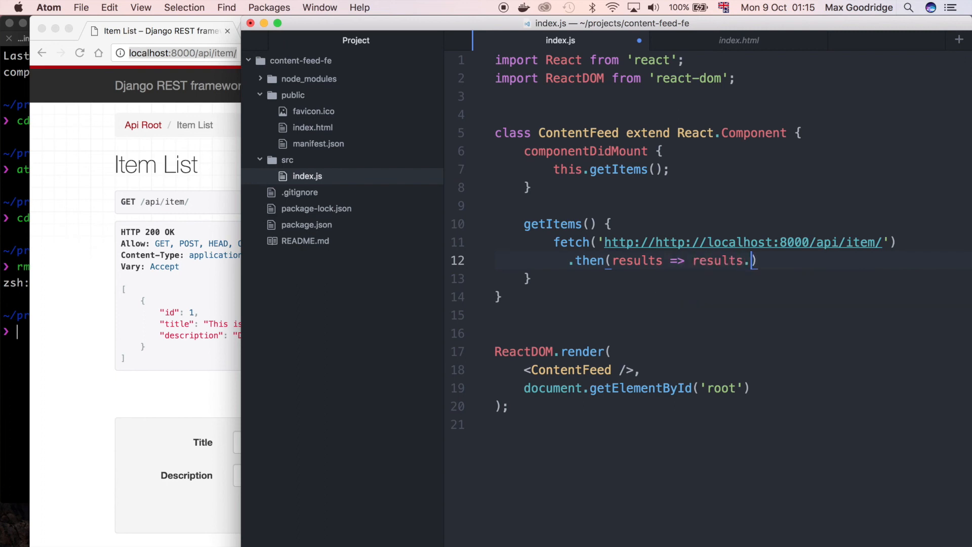
{"action": "type", "text": "json())"}
{"action": "type", "text": ".then"}
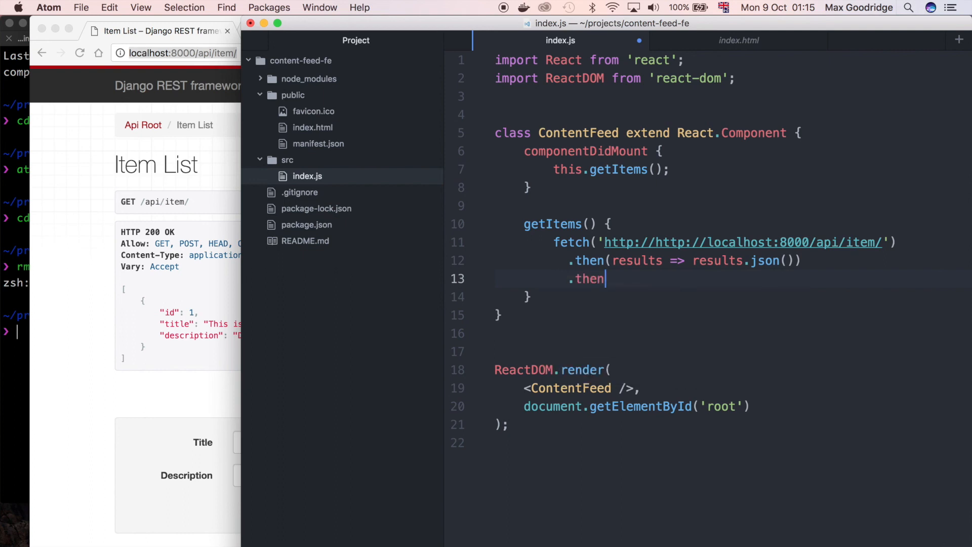
Step: Chain .then(({ results }) => console.log(results)); and save index.js
{"action": "type", "text": "()"}
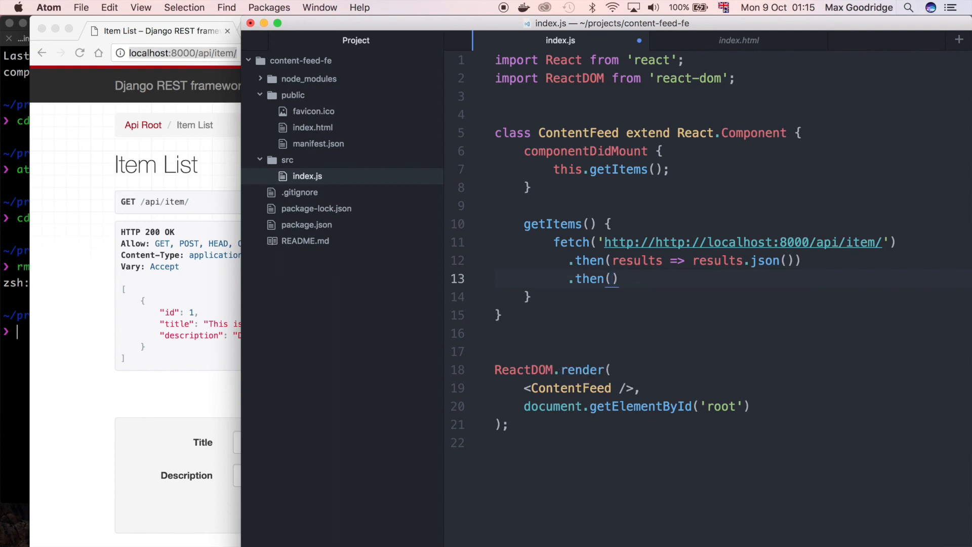
{"action": "type", "text": "("}
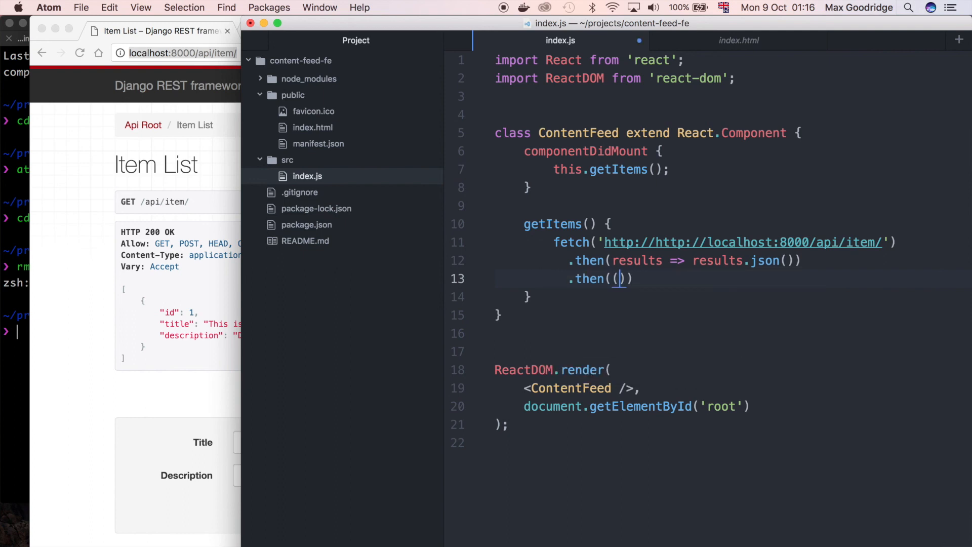
{"action": "type", "text": "{}"}
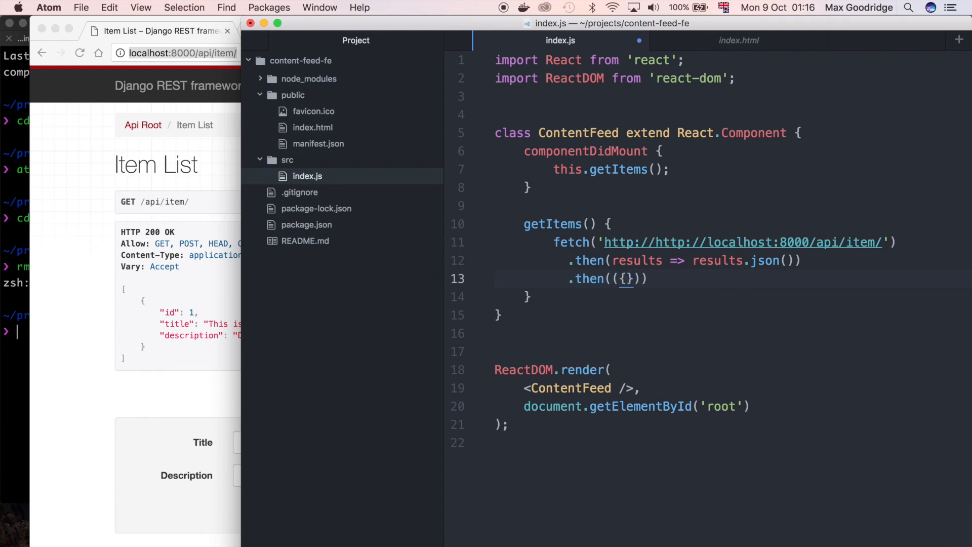
{"action": "type", "text": "results"}
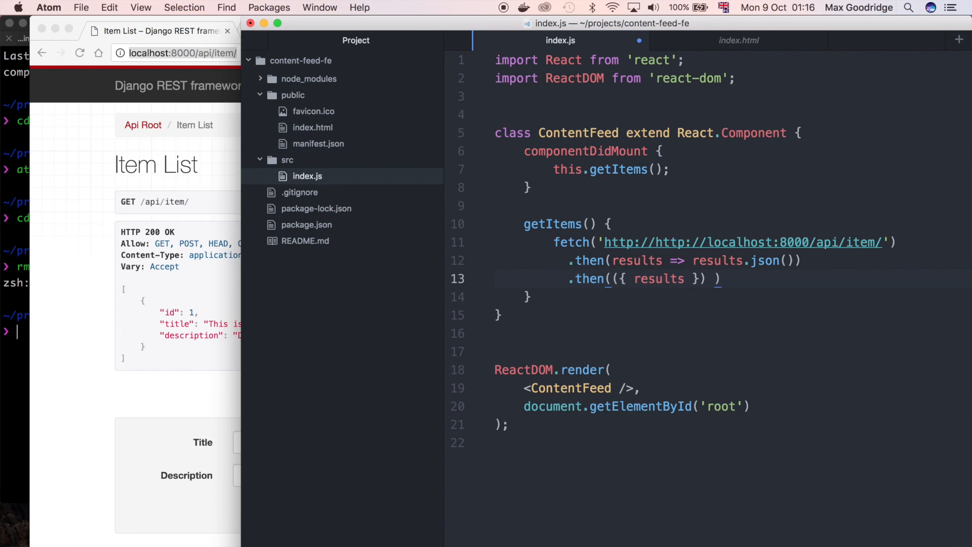
{"action": "type", "text": "=>"}
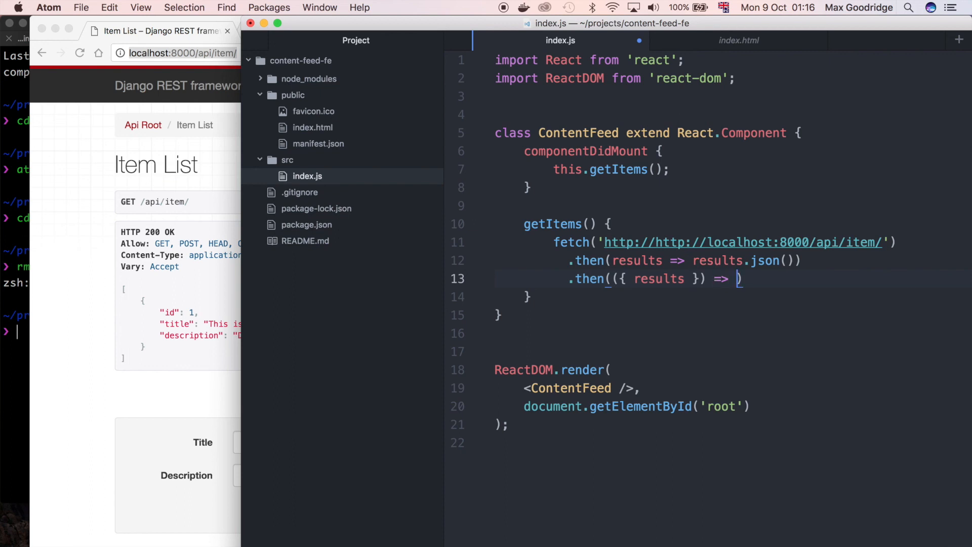
{"action": "type", "text": "console."}
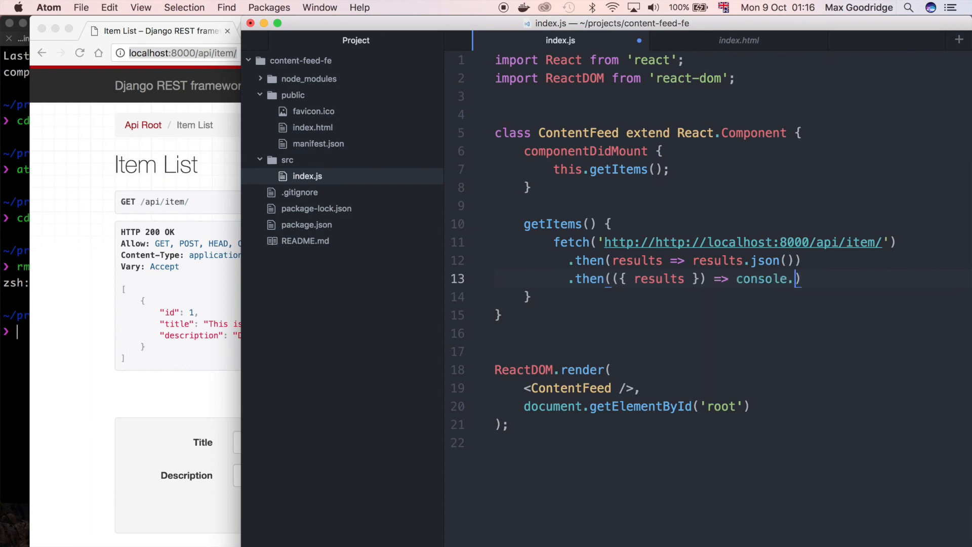
{"action": "type", "text": "log"}
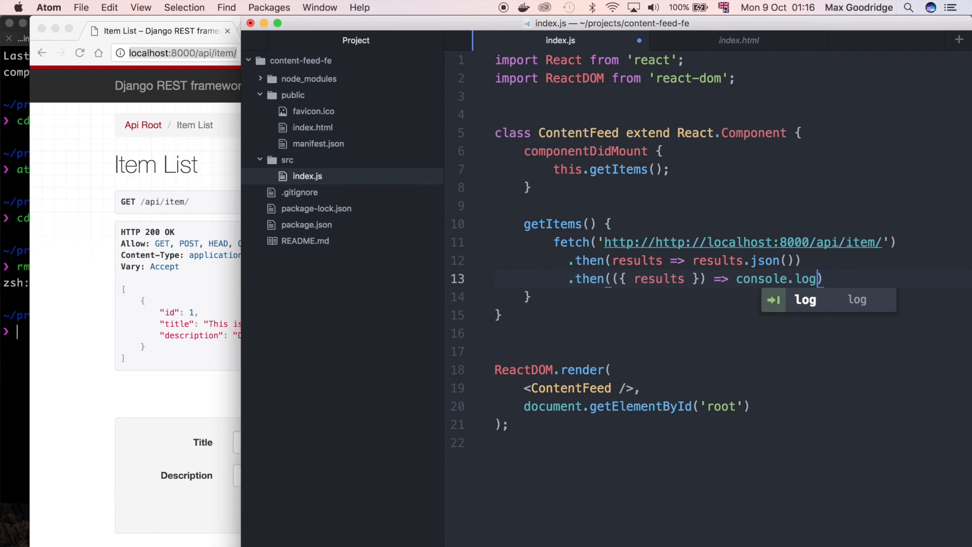
{"action": "type", "text": "results"}
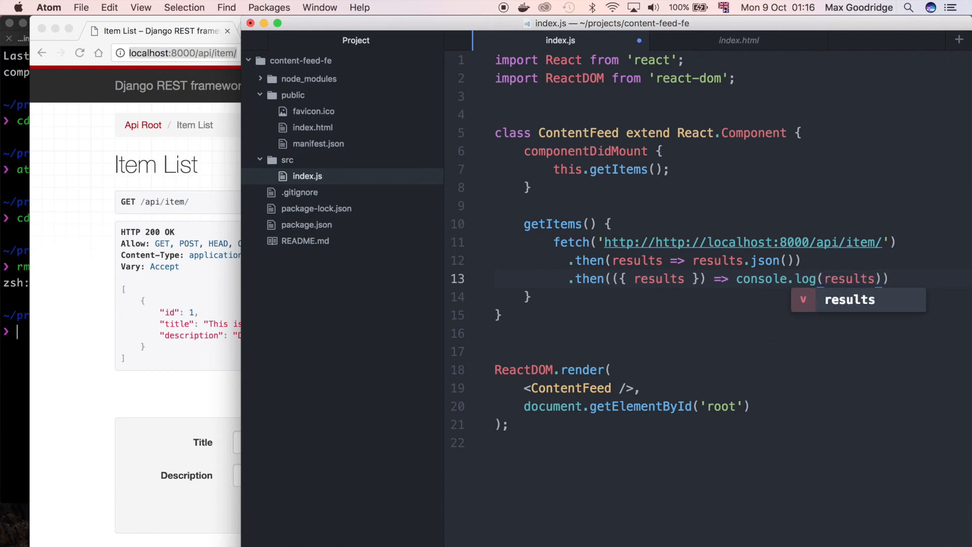
{"action": "type", "text": ";"}
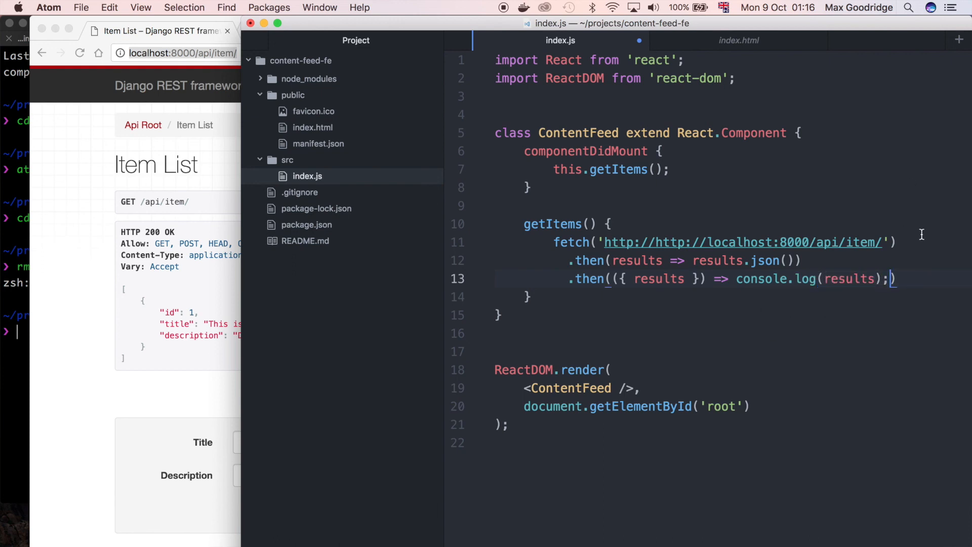
{"action": "key", "text": "Backspace"}
{"action": "type", "text": ")"}
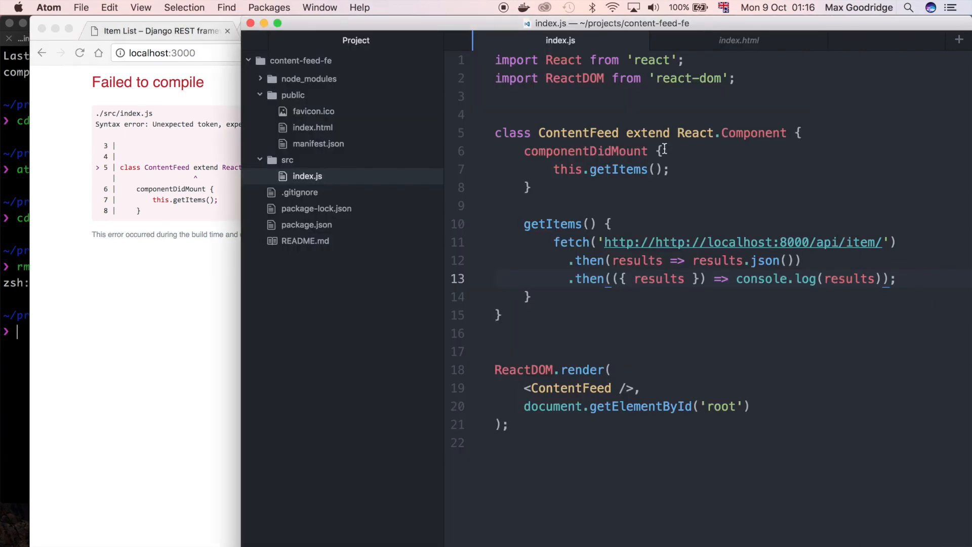
Step: Change extend to extends and add () after componentDidMount, then save
{"action": "type", "text": "s"}
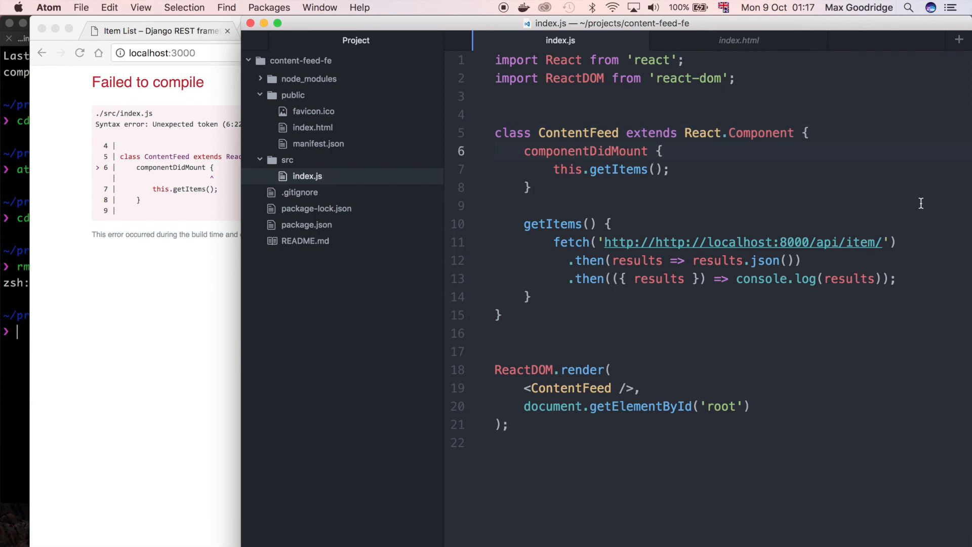
{"action": "type", "text": "()"}
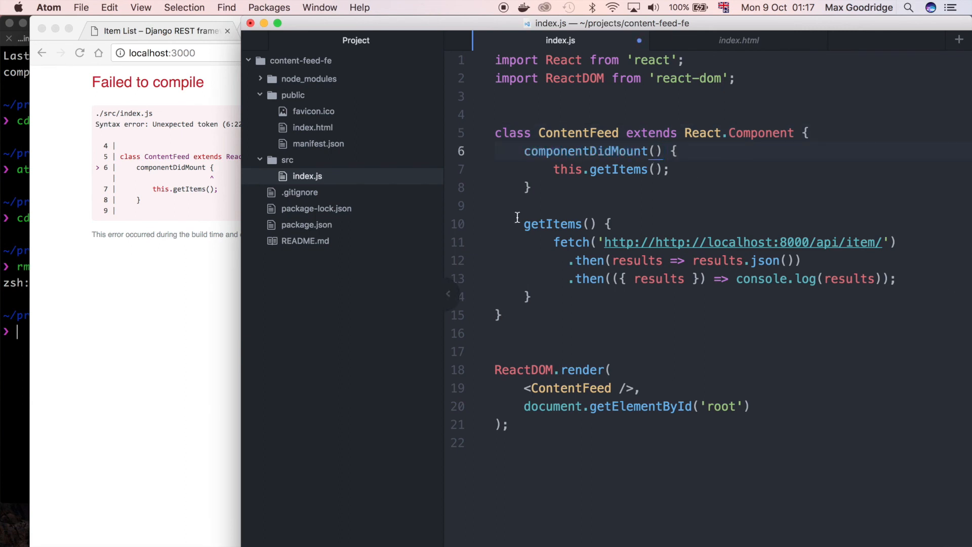
{"action": "double_click", "coordinate": [586, 151]}
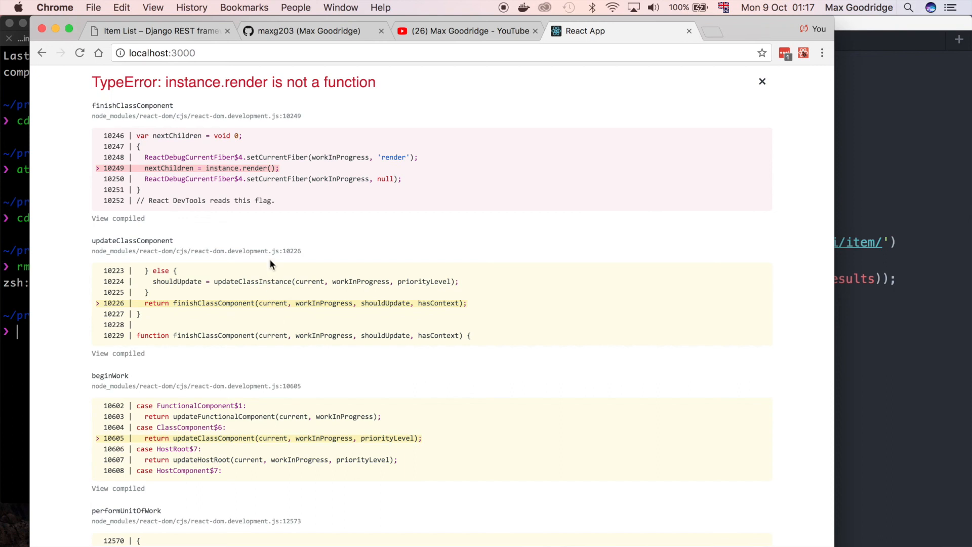
{"action": "mouse_move", "coordinate": [290, 254]}
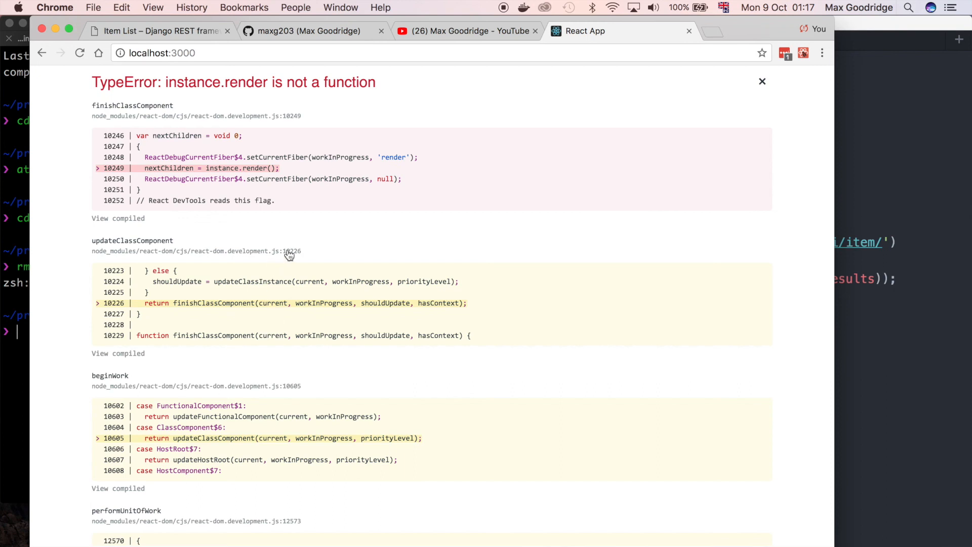
{"action": "mouse_move", "coordinate": [192, 154]}
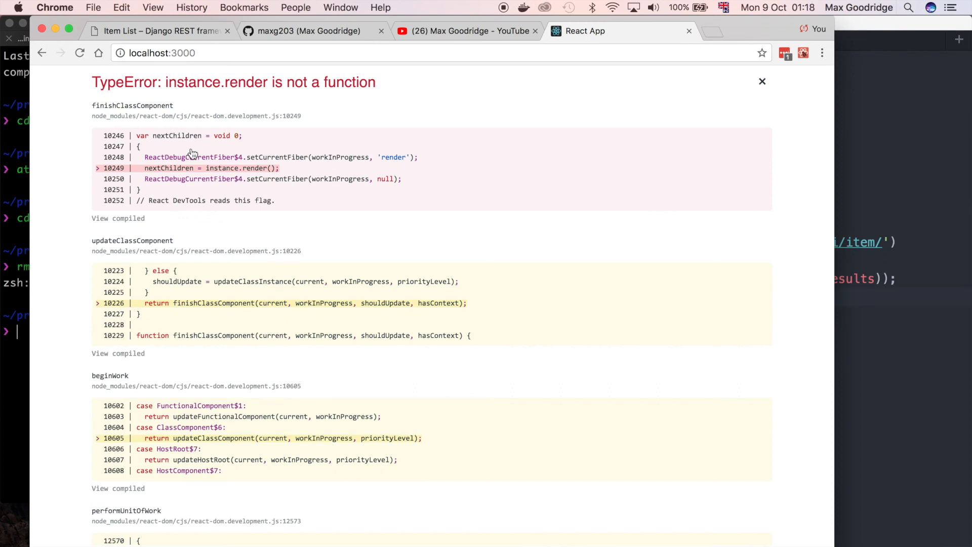
{"action": "mouse_move", "coordinate": [764, 279]}
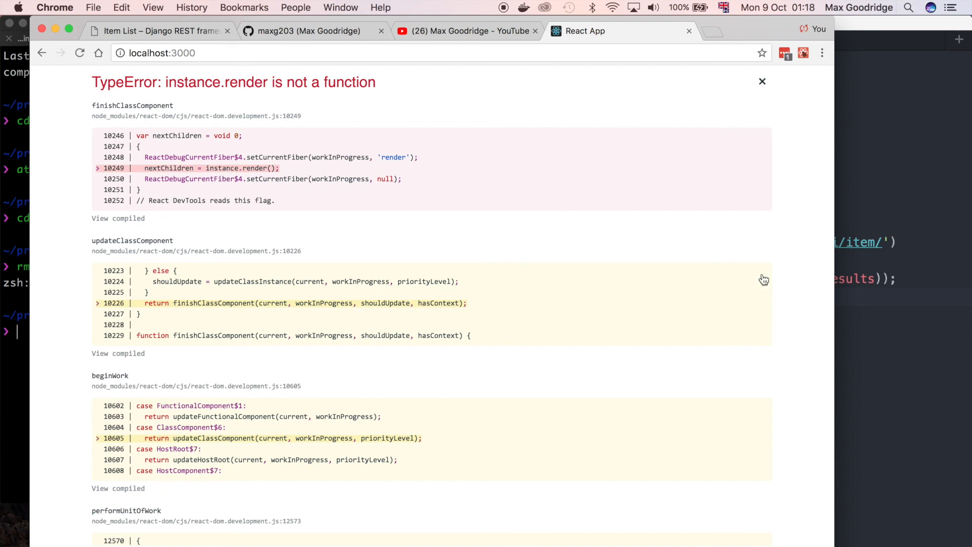
{"action": "mouse_move", "coordinate": [768, 229]}
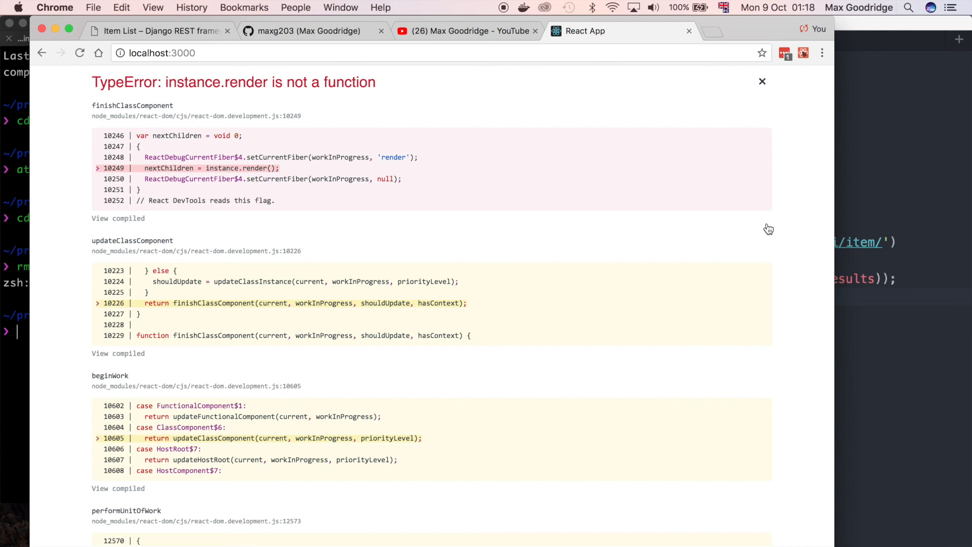
{"action": "mouse_move", "coordinate": [797, 235]}
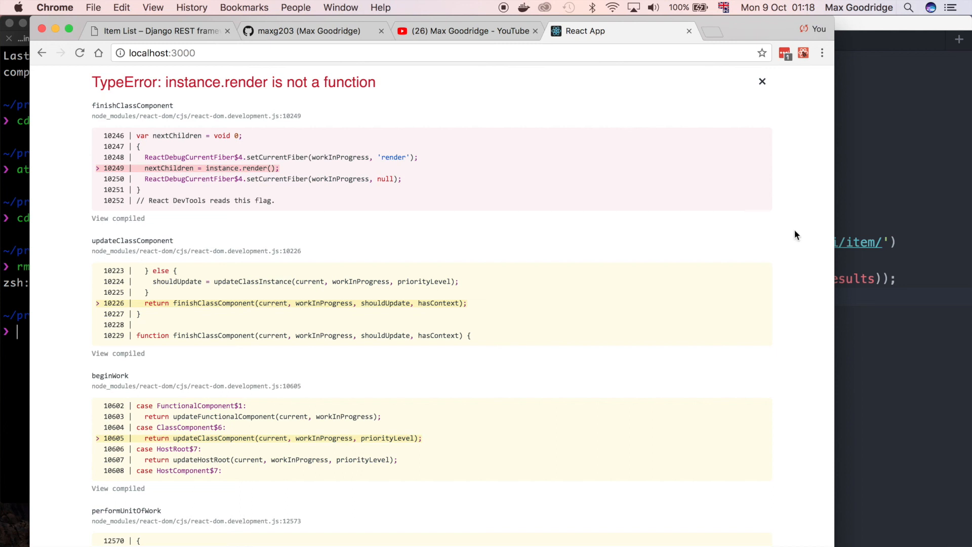
{"action": "mouse_move", "coordinate": [804, 291]}
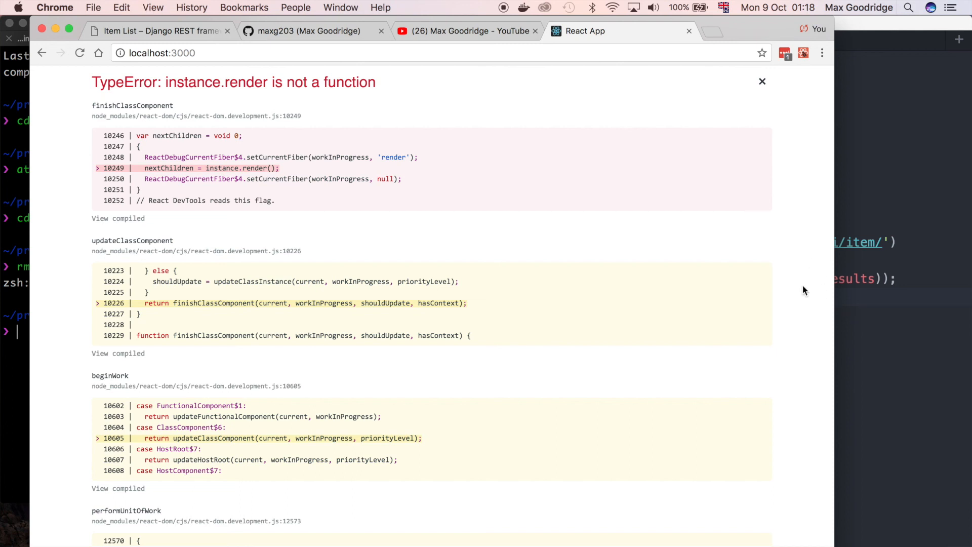
{"action": "key", "text": "F12"}
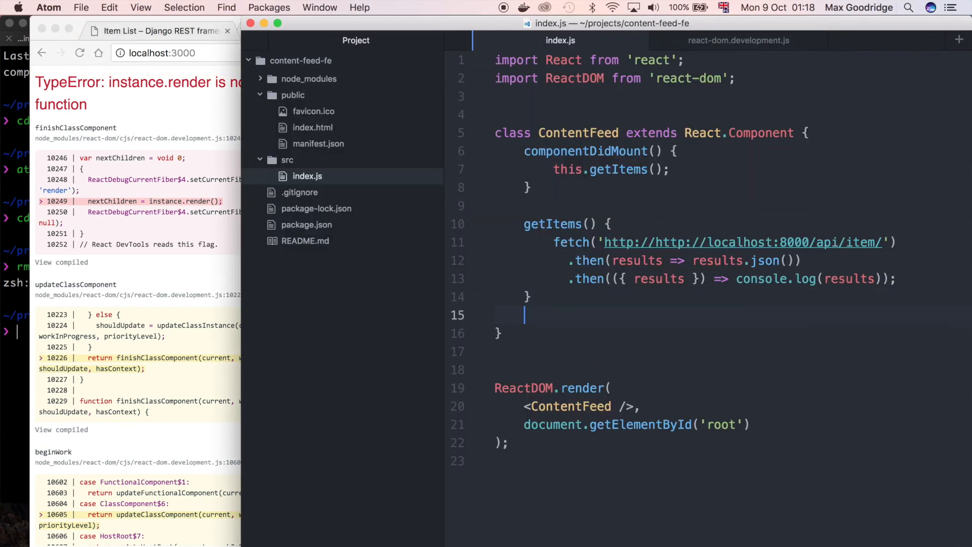
Step: Add a render() { return … } method below getItems in ContentFeed
{"action": "type", "text": "render()"}
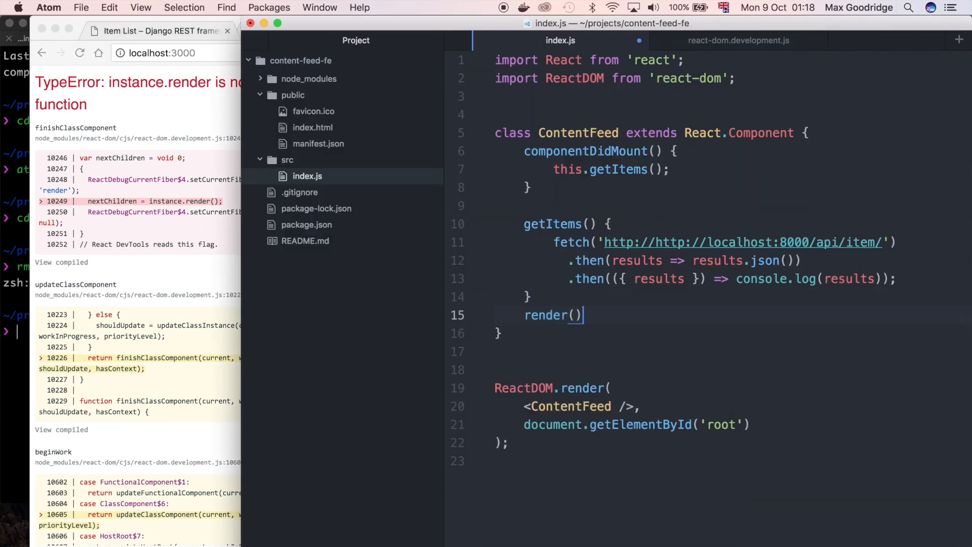
{"action": "type", "text": "retu"}
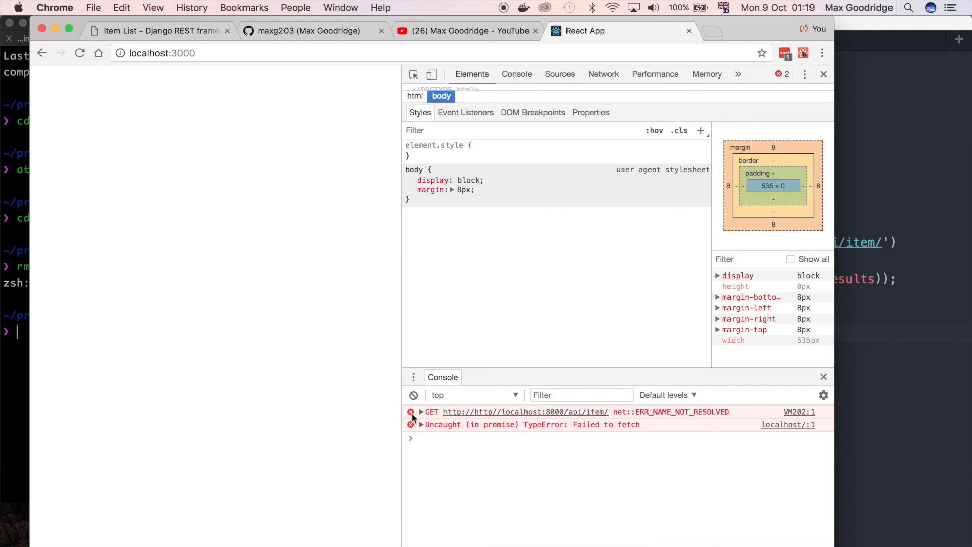
Step: Expand the red GET error for the item API fetch in Chrome's Console
{"action": "left_click", "coordinate": [603, 74]}
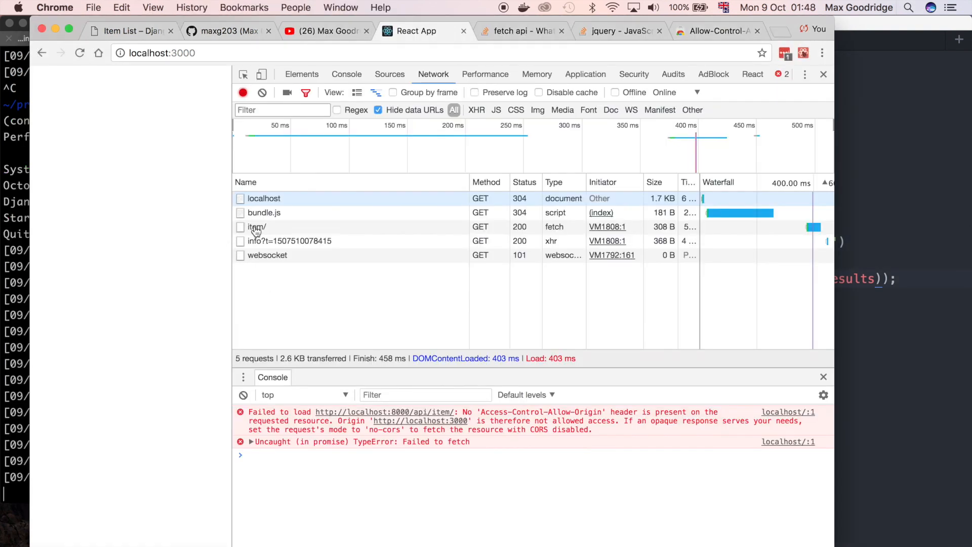
Step: Inspect the item/ fetch request in DevTools Network, showing 200 OK despite the CORS error
{"action": "left_click", "coordinate": [256, 226]}
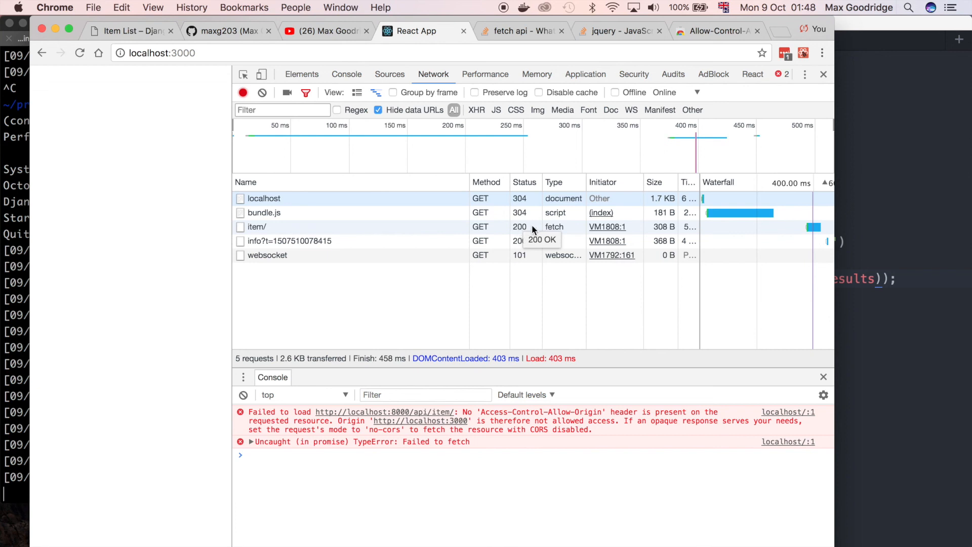
{"action": "mouse_move", "coordinate": [447, 241]}
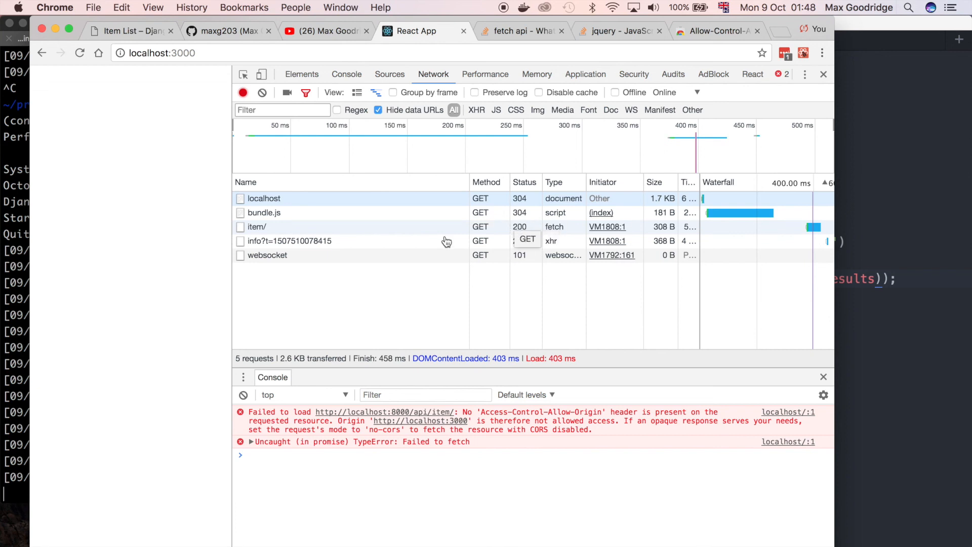